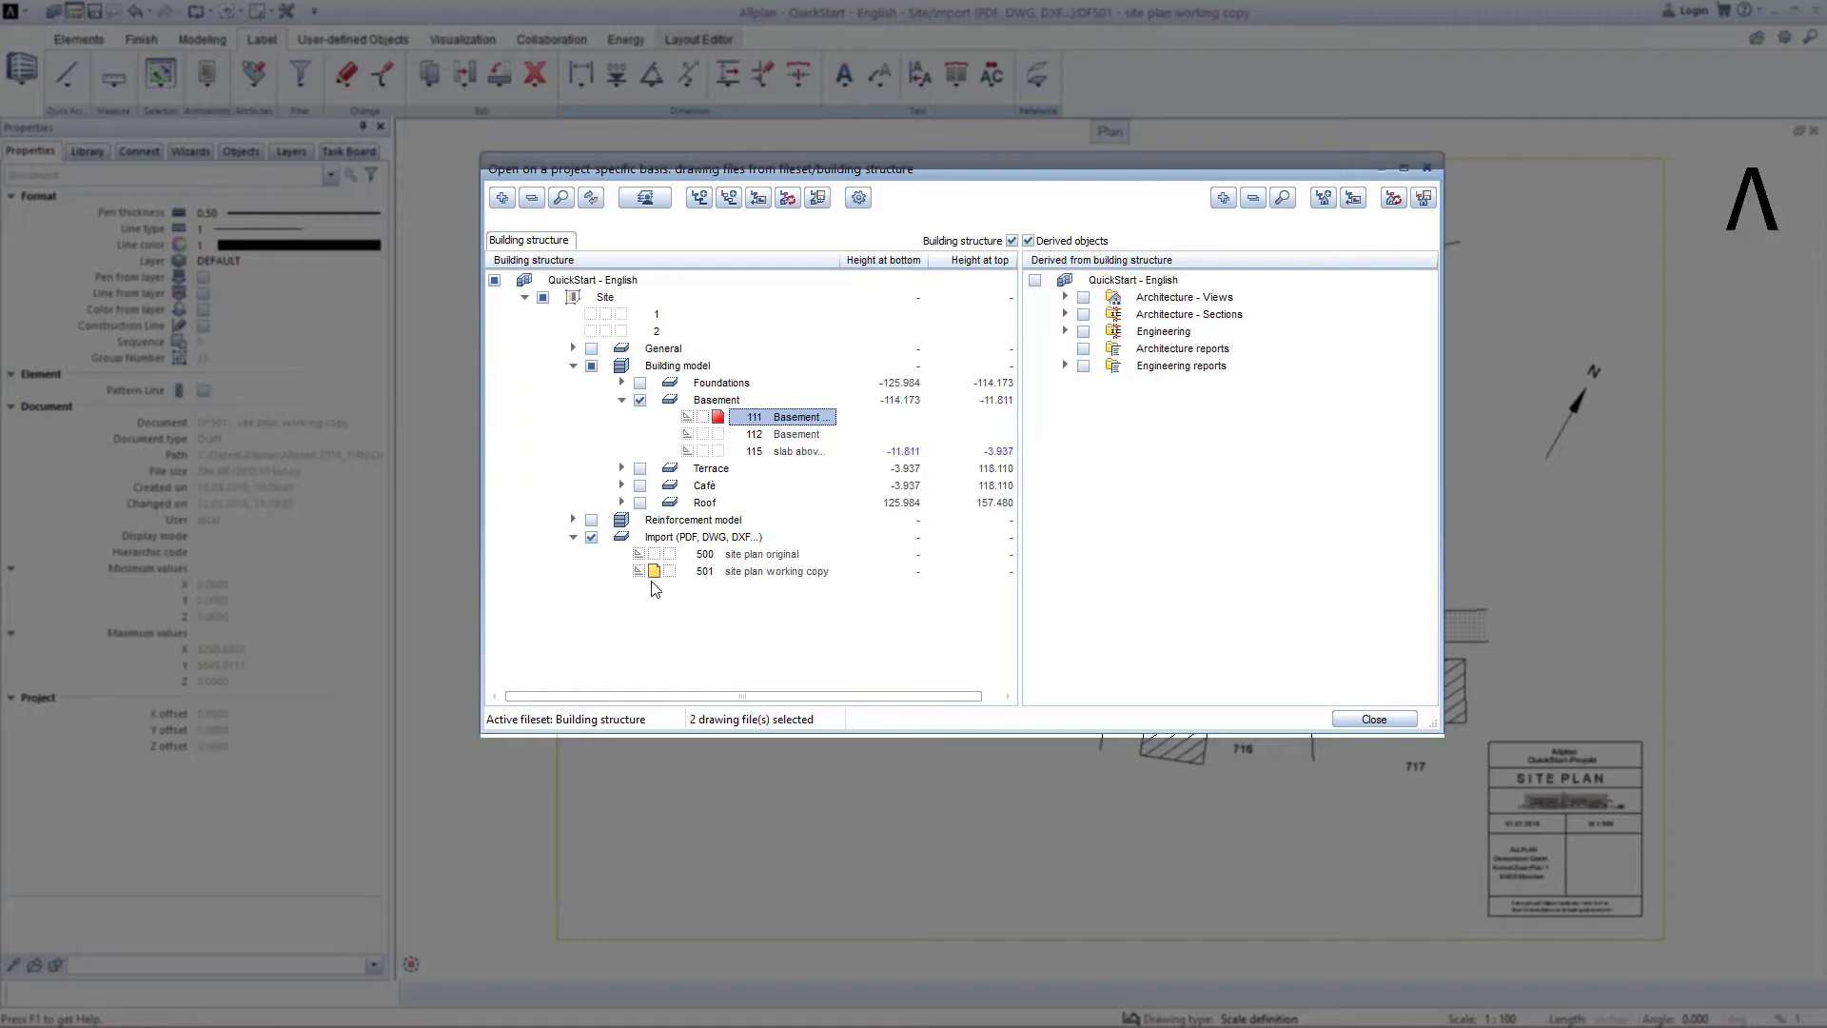
- Finish opening Basement drawing file 111 and show the Quickstart wizard palette
left_click(1374, 720)
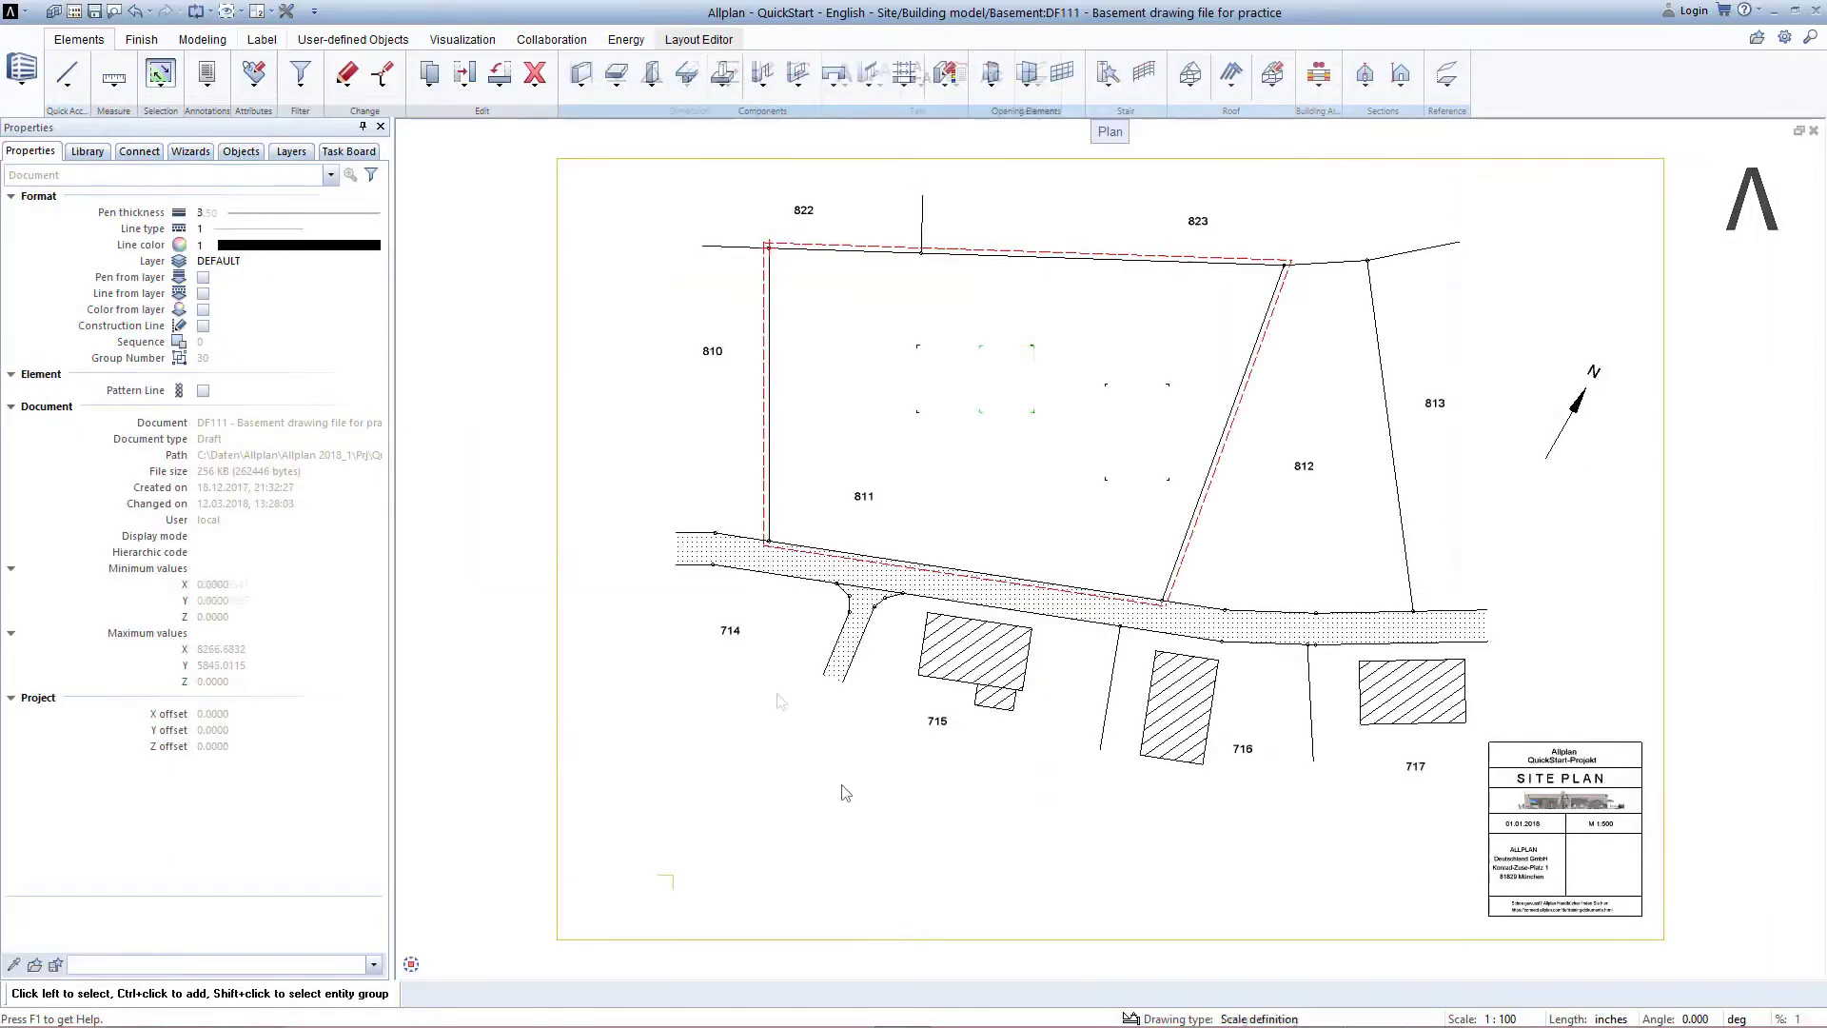
left_click(261, 38)
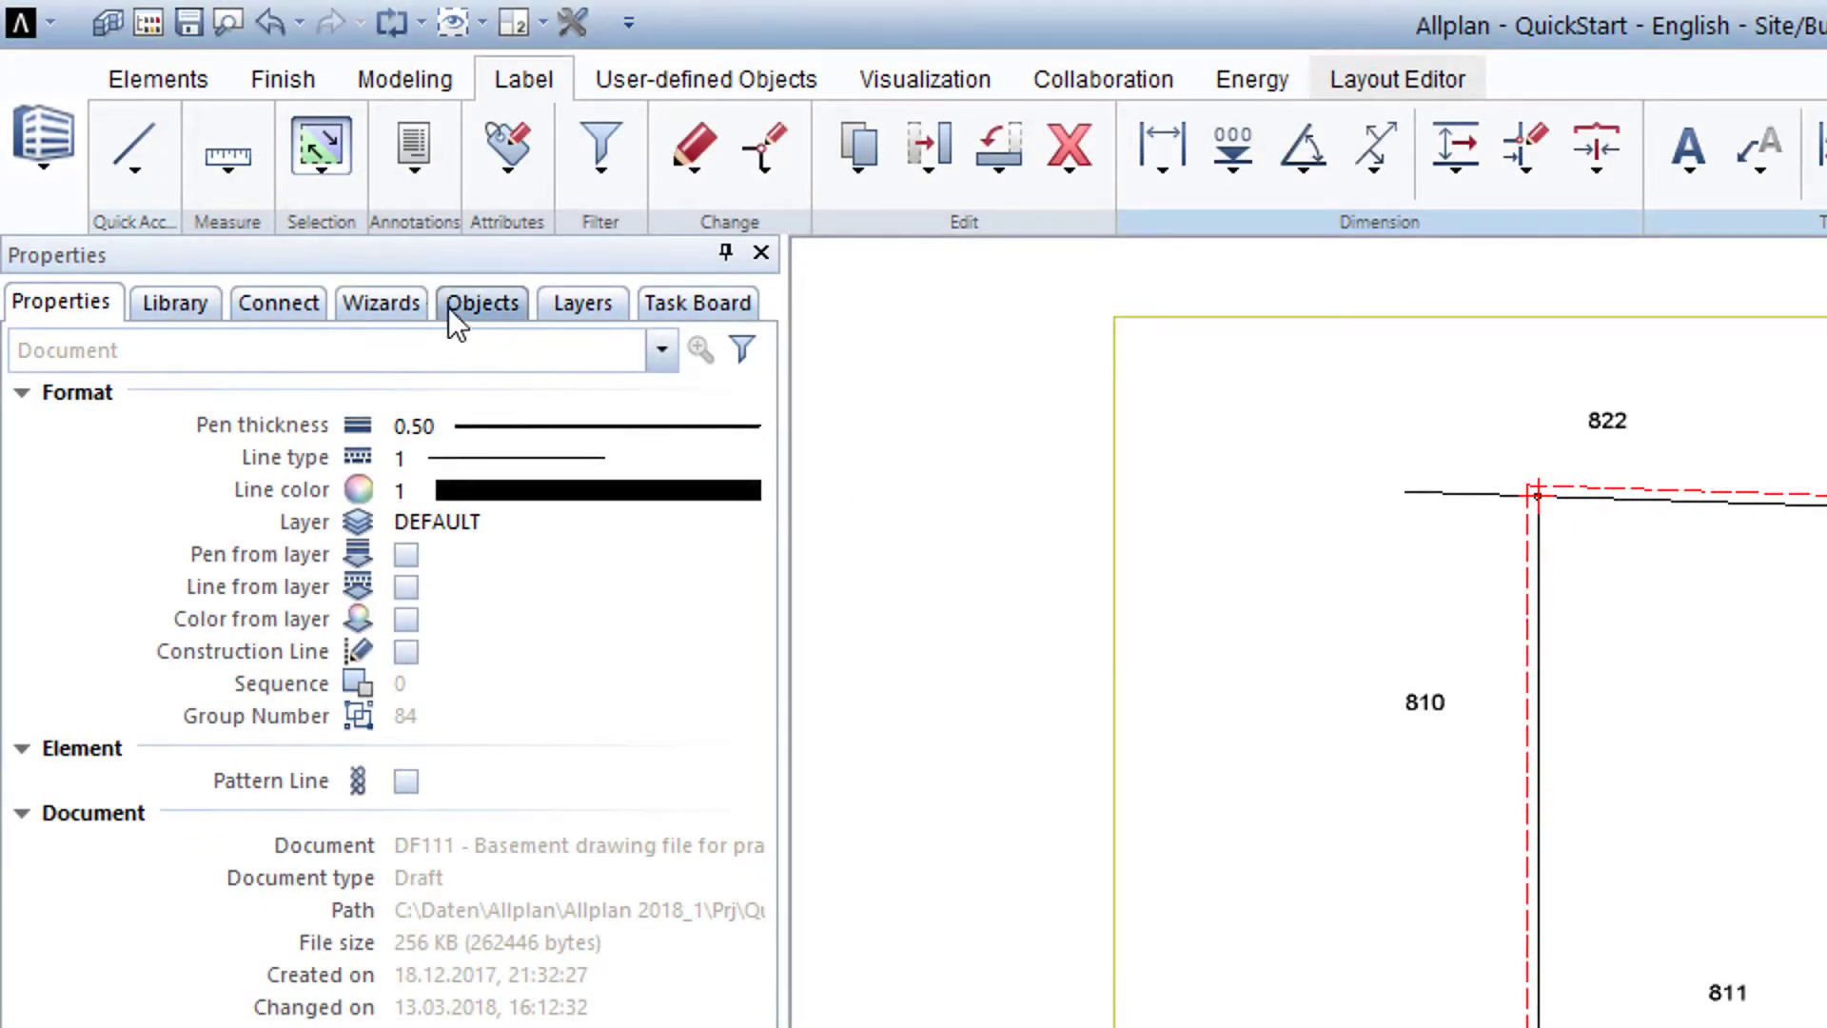
left_click(380, 303)
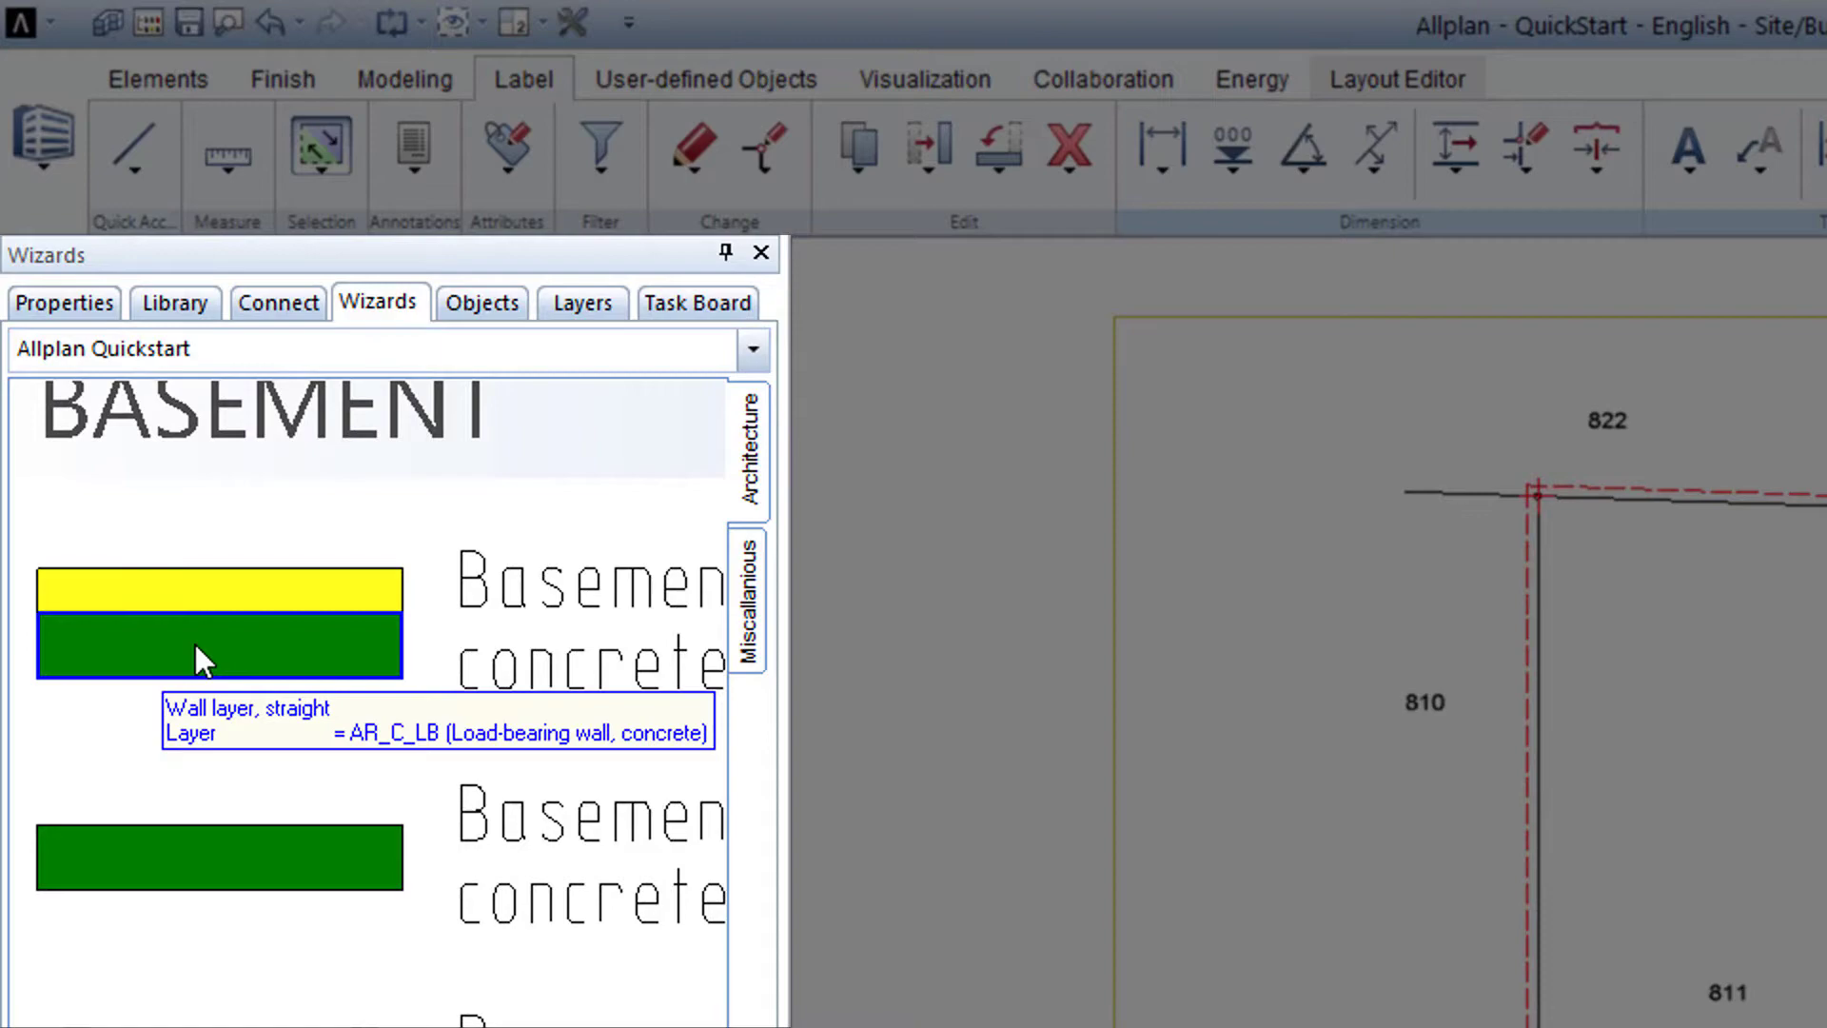
- Start the Basement ext. wall concrete tool from the Quickstart wizard
left_click(200, 657)
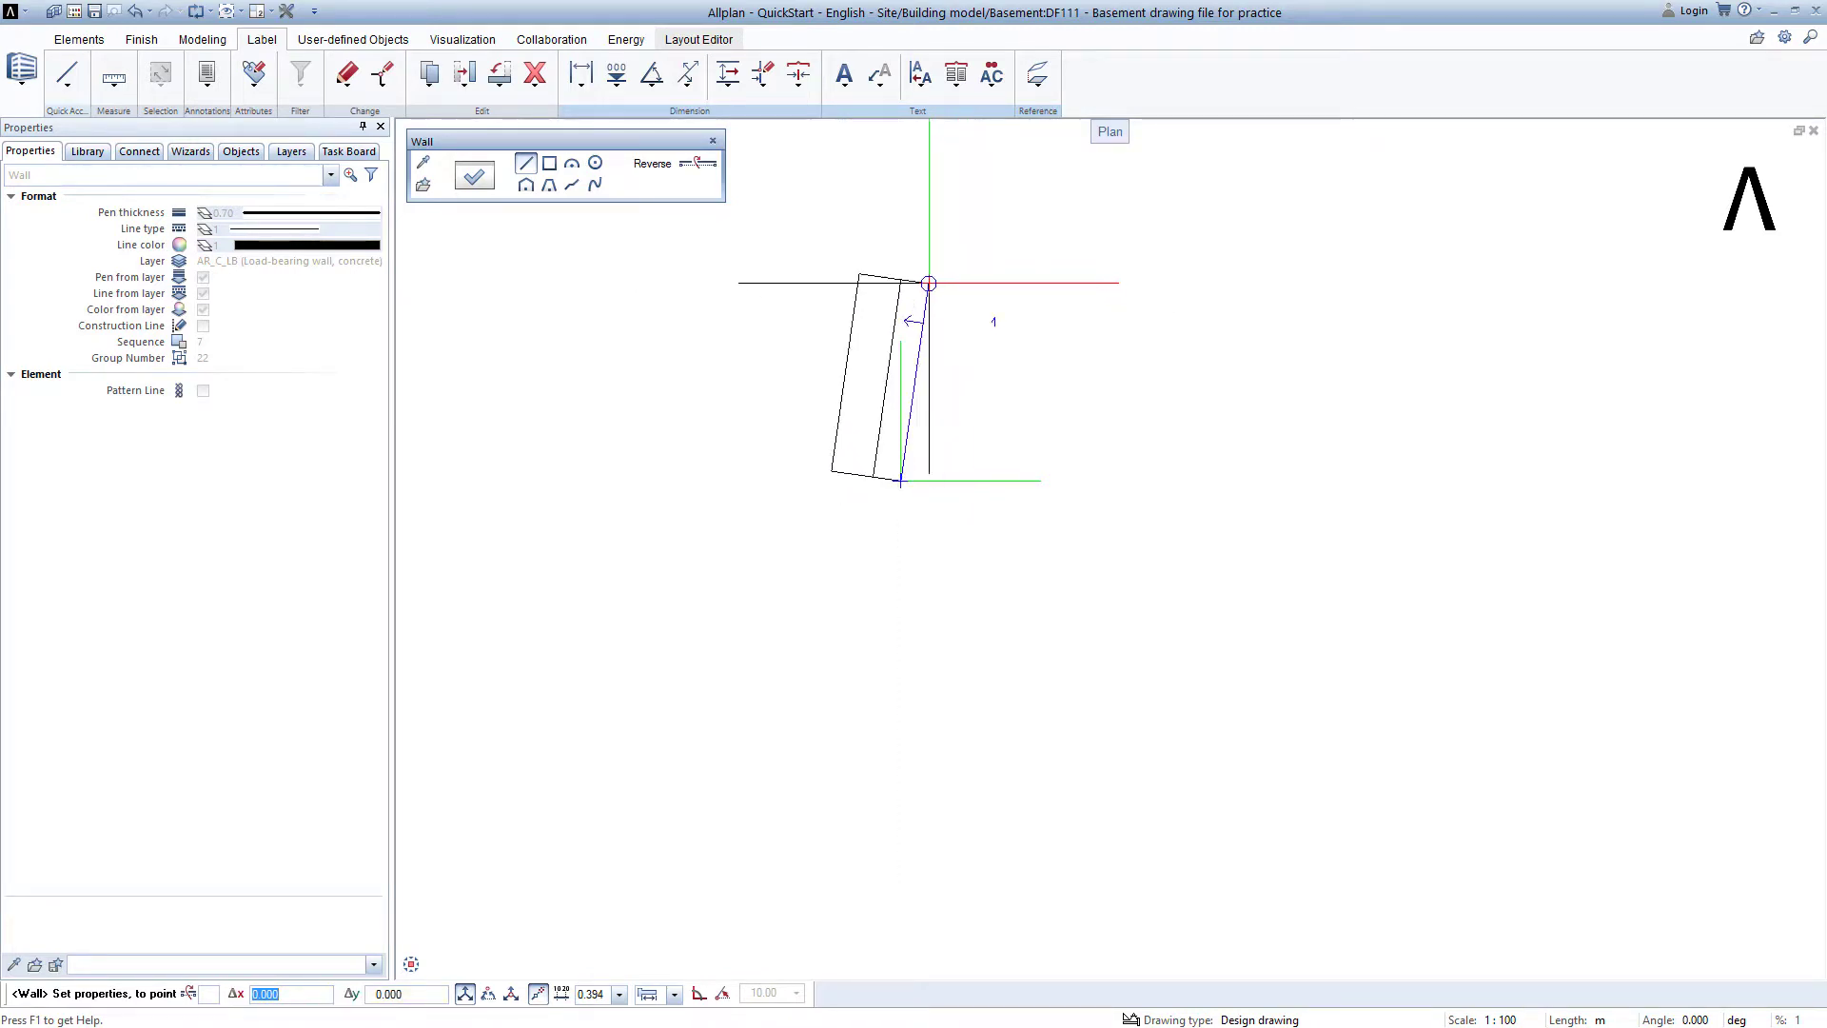
- Draw the first two connected concrete basement walls along track lines
left_click(696, 163)
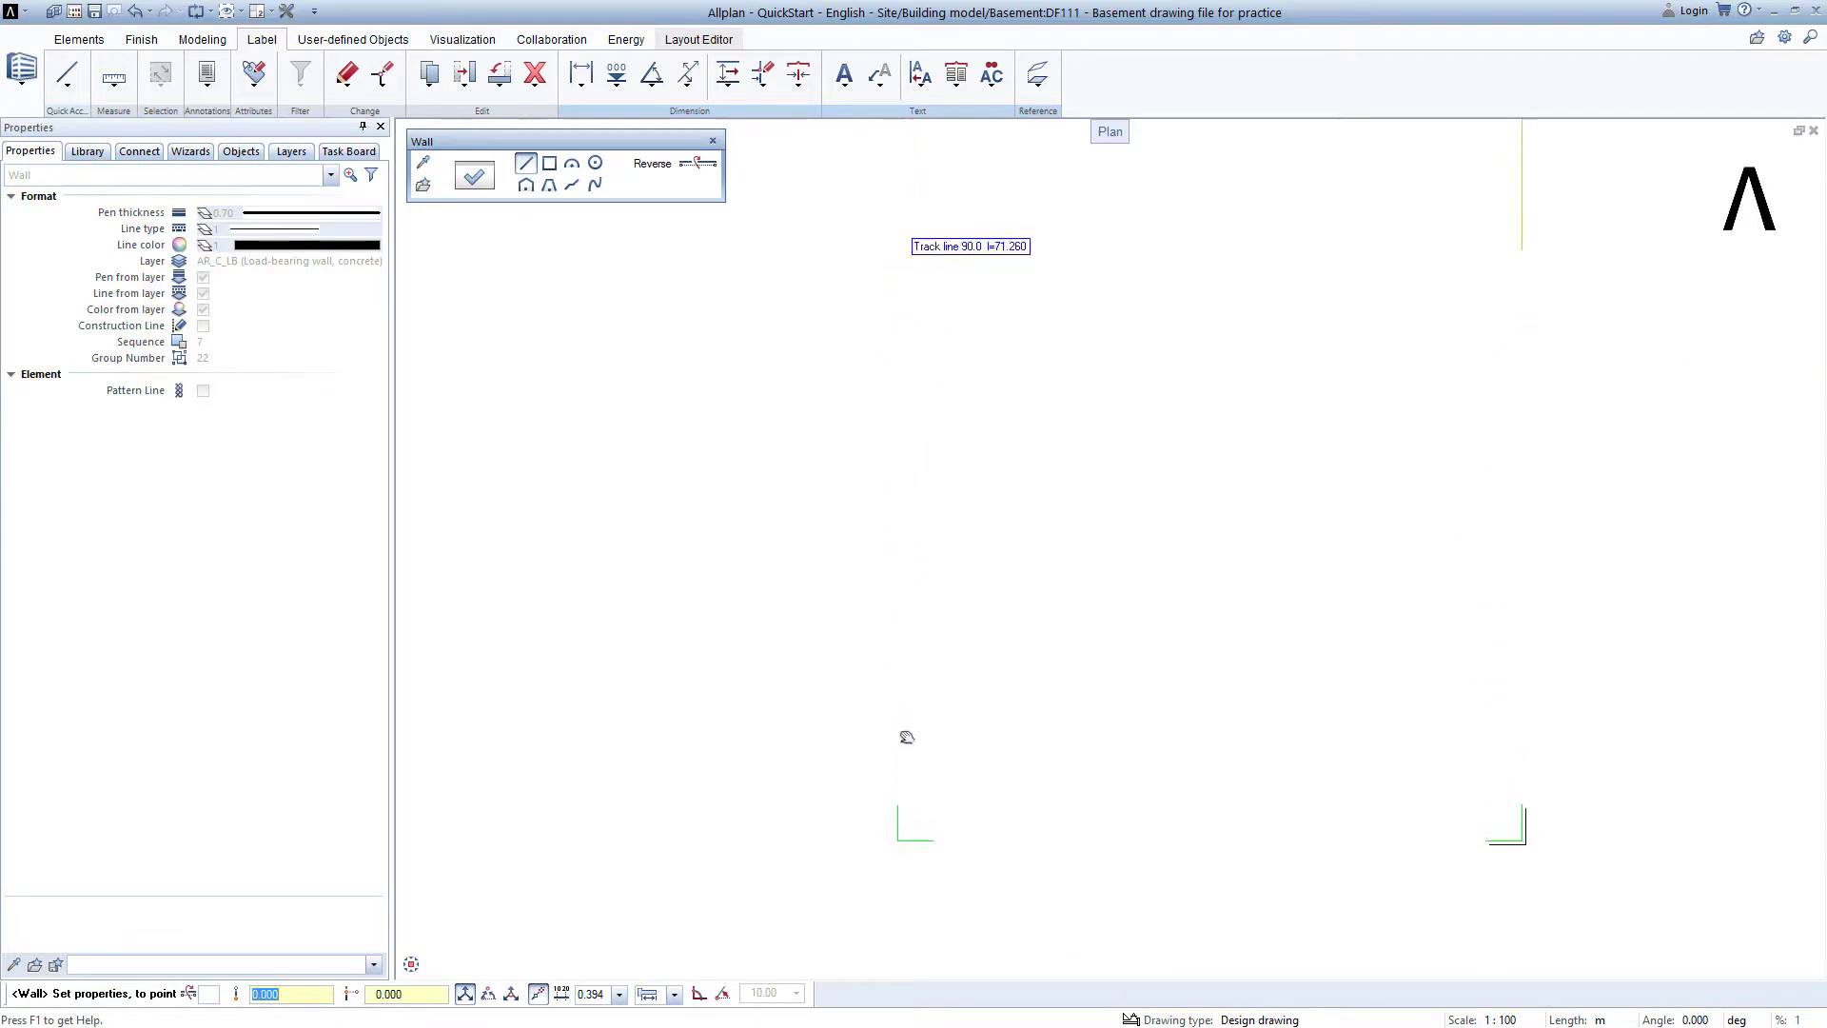
left_click(906, 843)
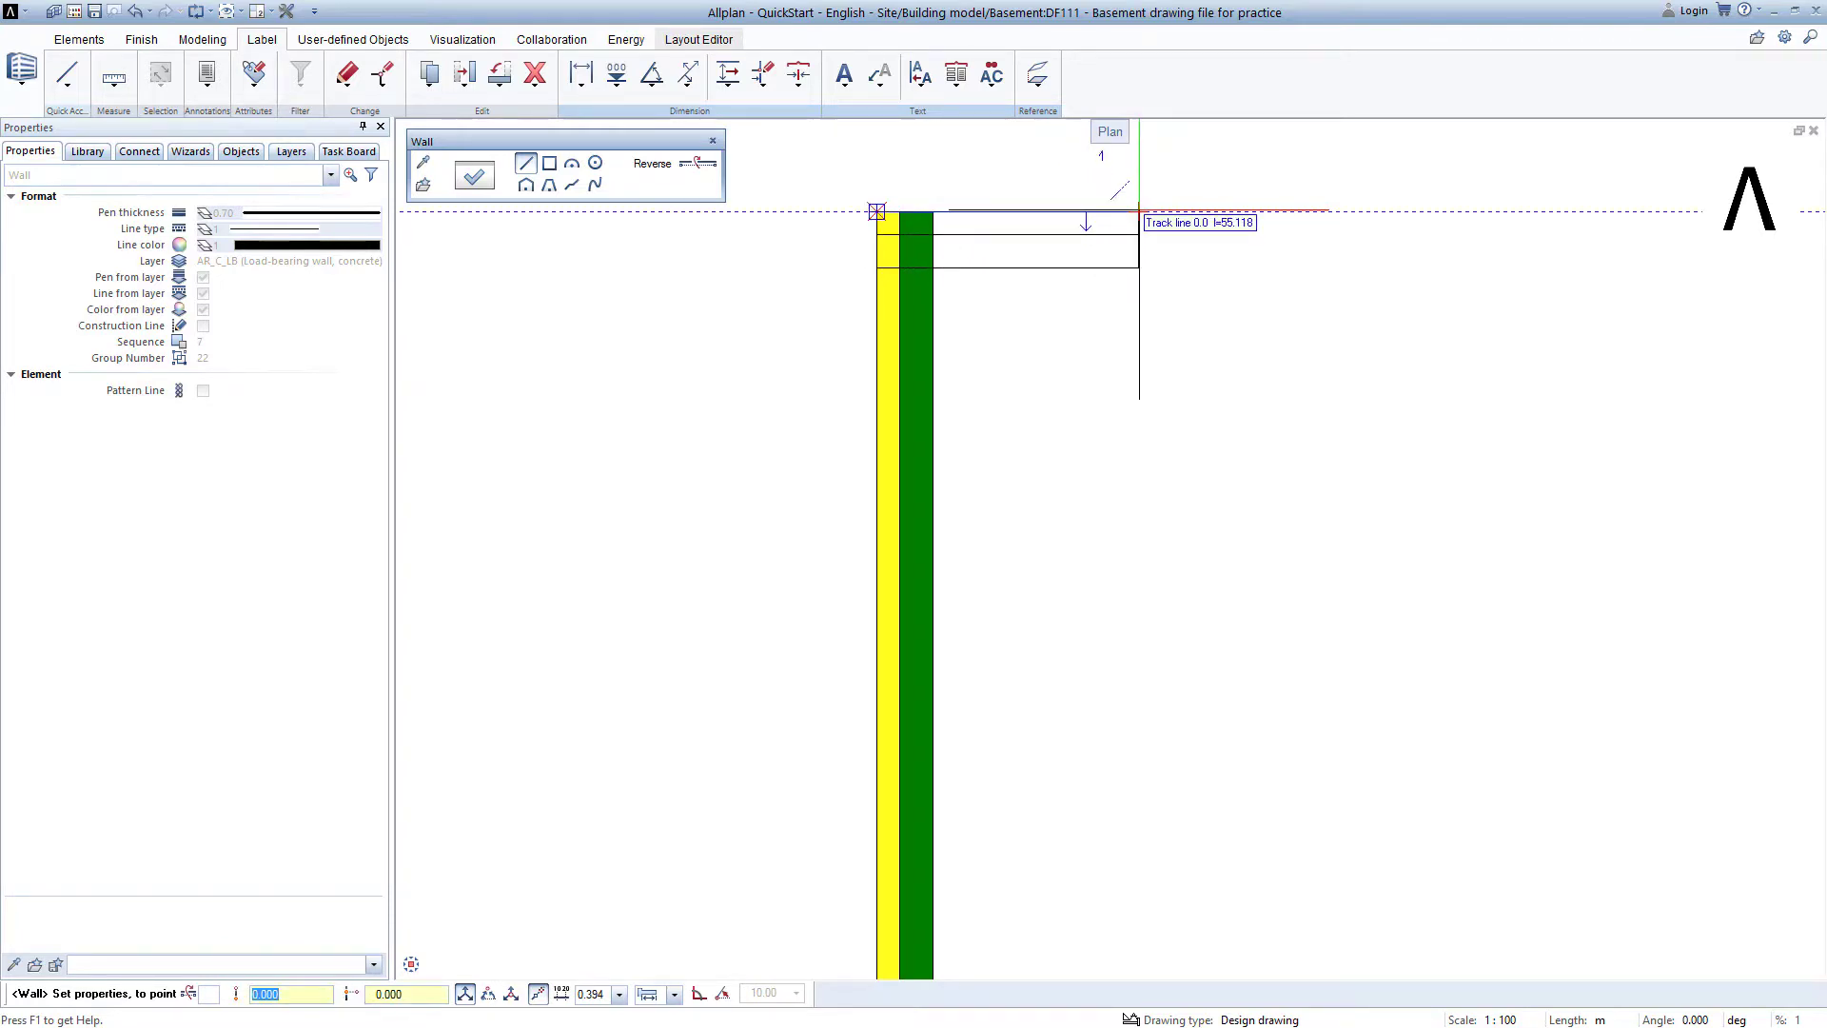
left_click(1132, 221)
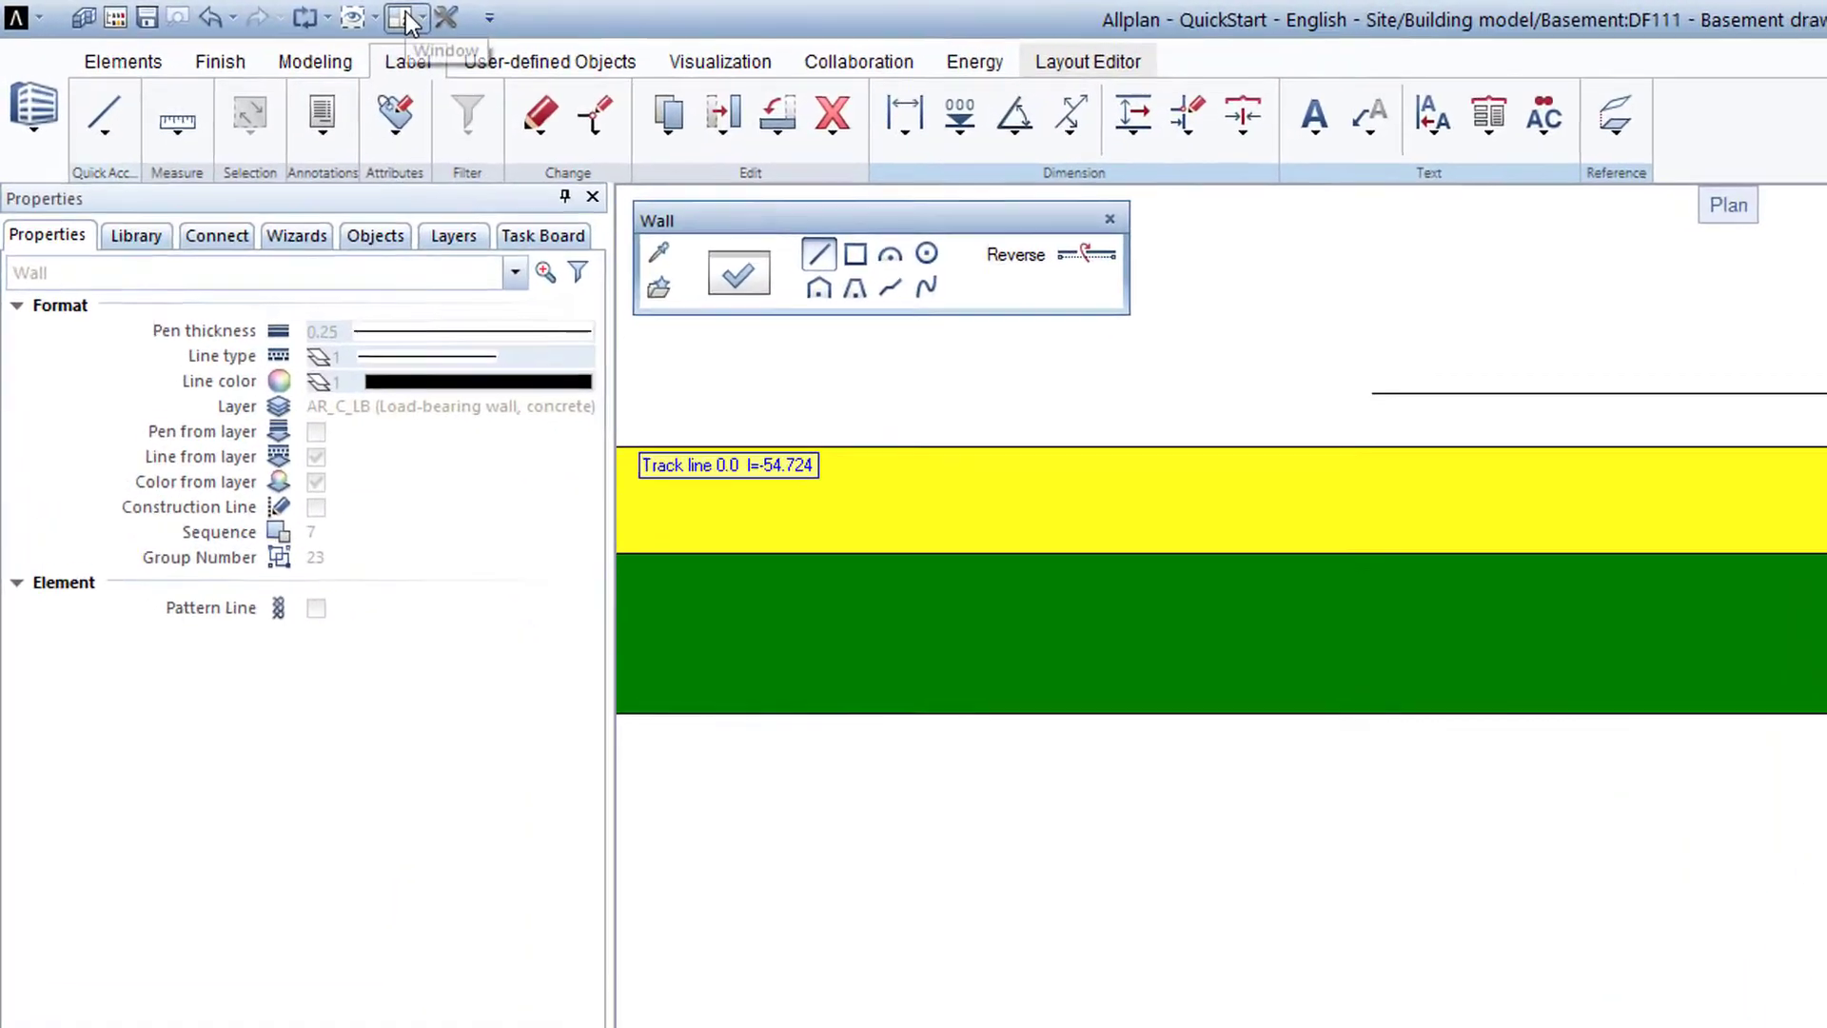
- Switch to the 2 + 1 Animation Window layout with plan, elevation and 3D perspective
left_click(396, 17)
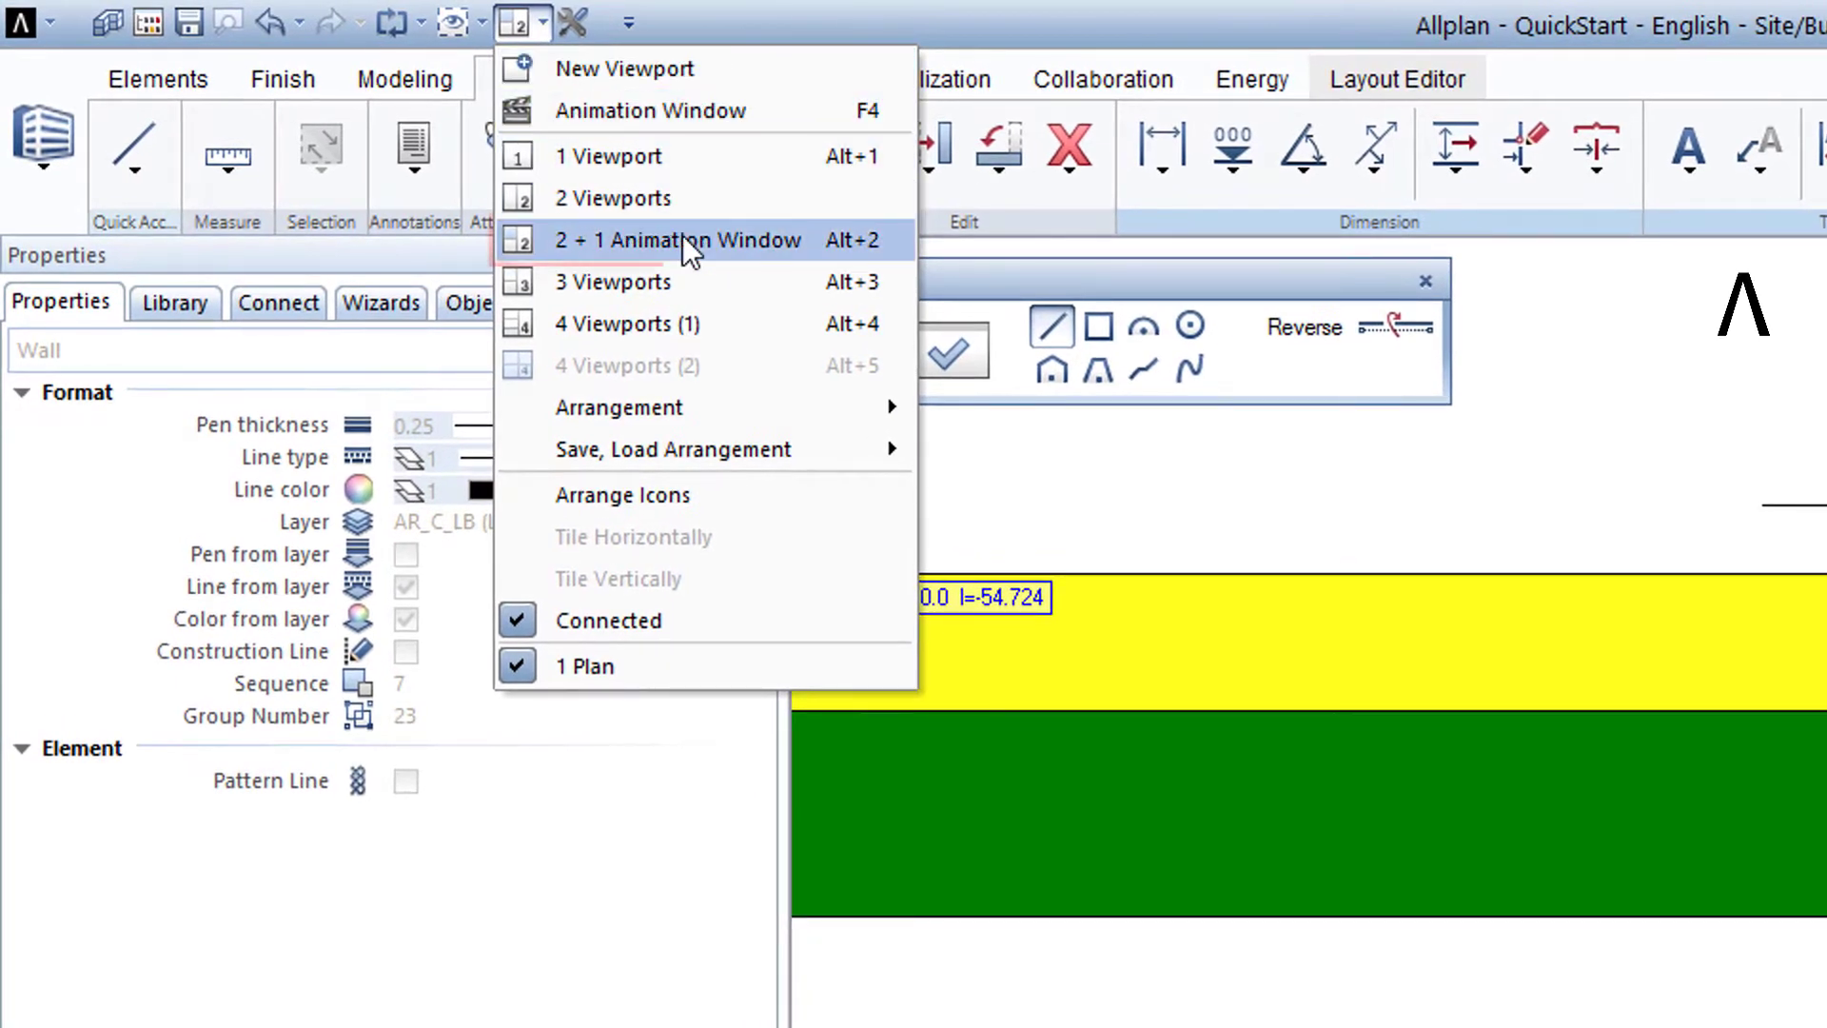
mouse_move(693, 242)
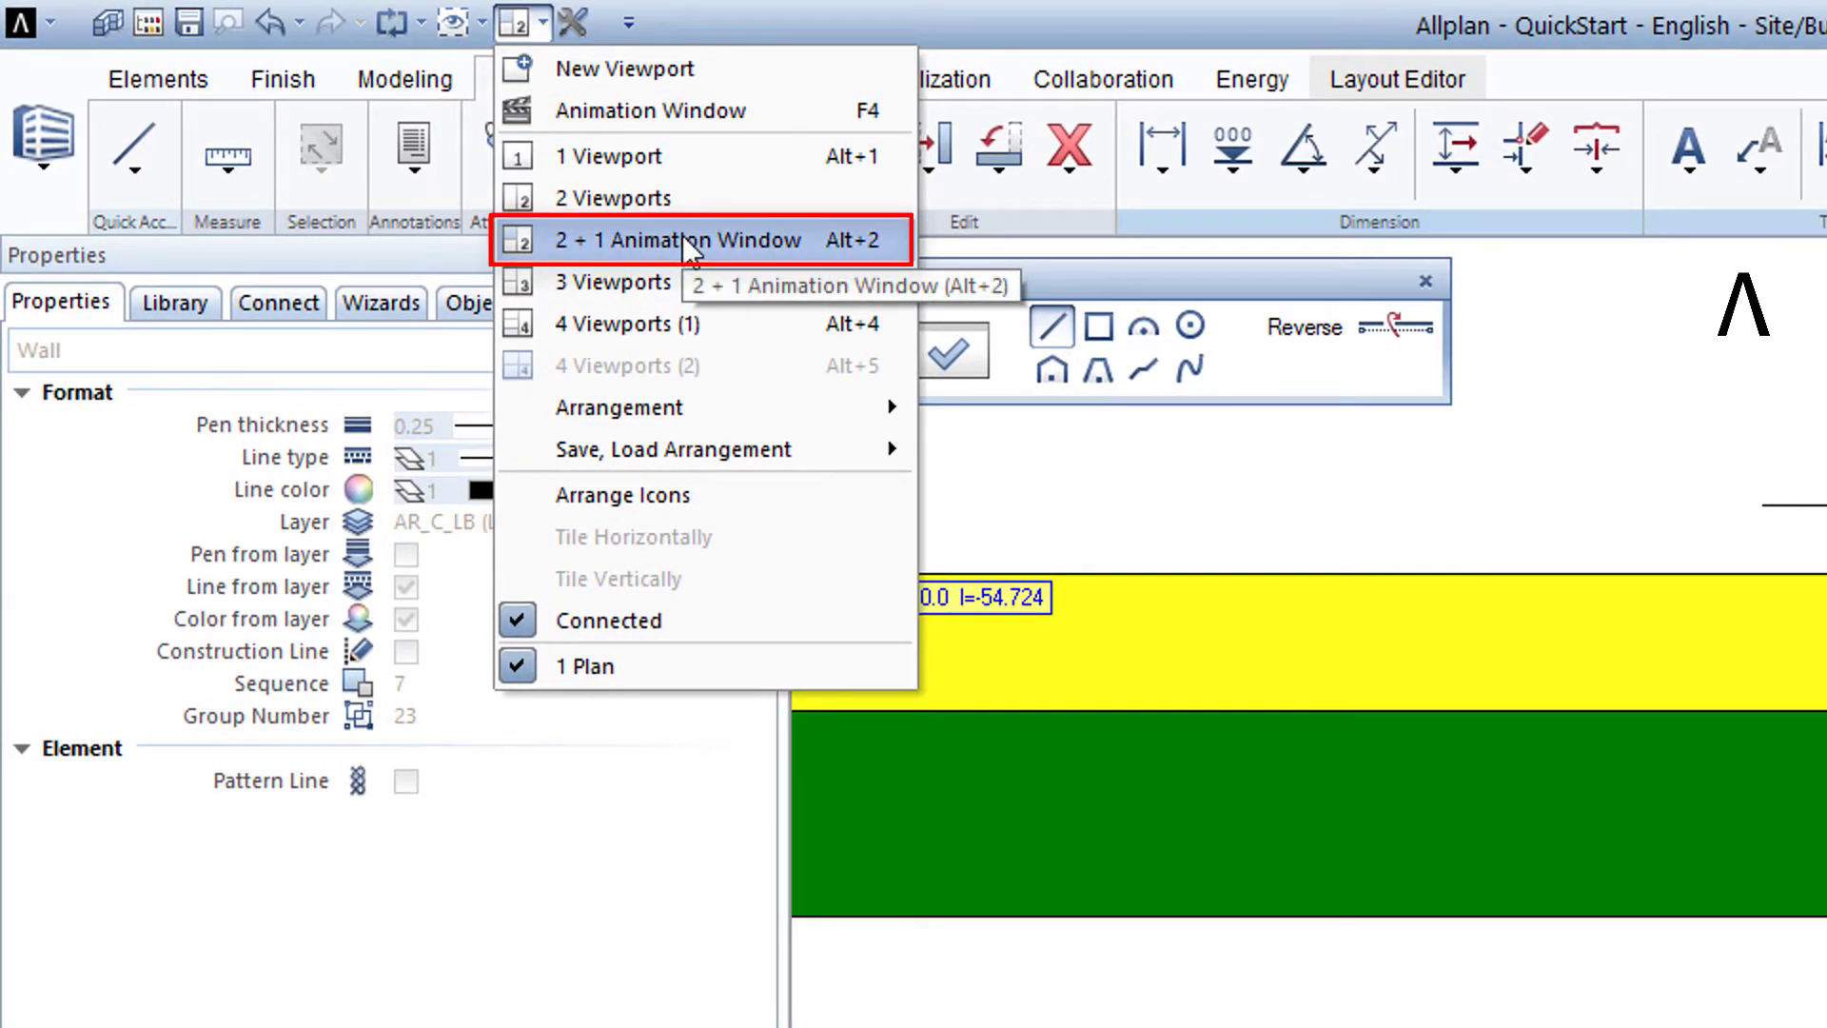
left_click(677, 240)
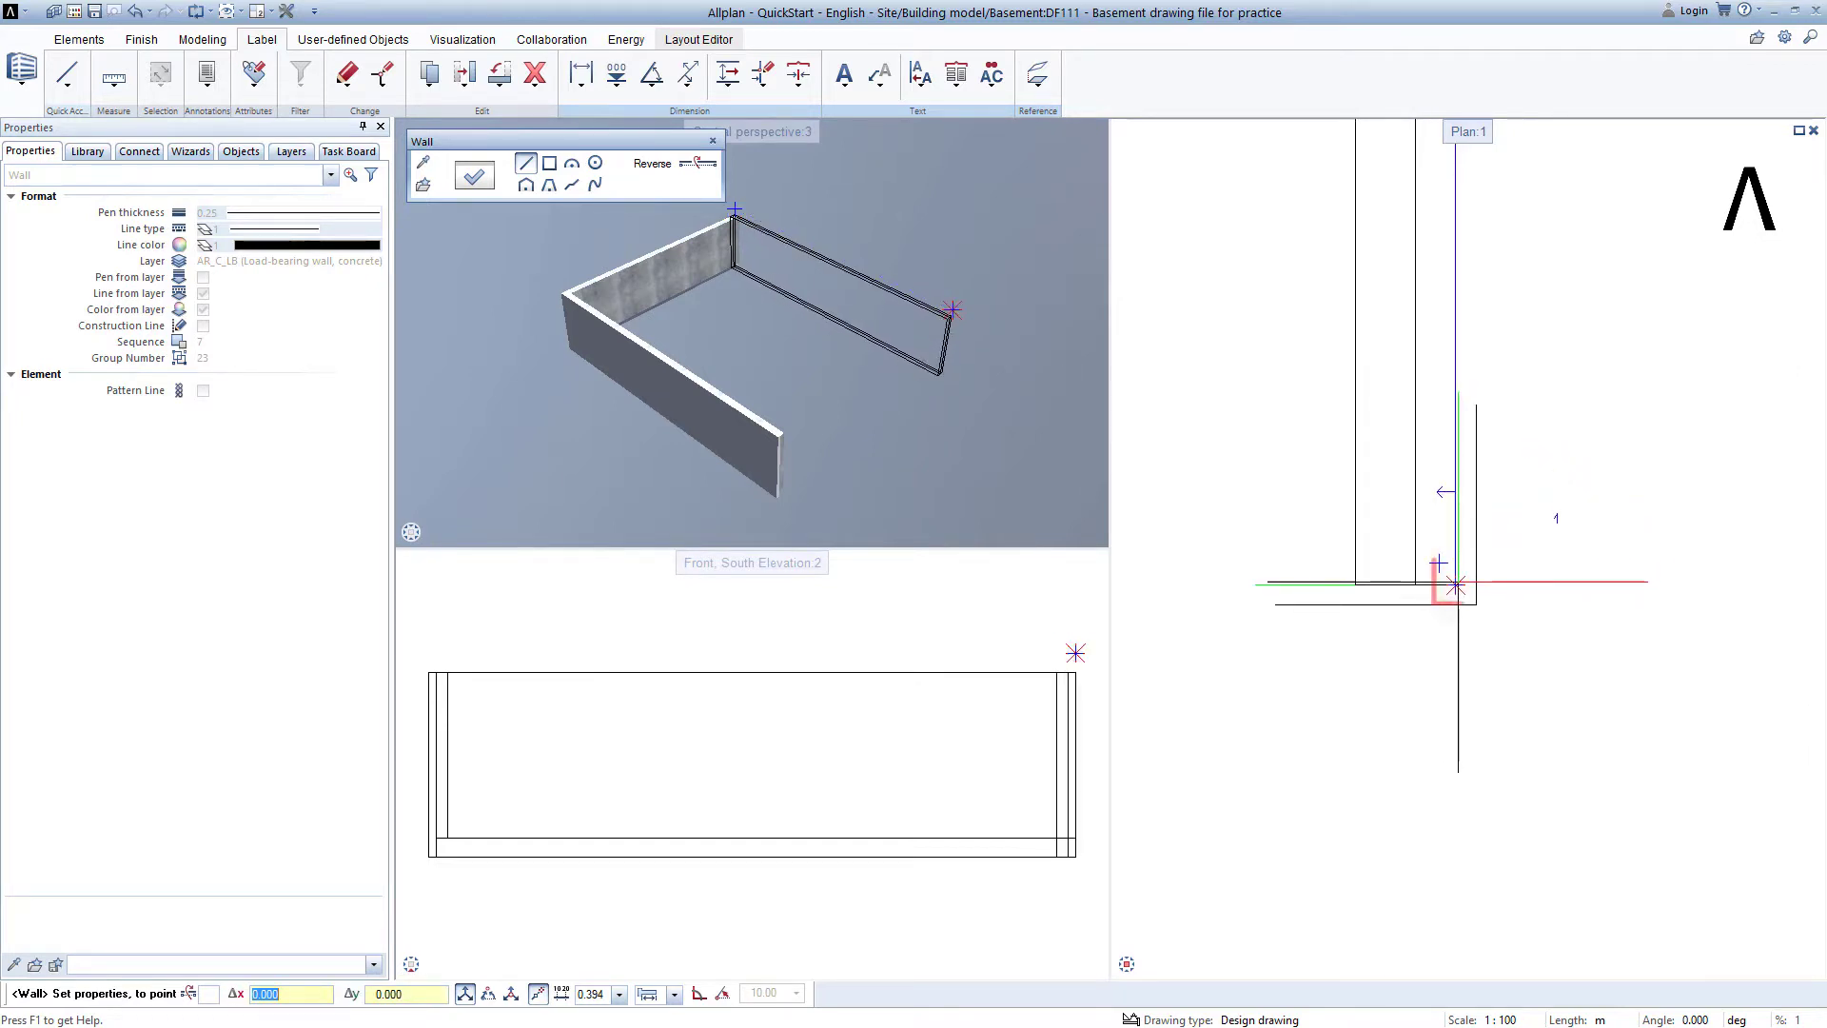
- Draw the remaining walls back to the start corner to close the rectangle and end the Wall tool
left_click(1454, 587)
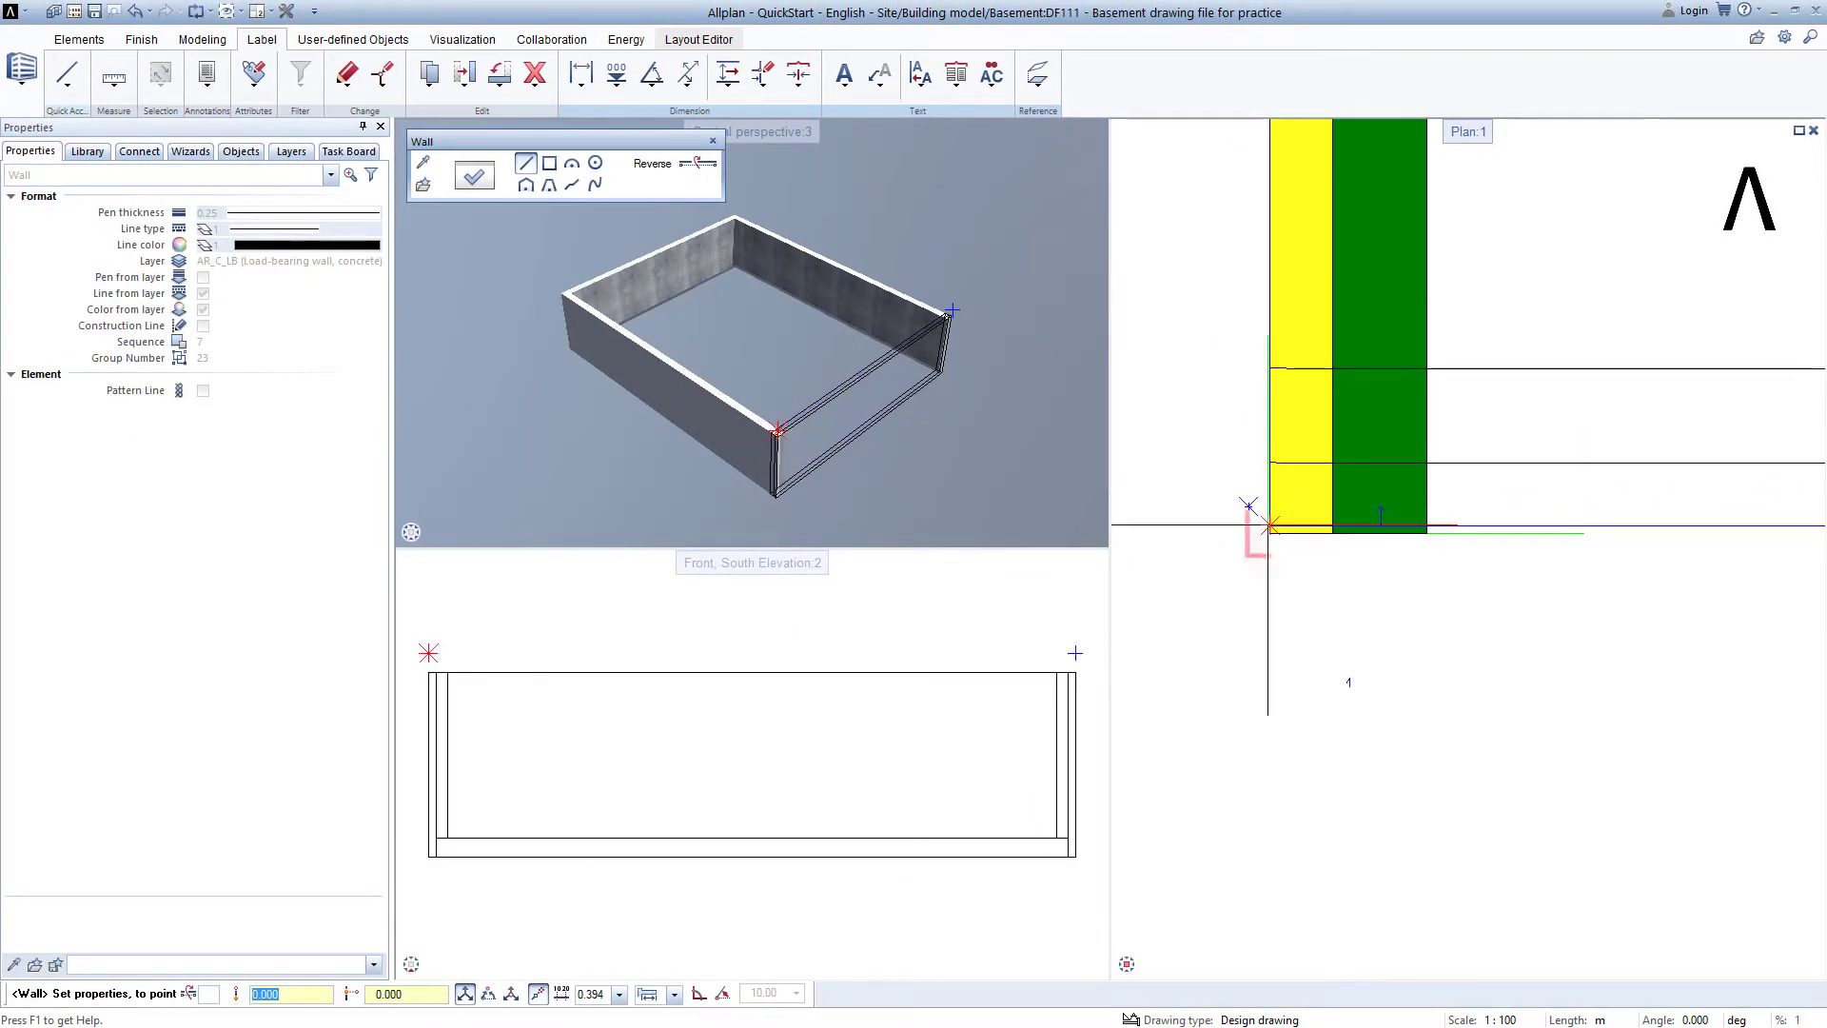
left_click(1268, 527)
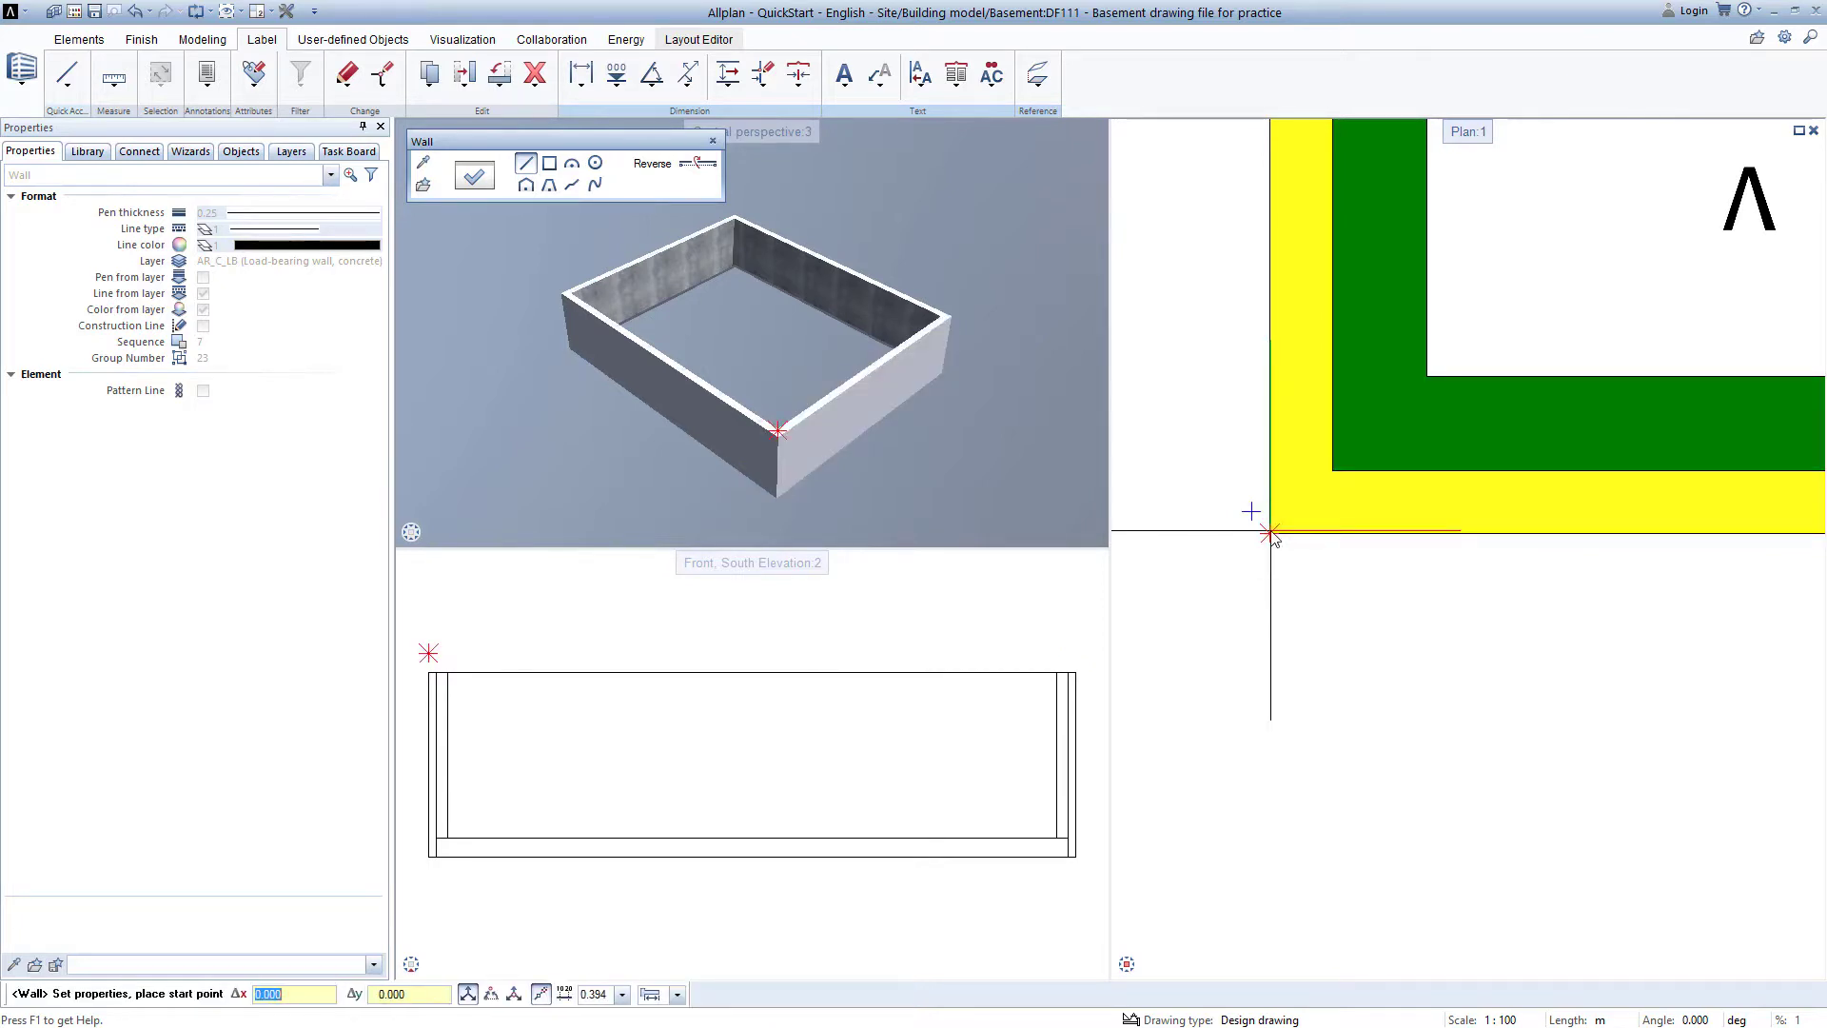
left_click(1272, 533)
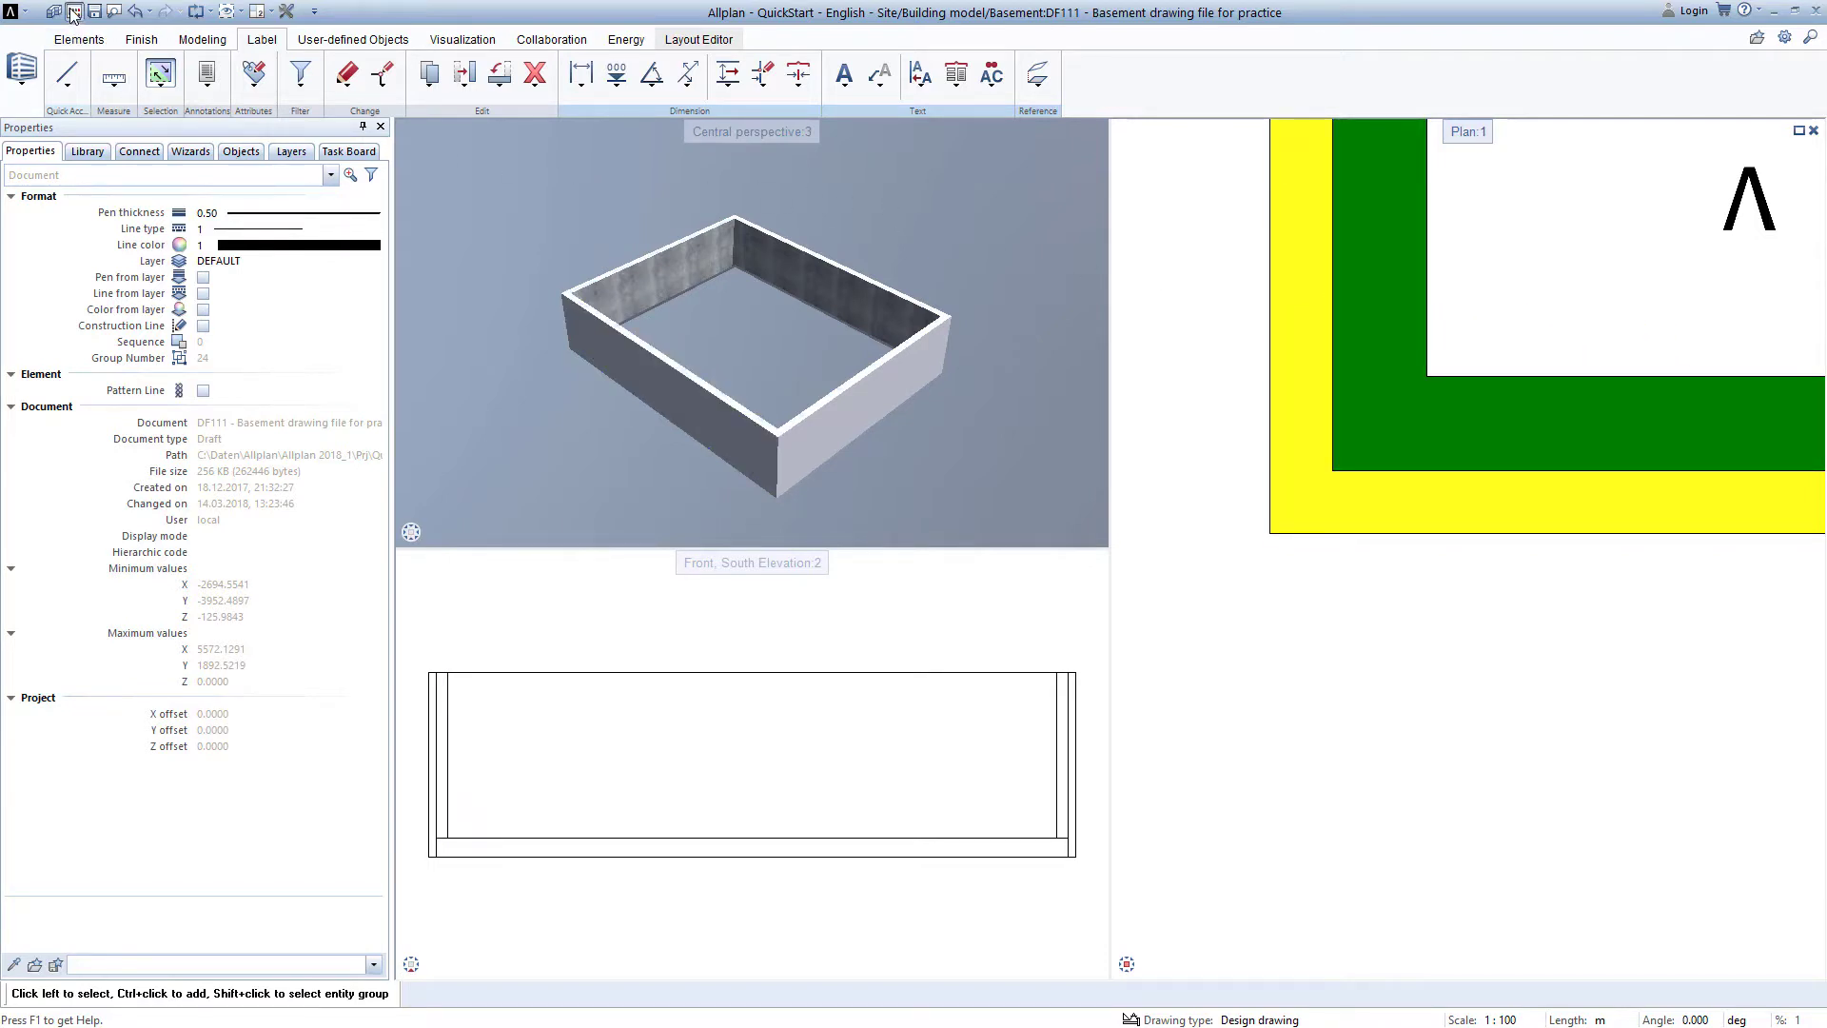
- Remove the site plan working copy from the reference files, leaving only the Basement file open
left_click(73, 9)
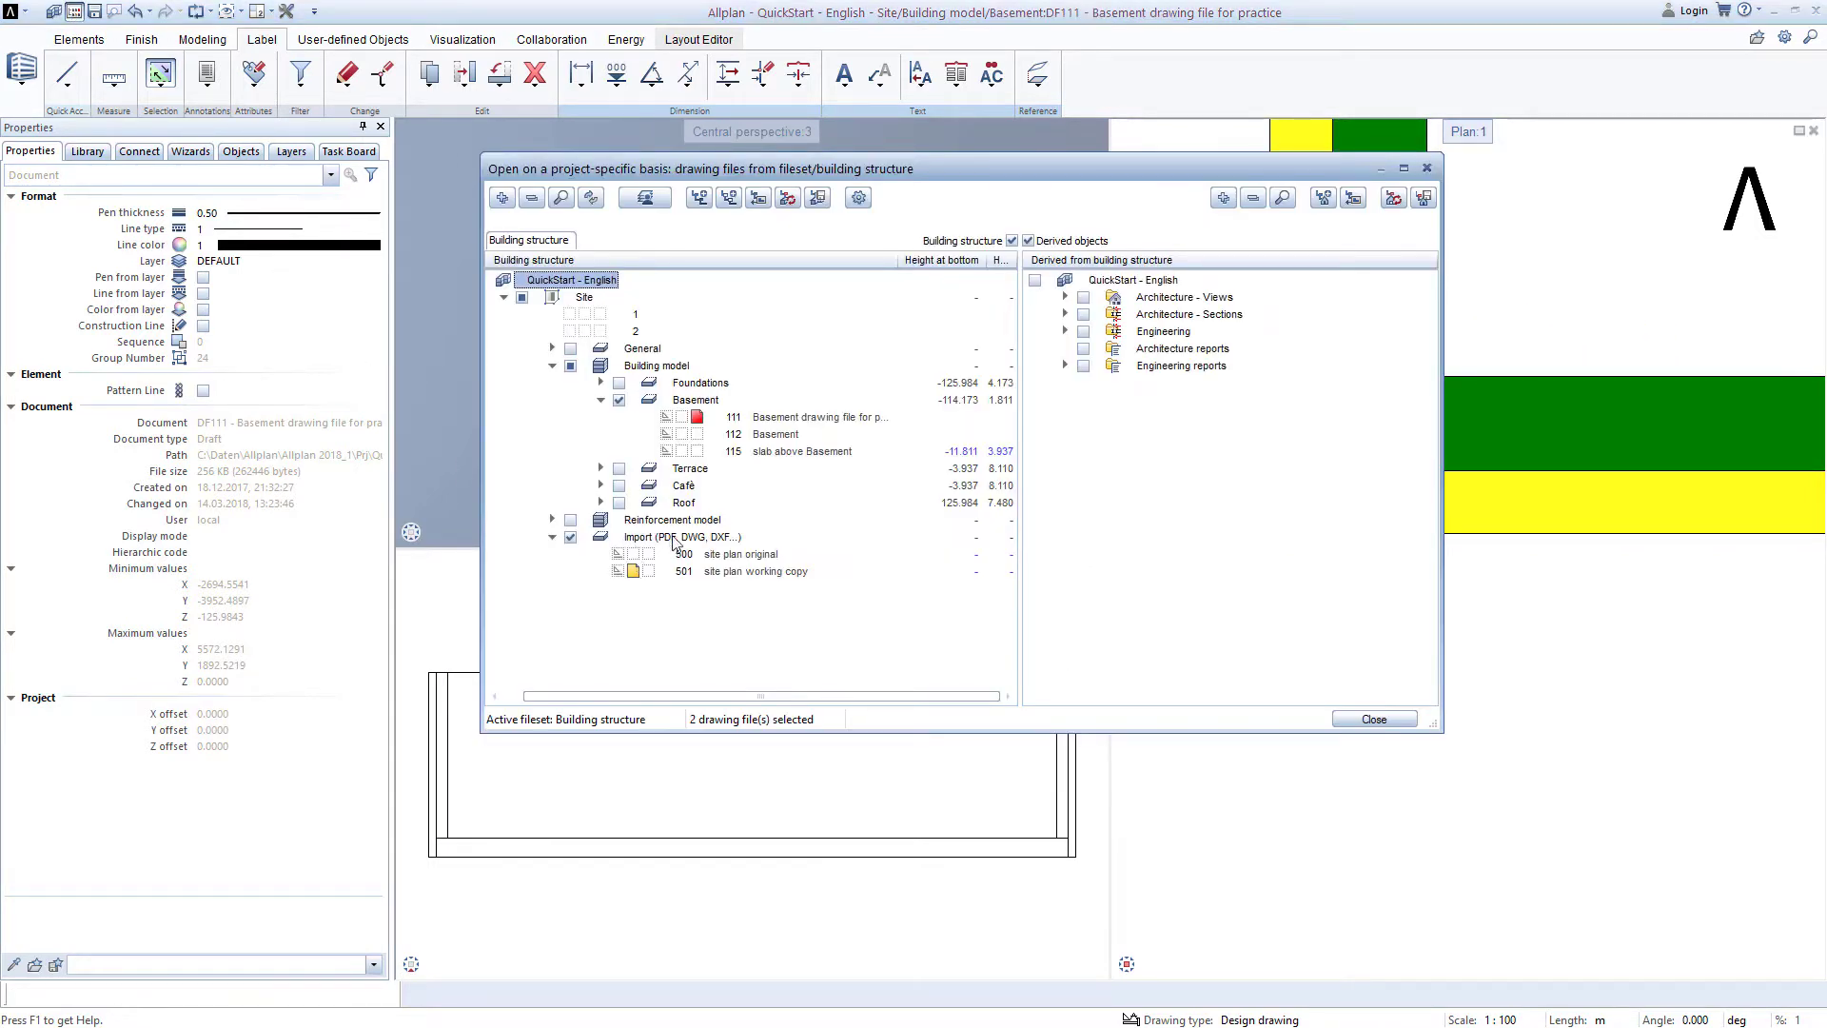
left_click(679, 537)
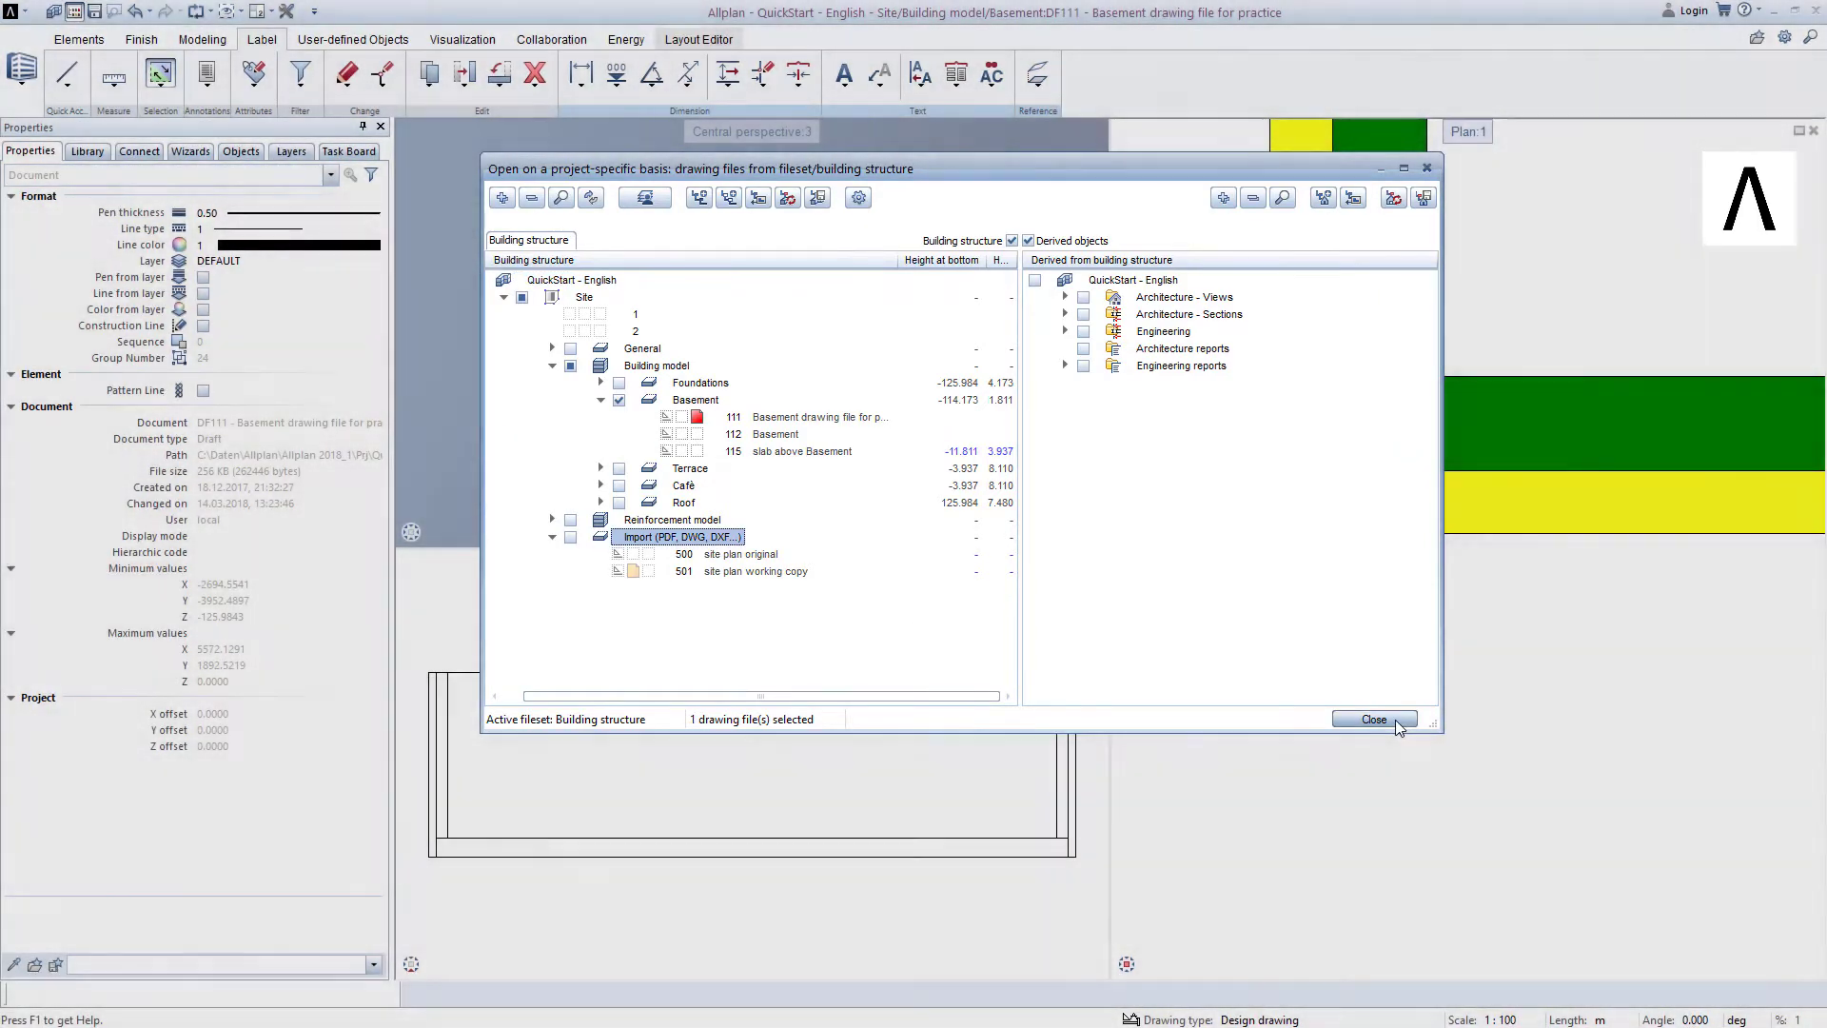
left_click(1374, 720)
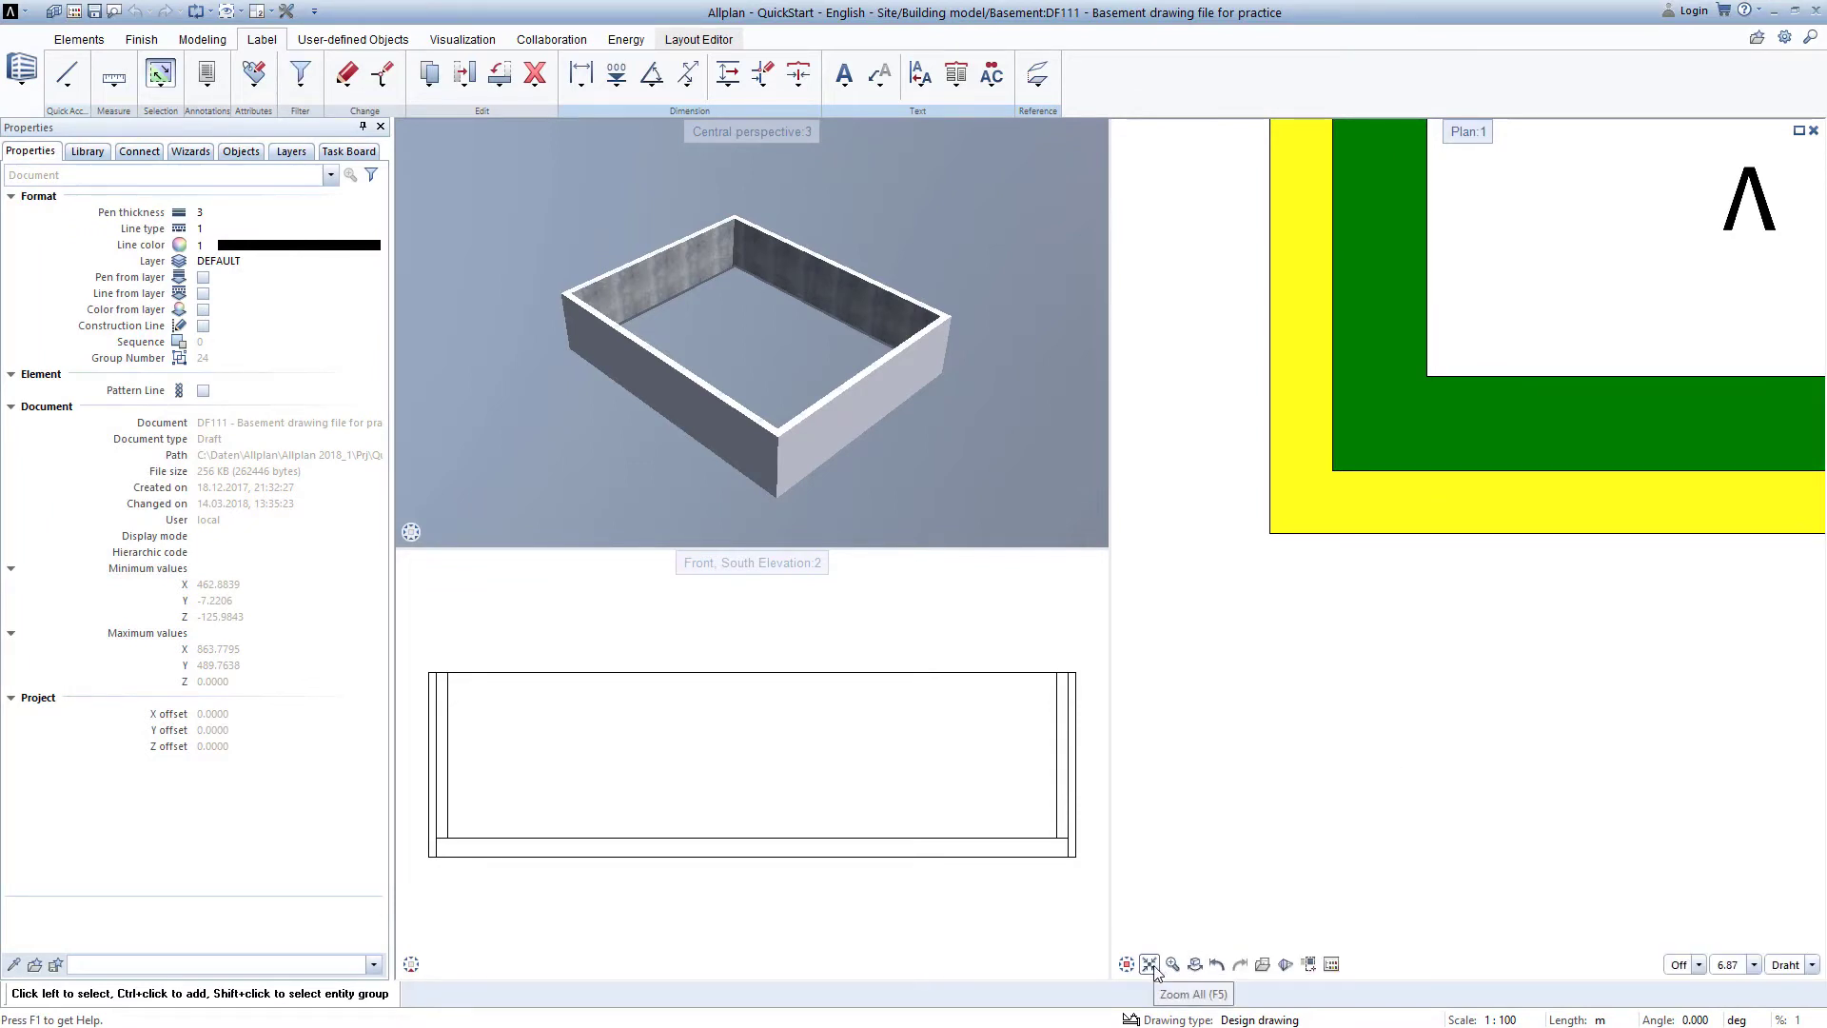
- Zoom All in the plan and select the south wall to highlight it in every view
left_click(1149, 963)
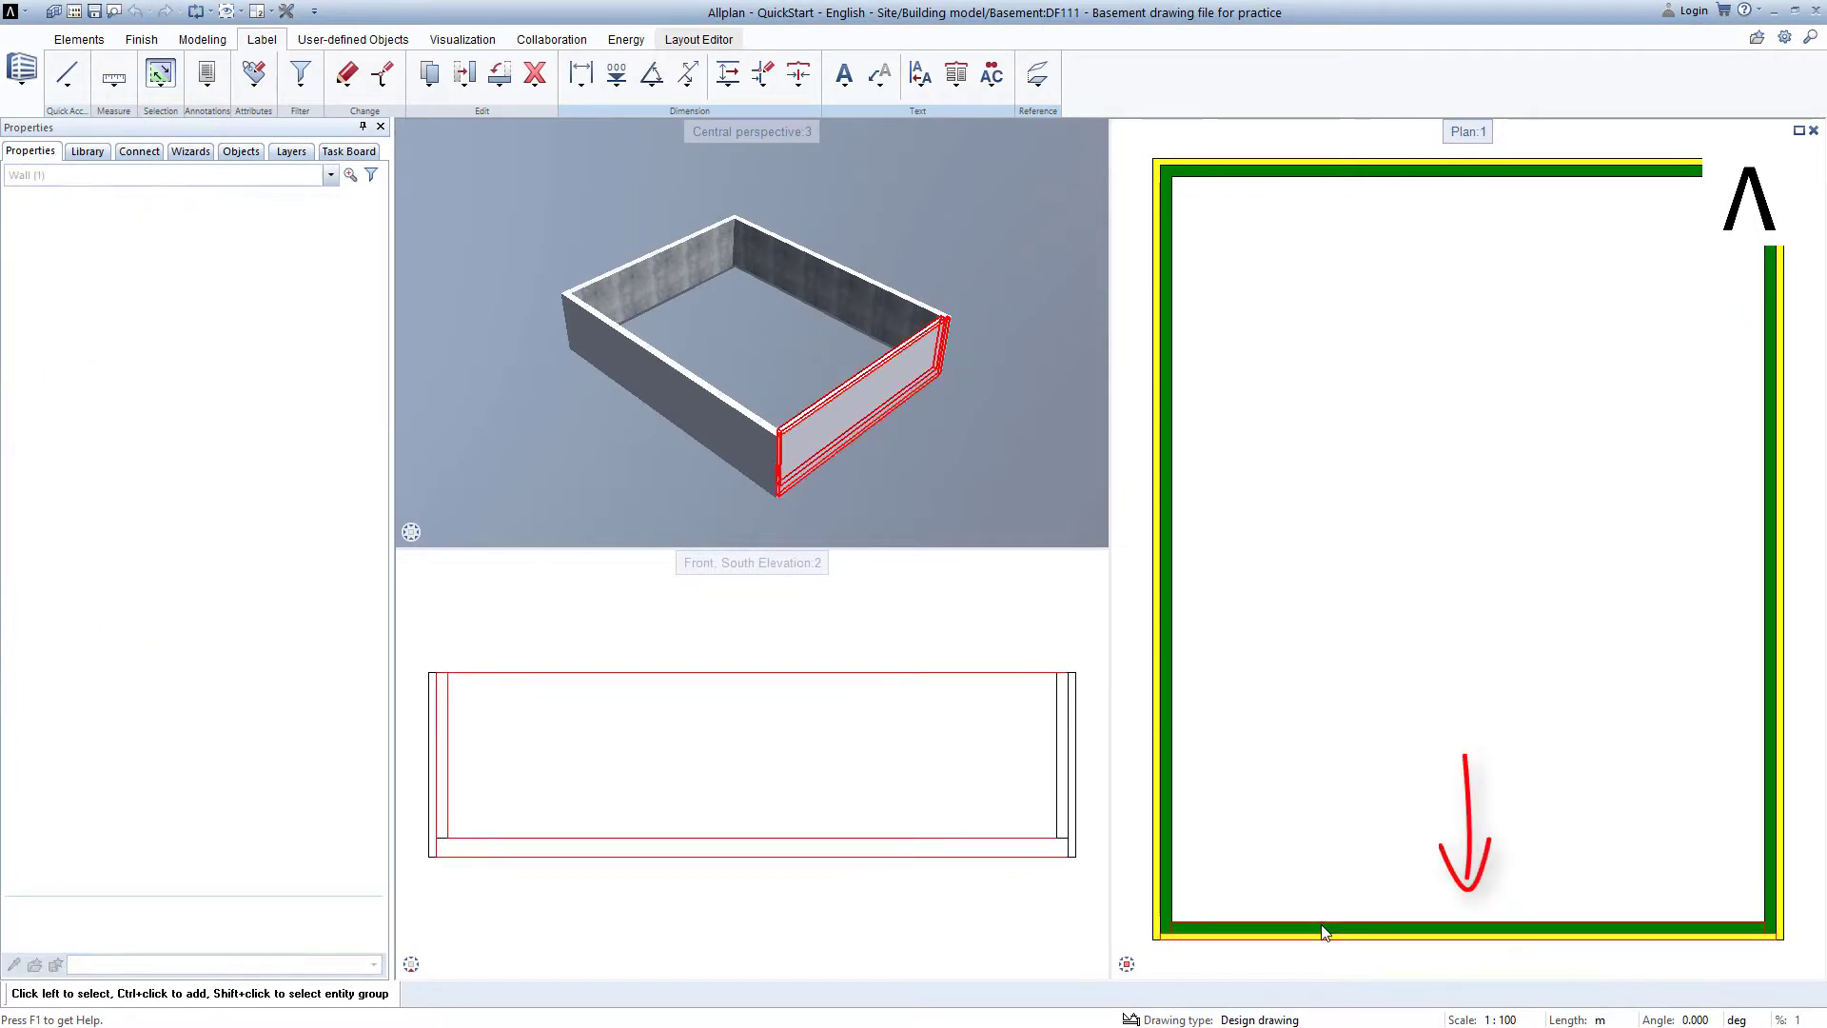
left_click(1325, 933)
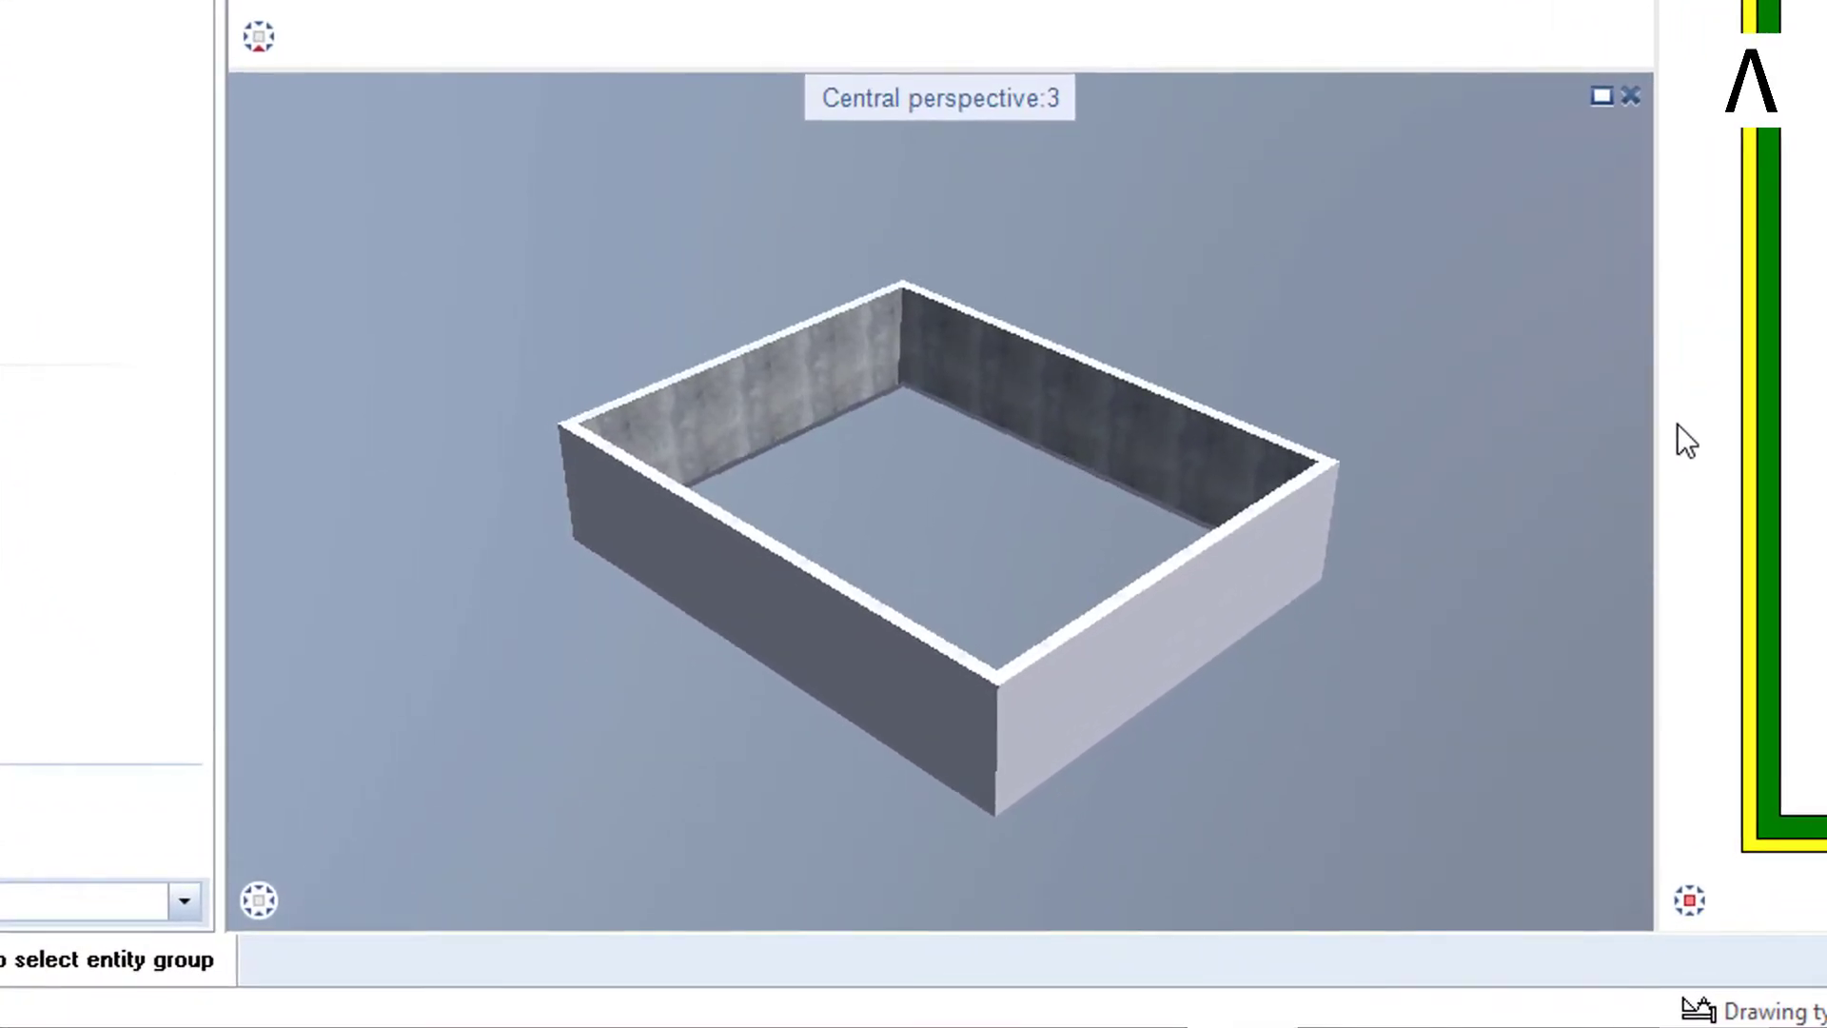
mouse_move(1298, 289)
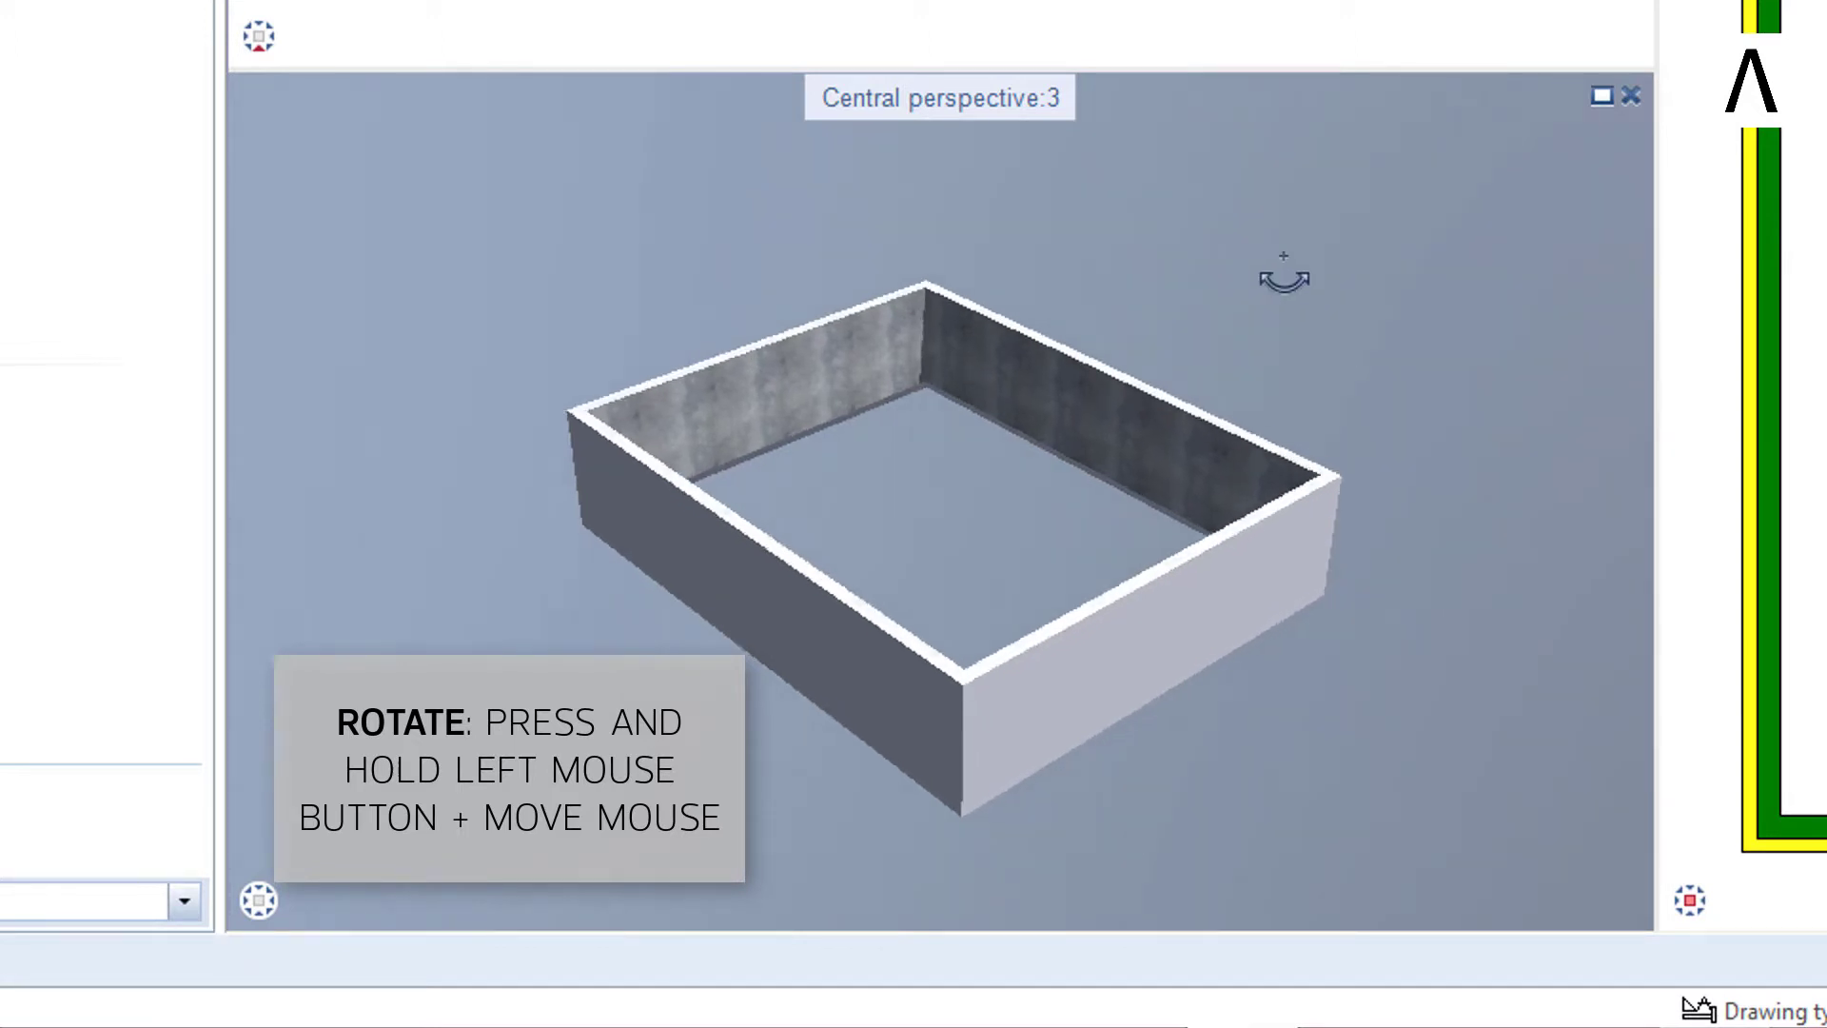
- Orbit and zoom the 3D model of the basement walls
left_click_drag(1281, 276, 1087, 190)
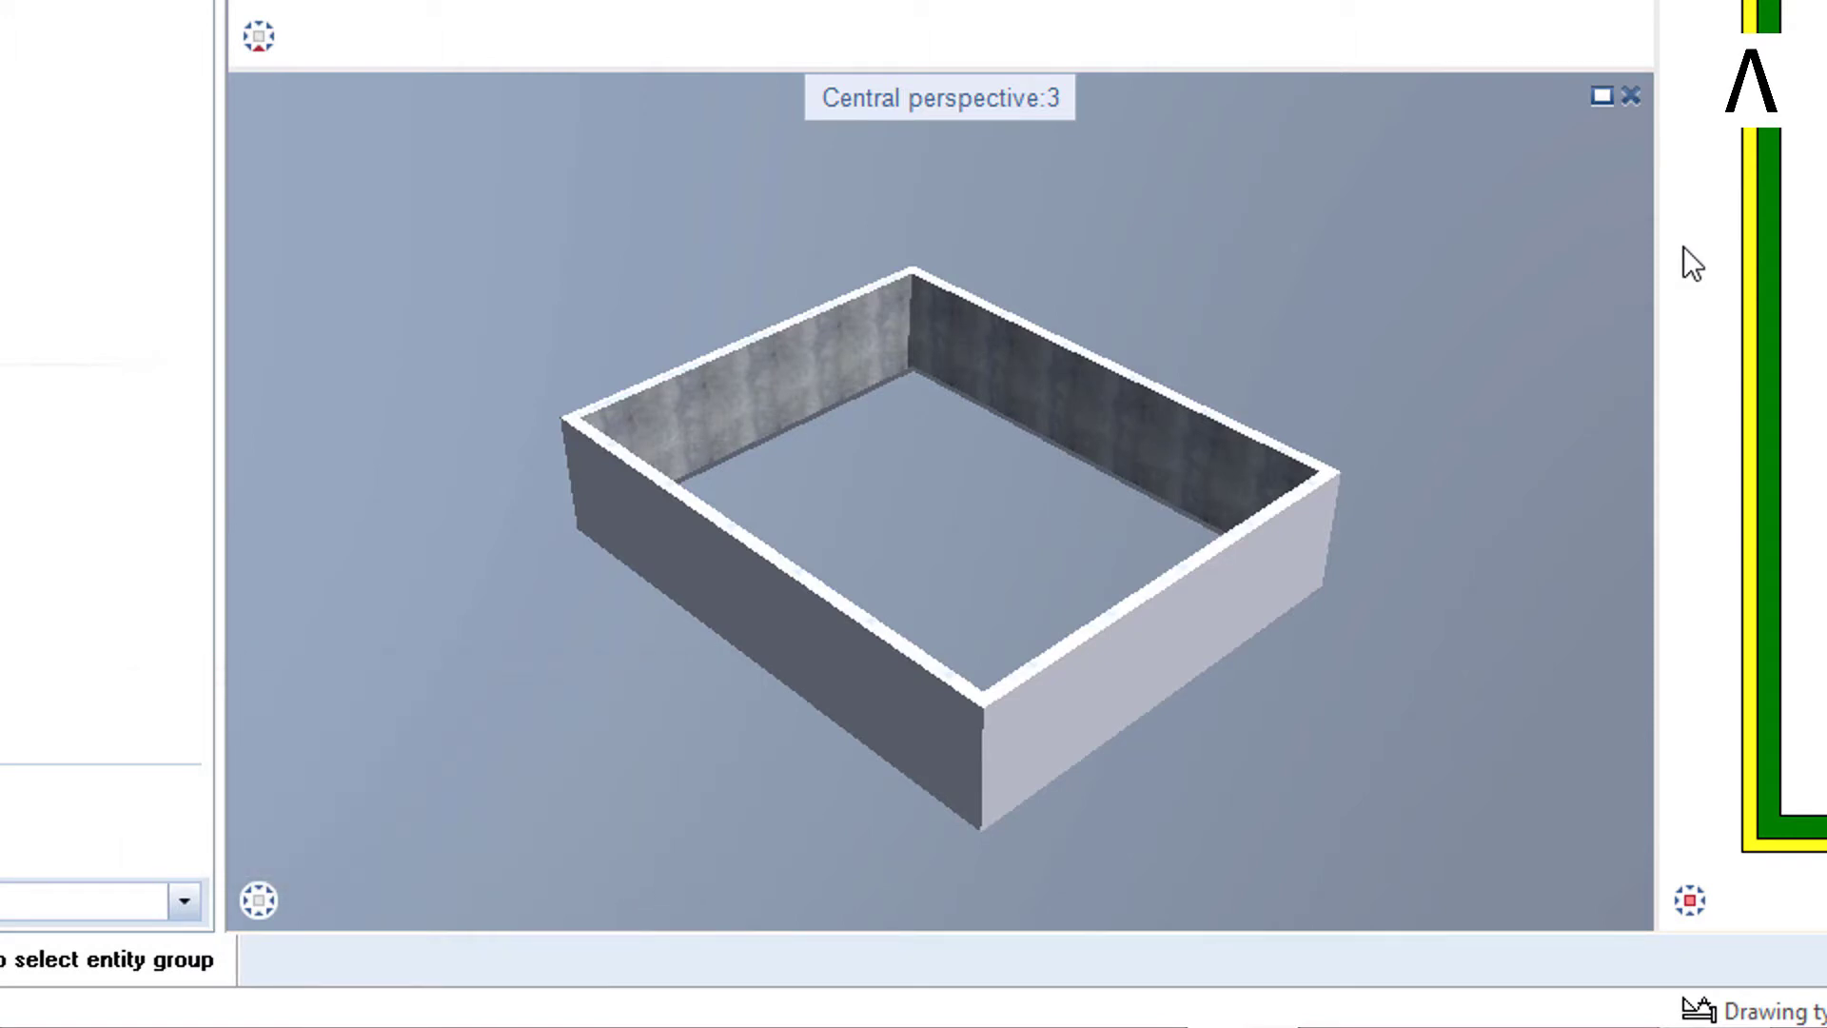
mouse_move(1442, 295)
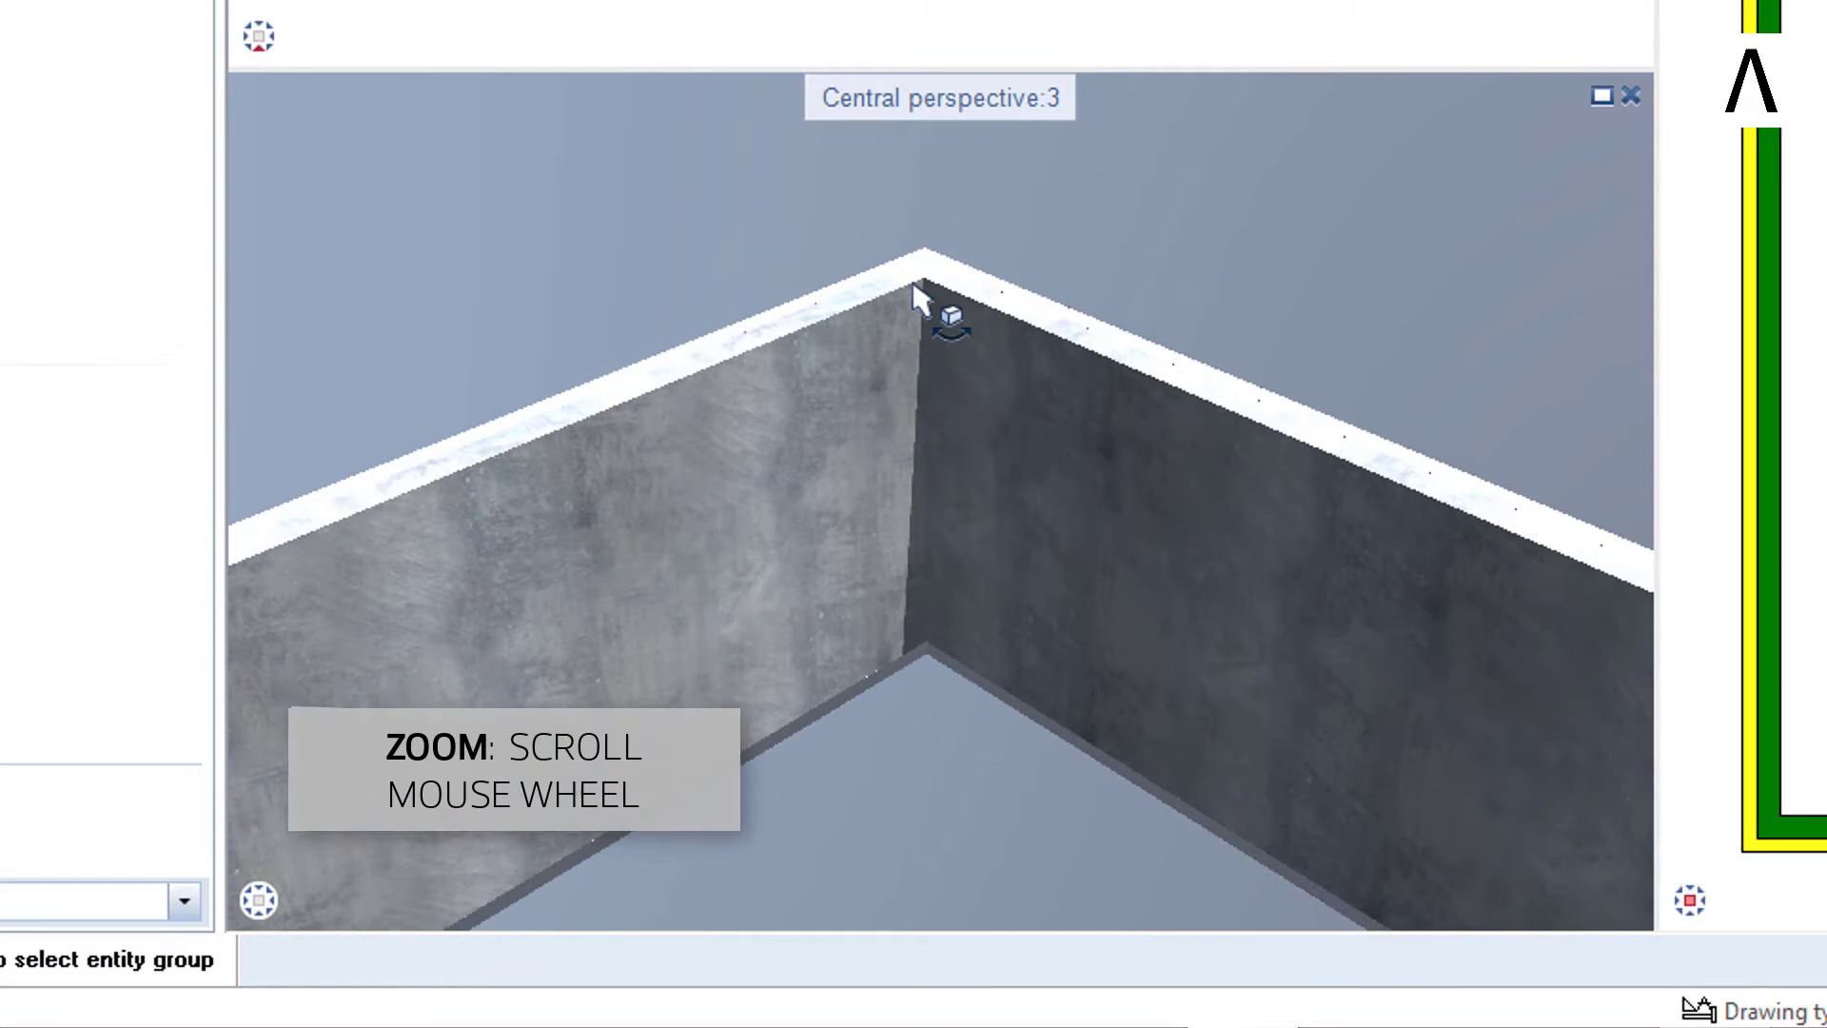
scroll("down", 3)
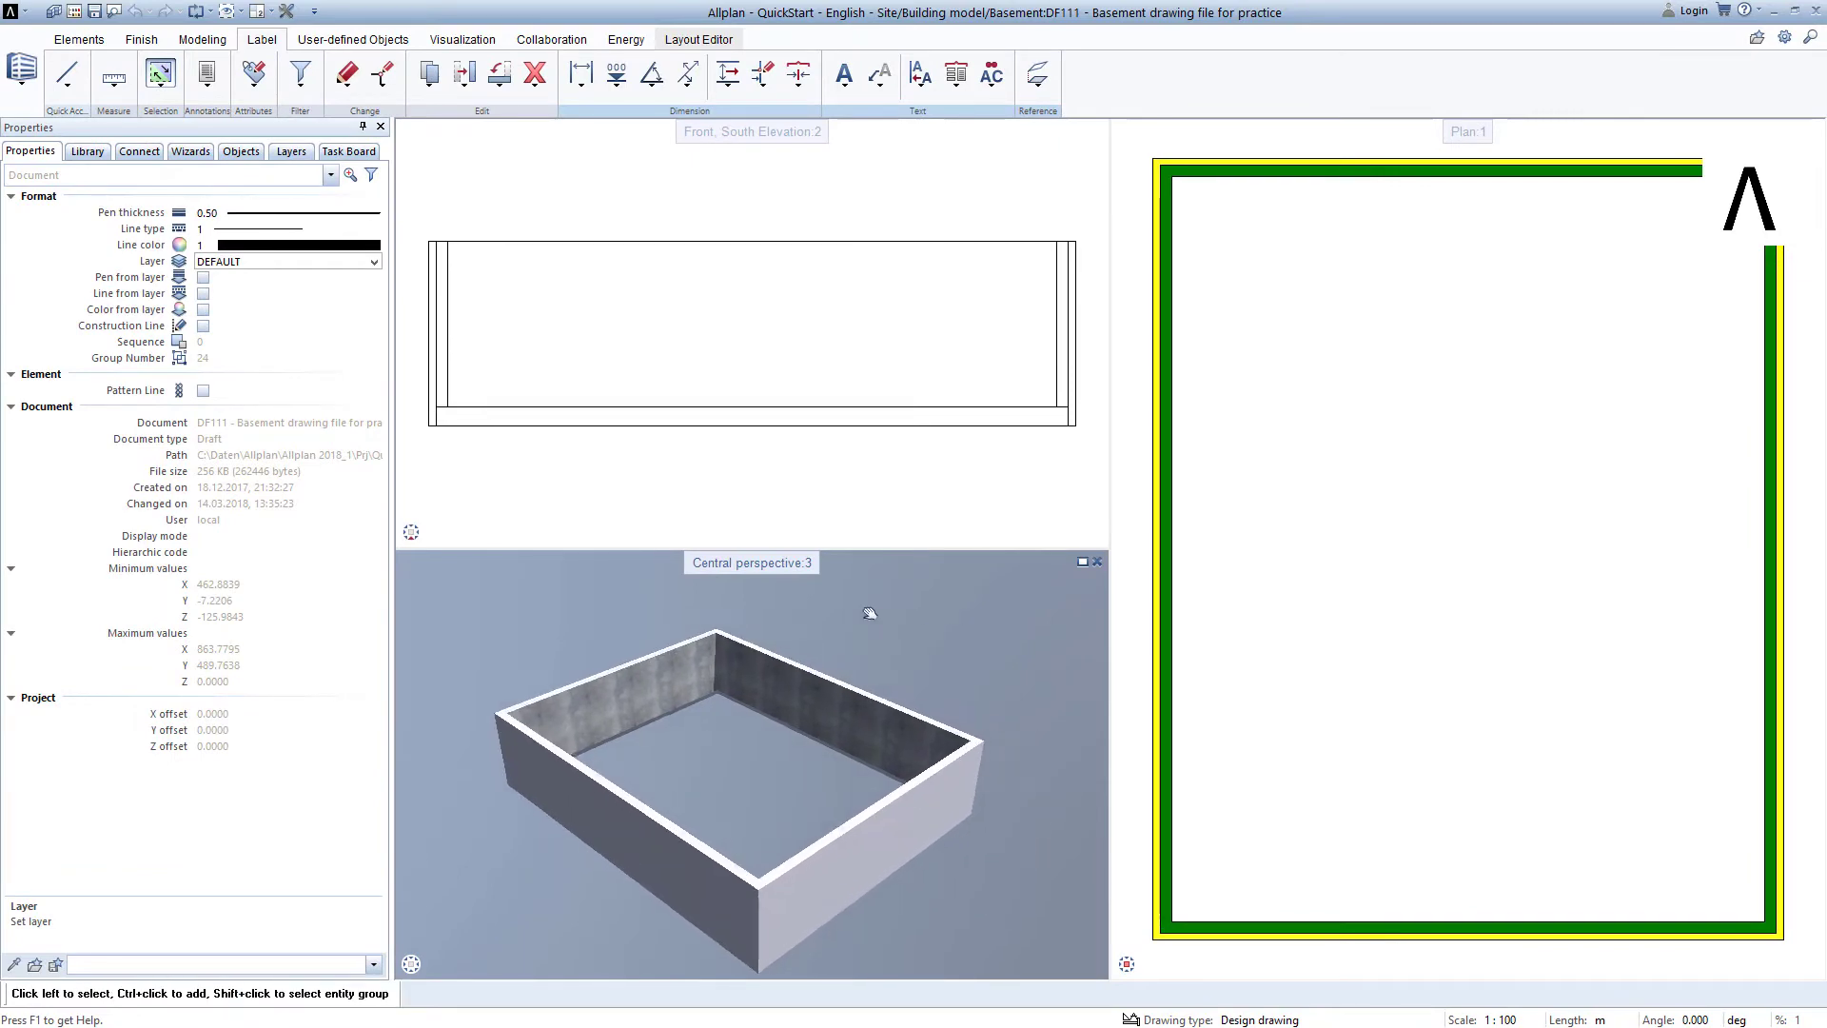
mouse_move(867, 617)
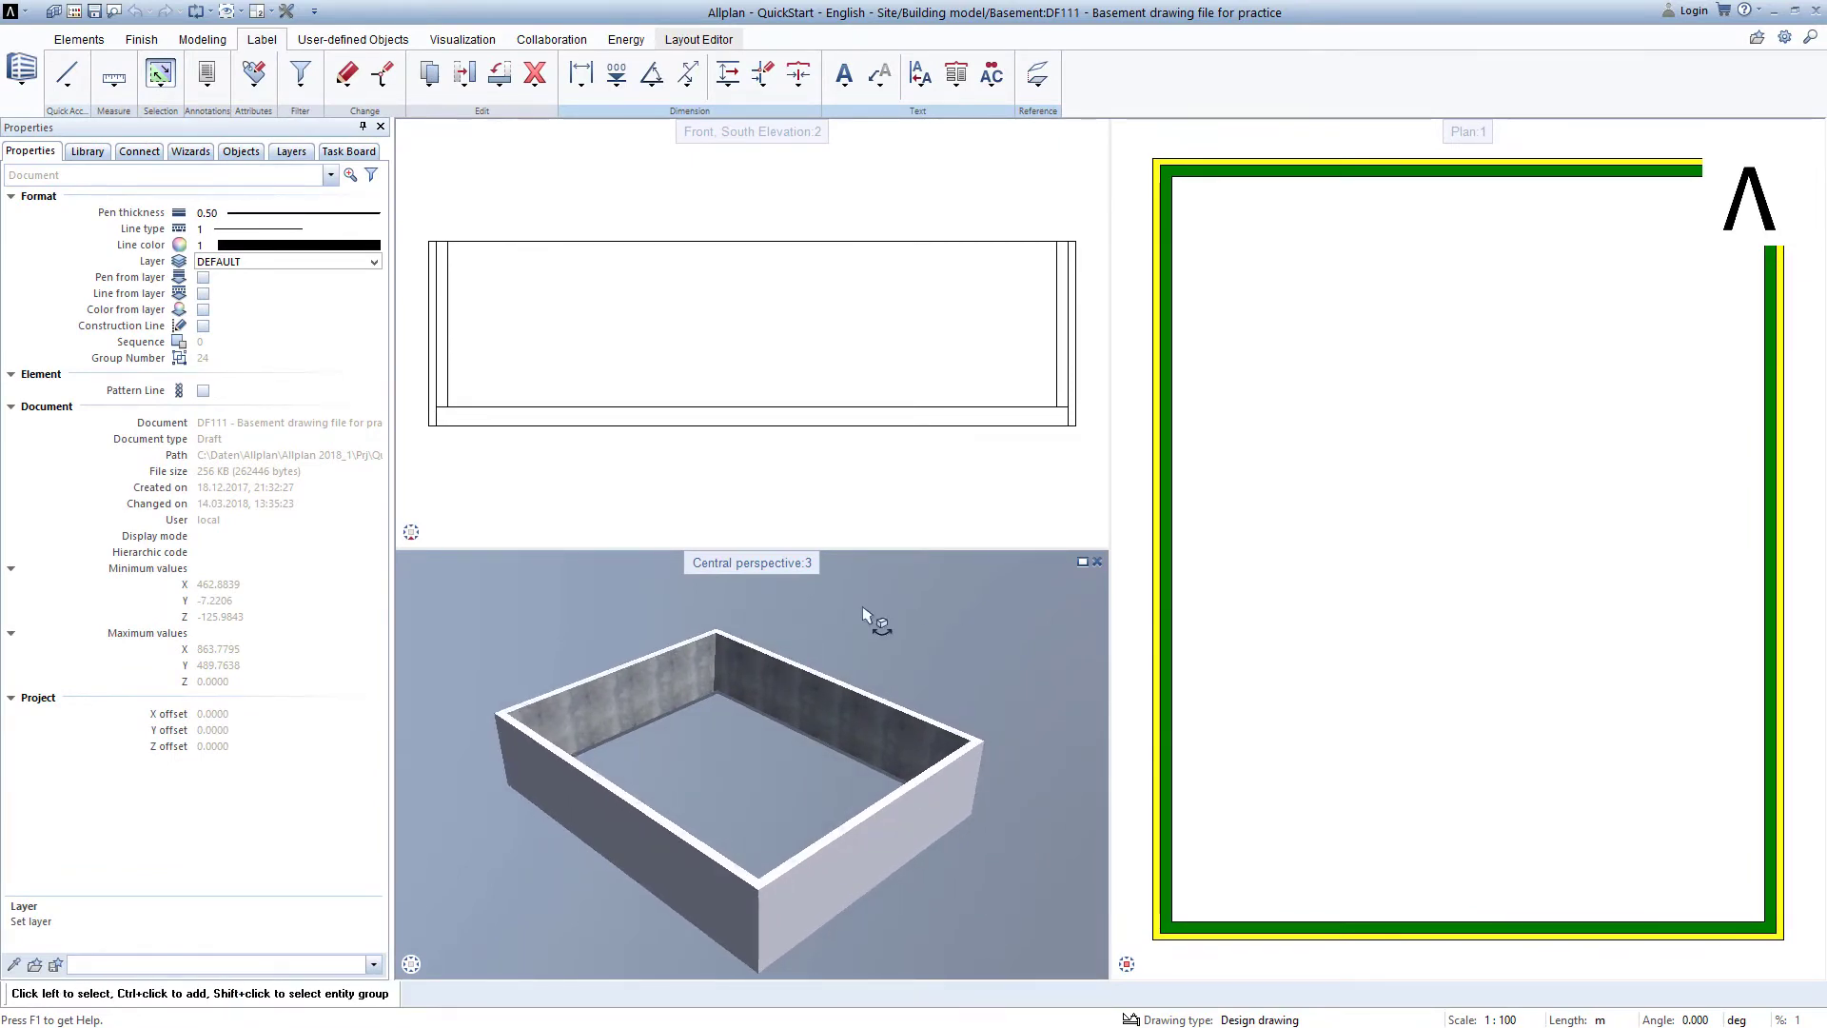
- Swap the 3D view back on top, then show a single plan viewport (Alt+1)
left_click(191, 152)
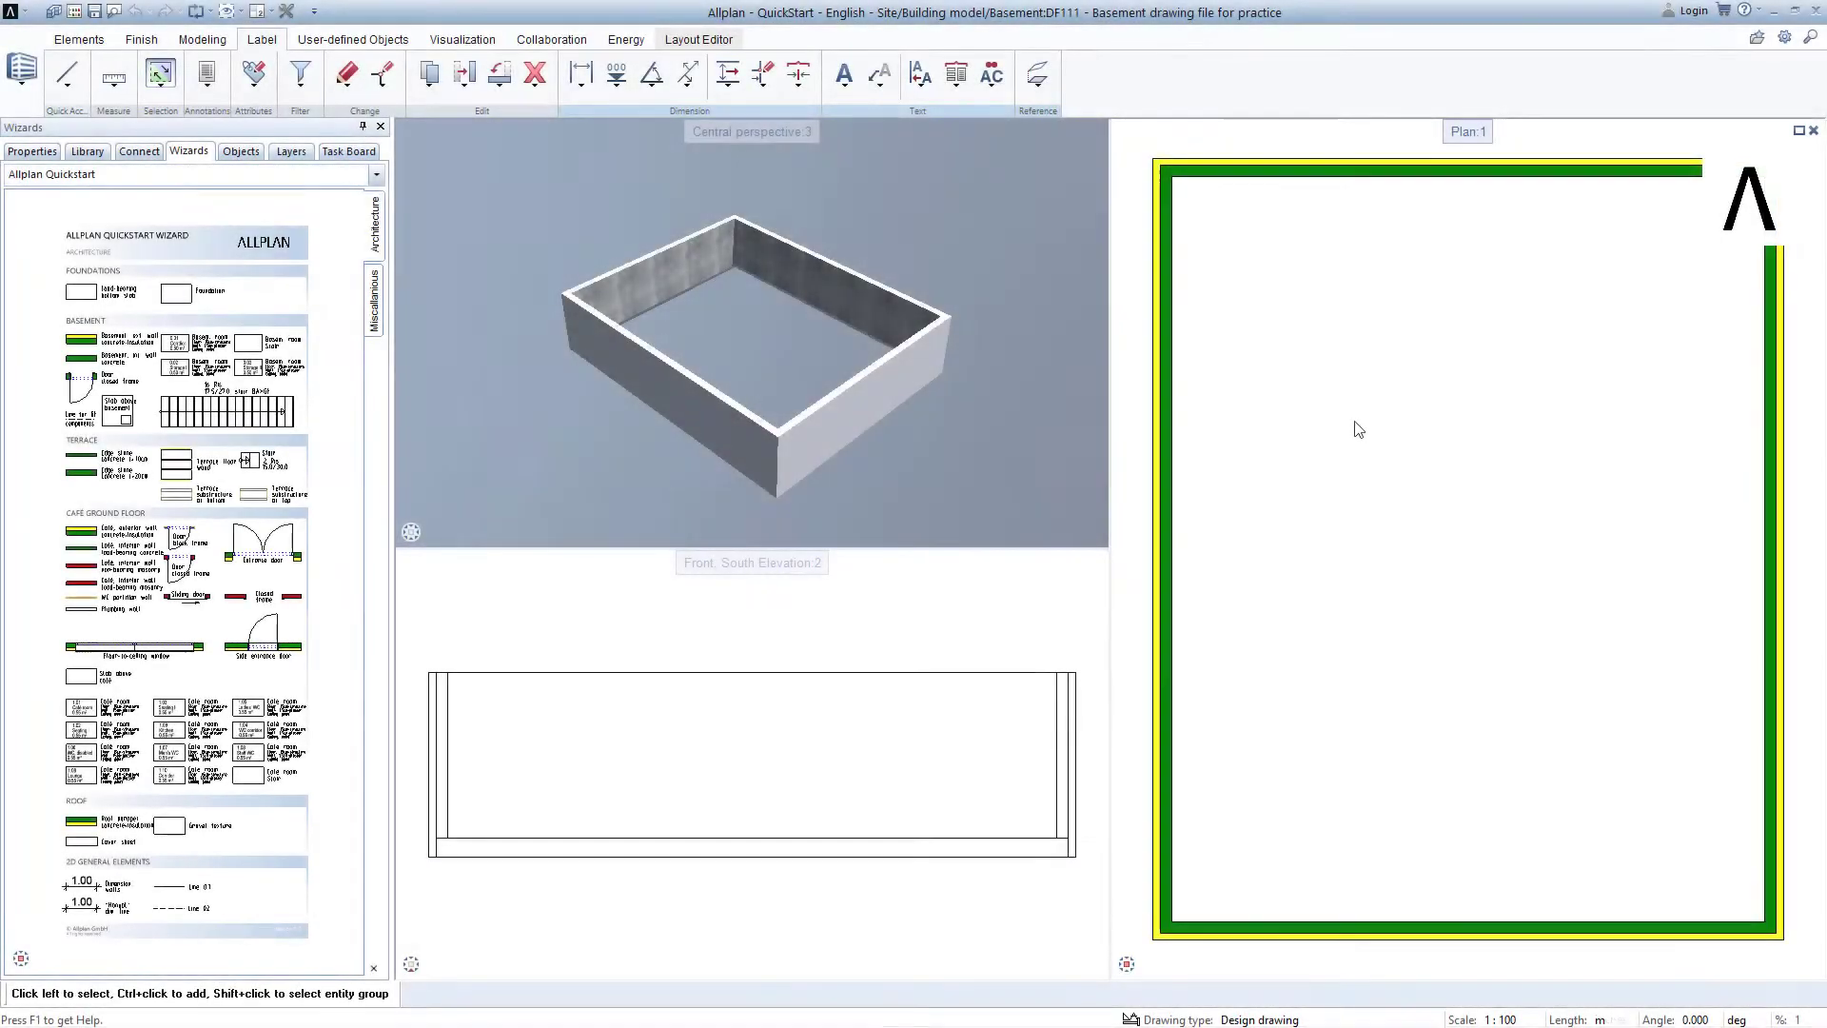
mouse_move(1238, 339)
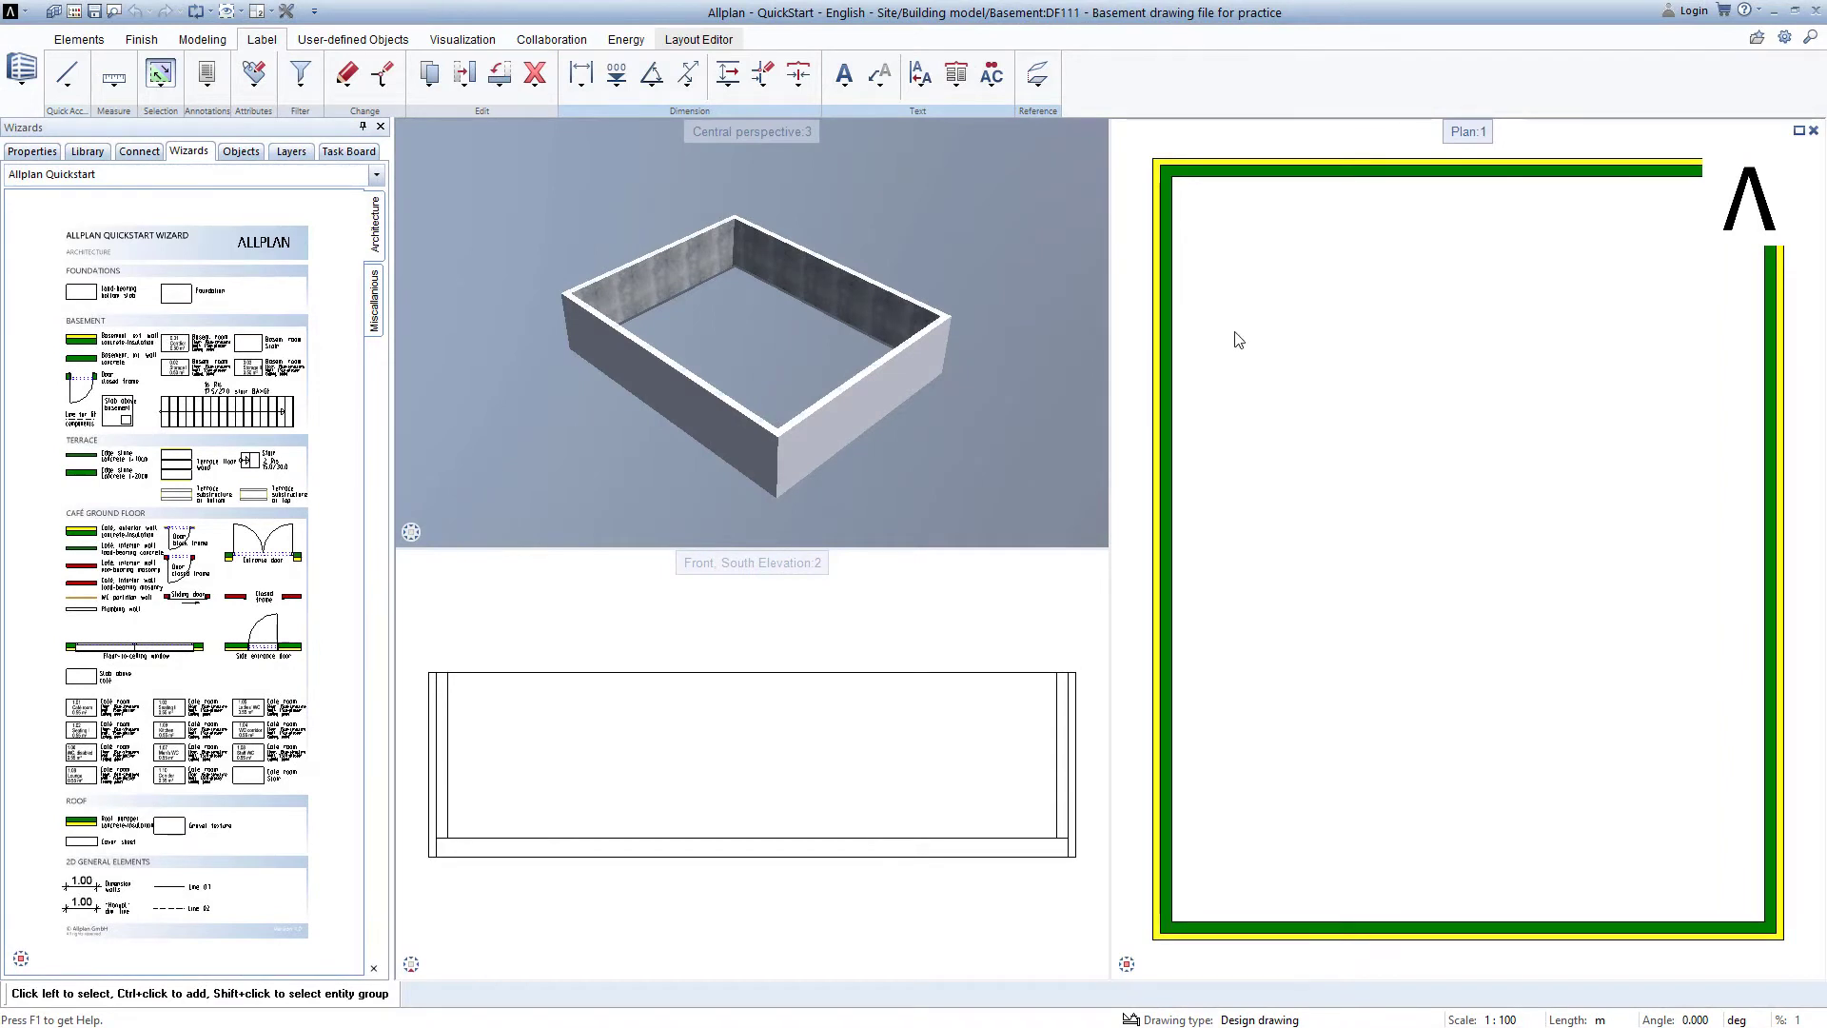
left_click(259, 12)
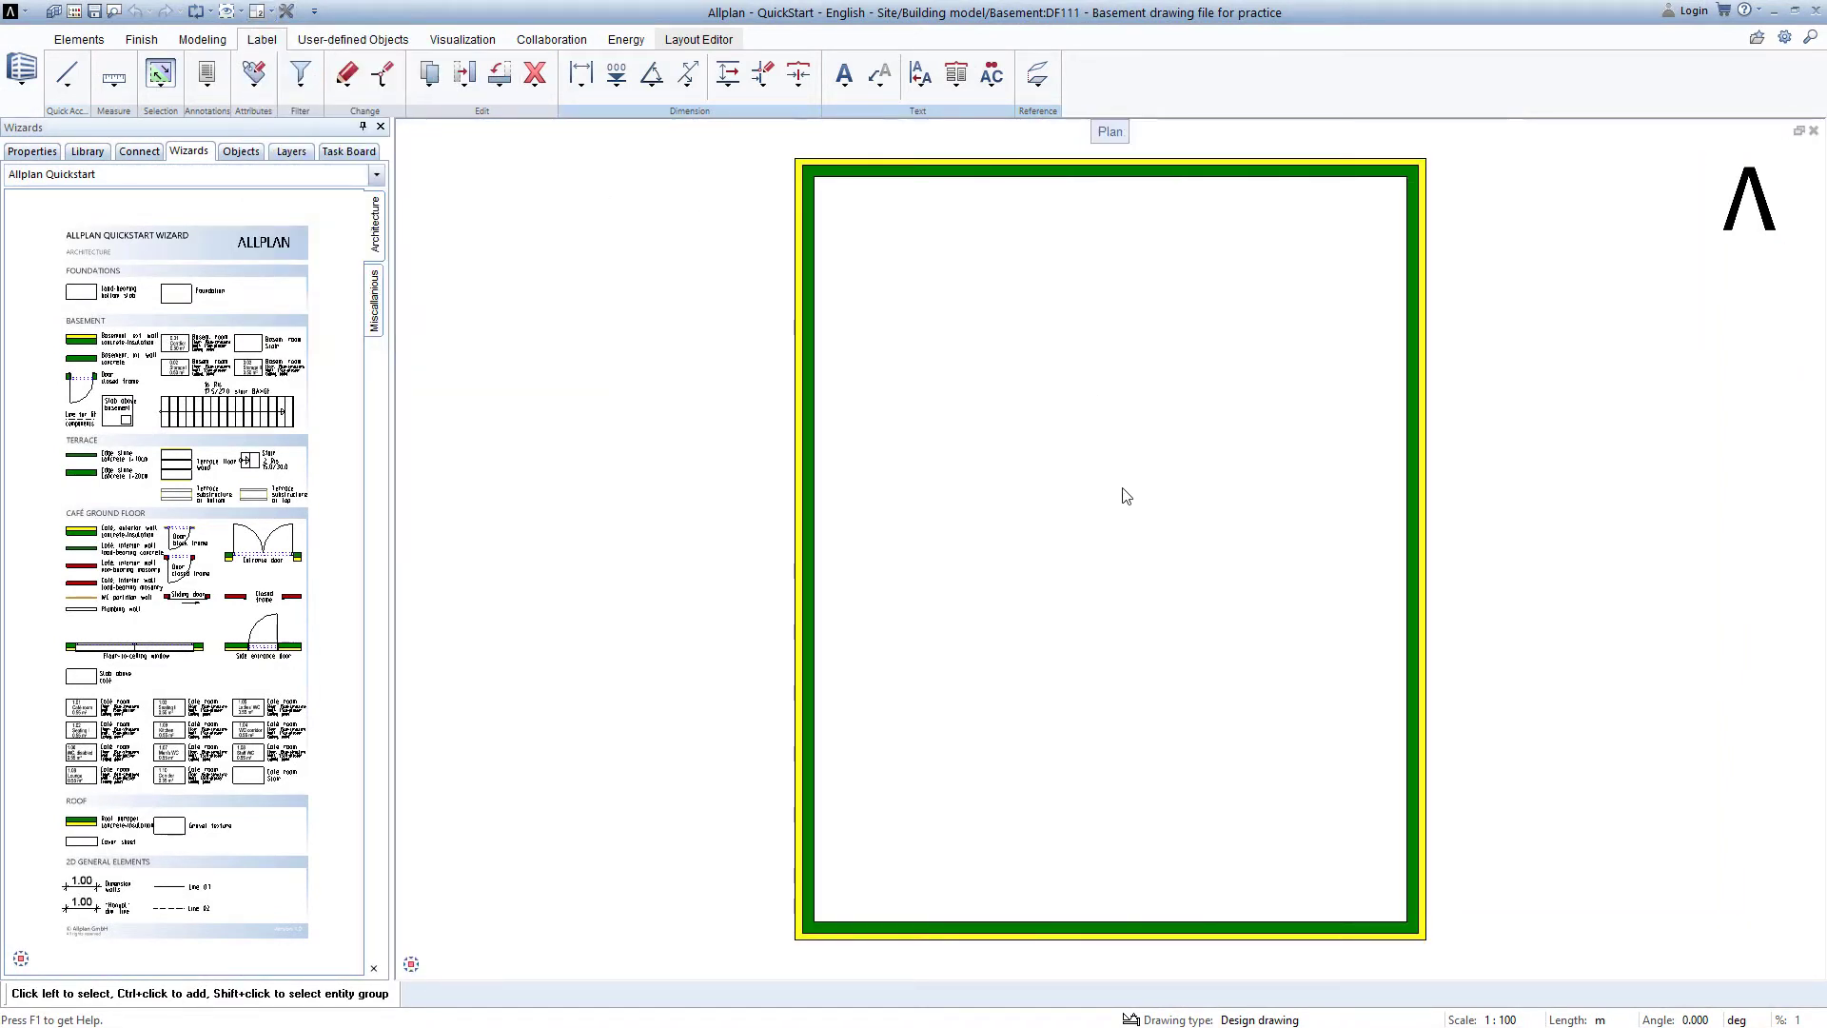
mouse_move(1131, 498)
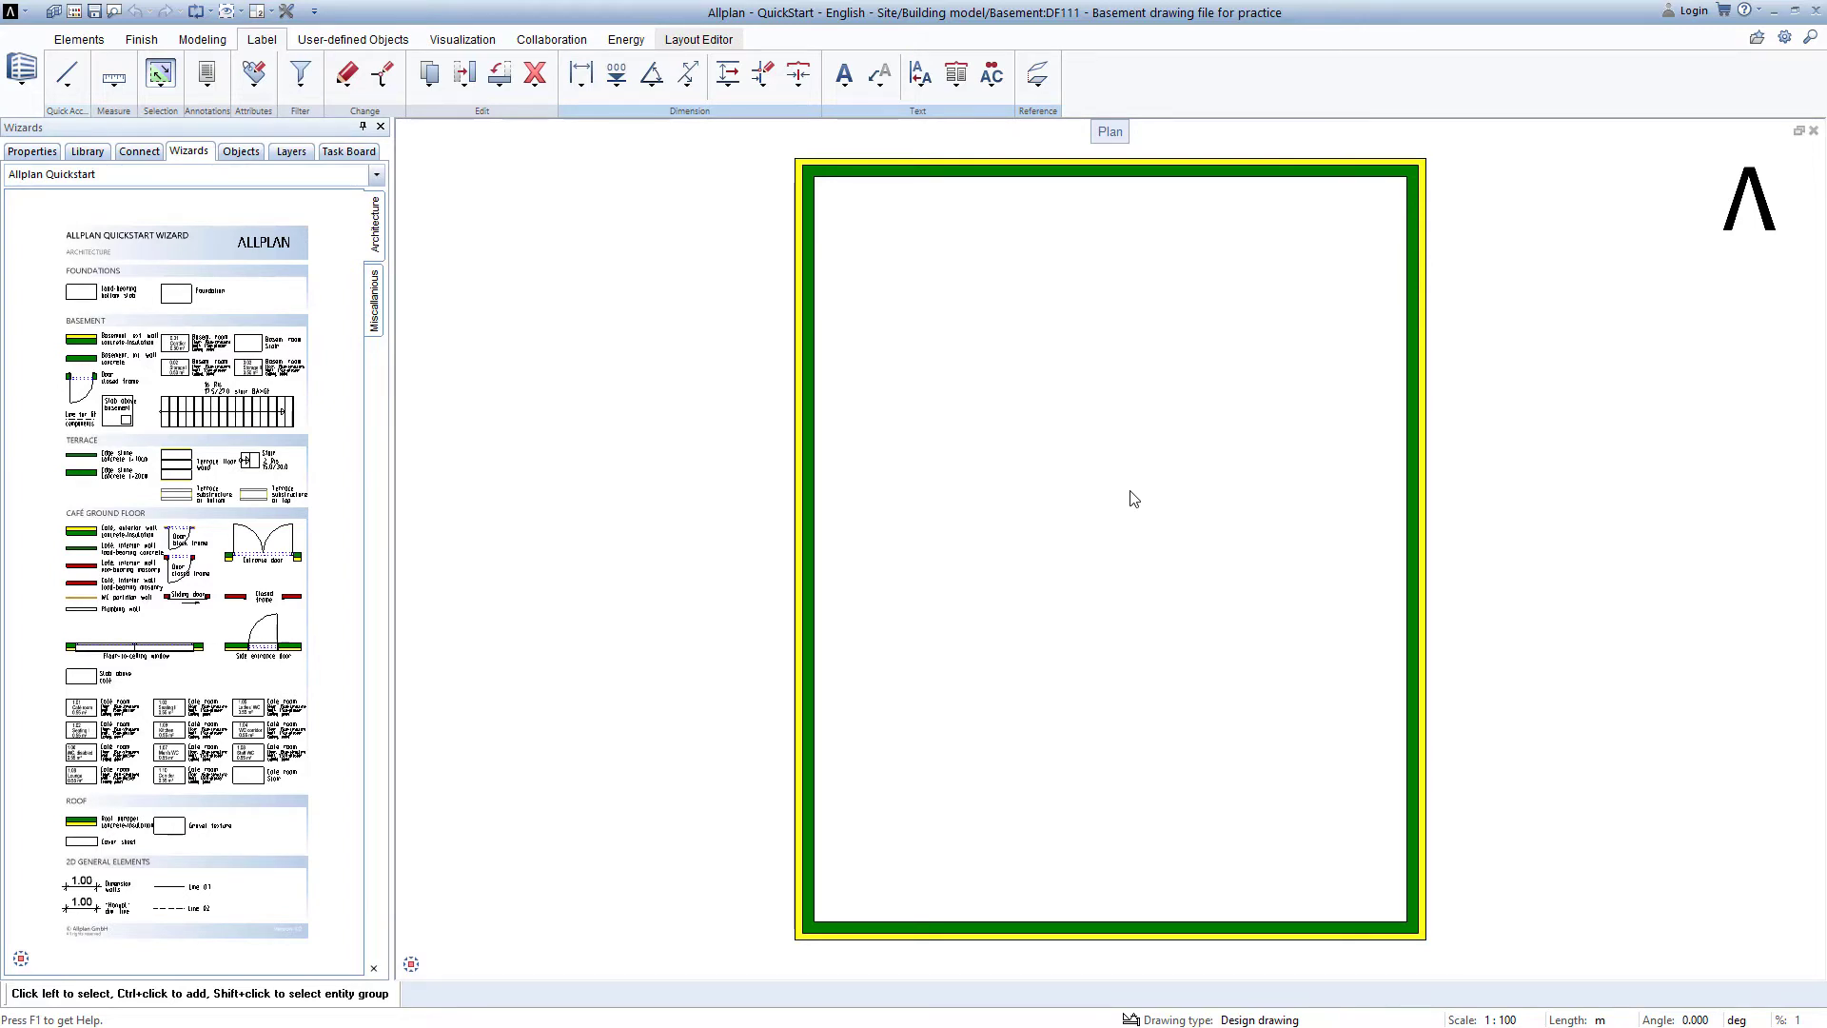
mouse_move(1058, 442)
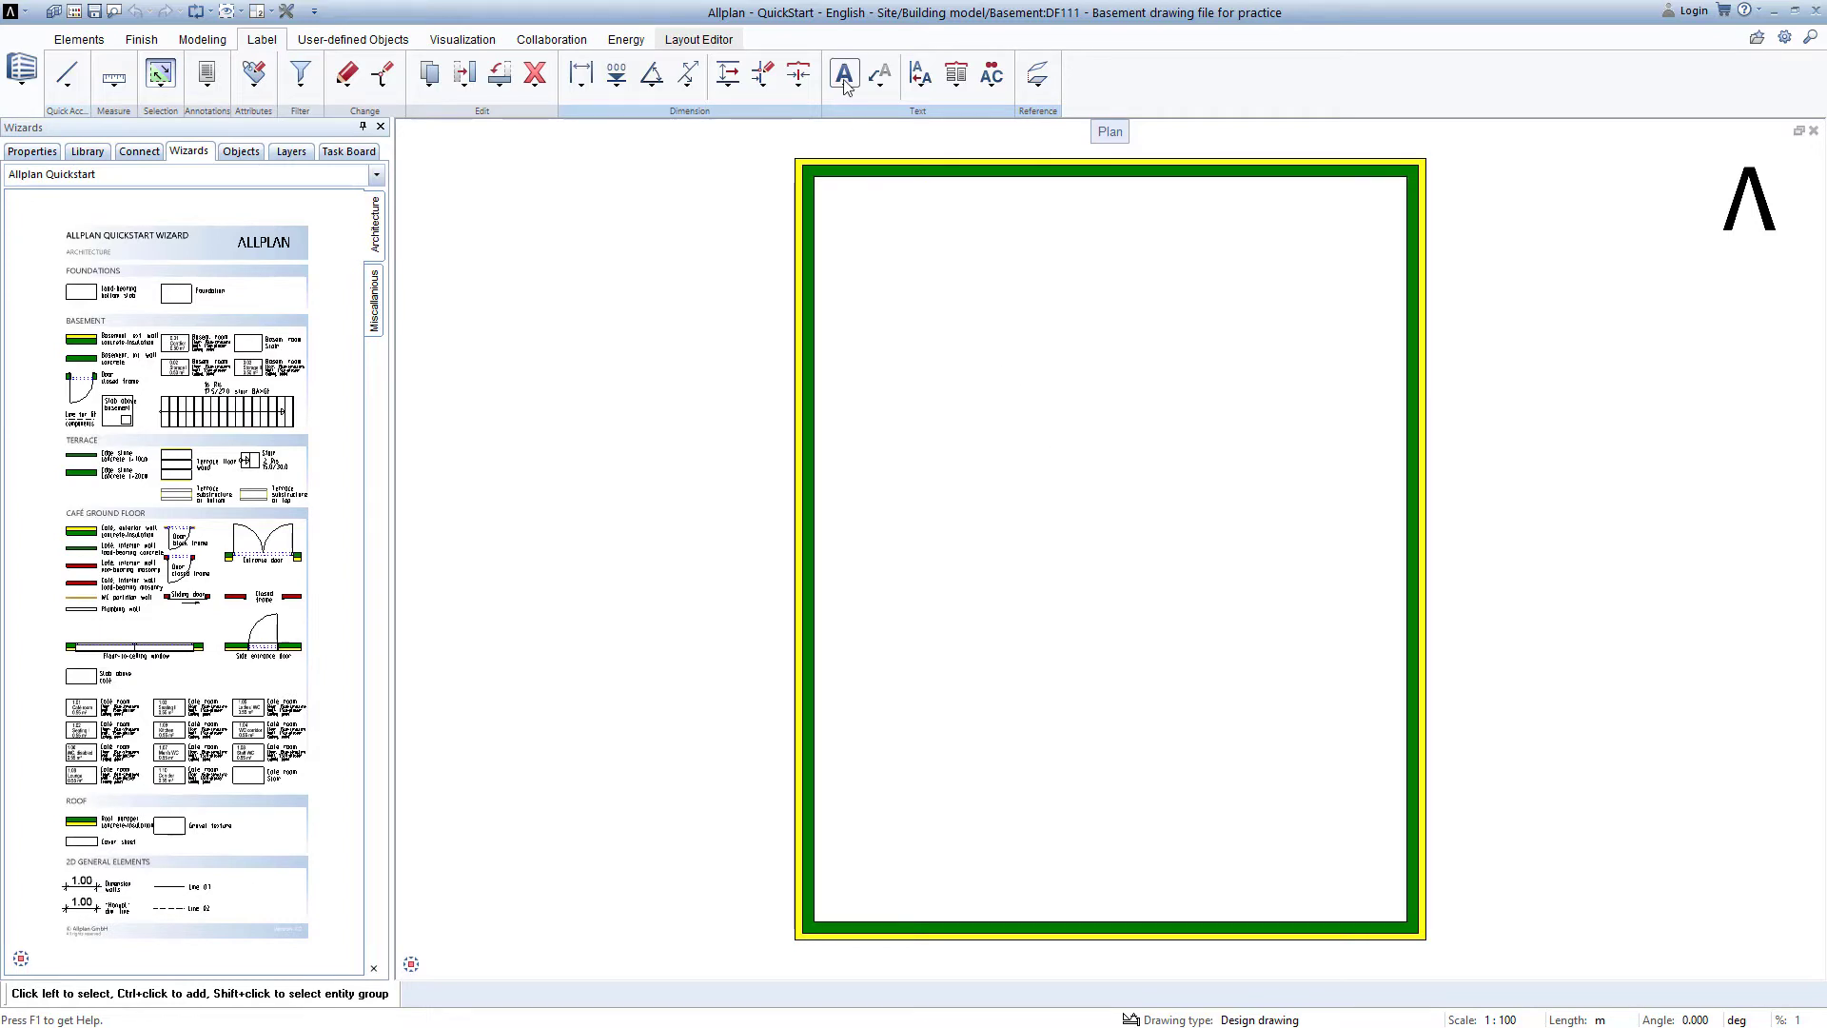
- Choose a crosshair size under Options > Mouse and crosshairs
left_click(845, 76)
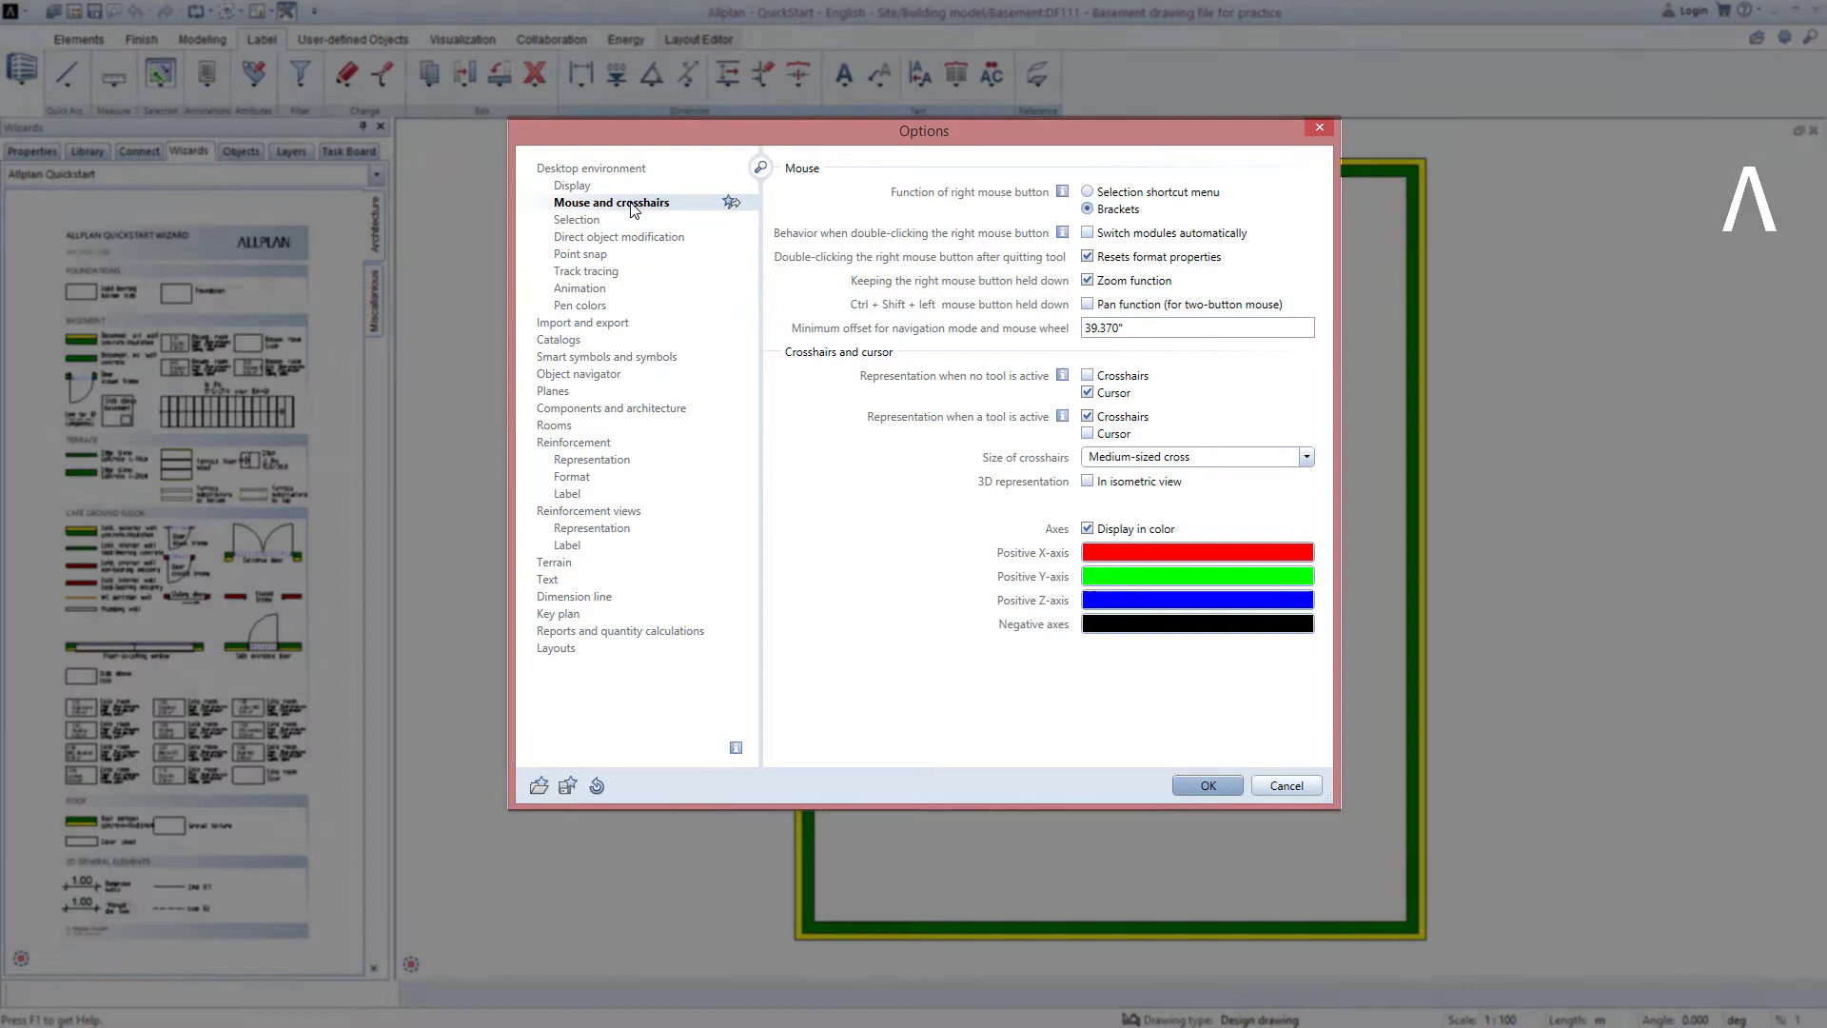
left_click(1305, 457)
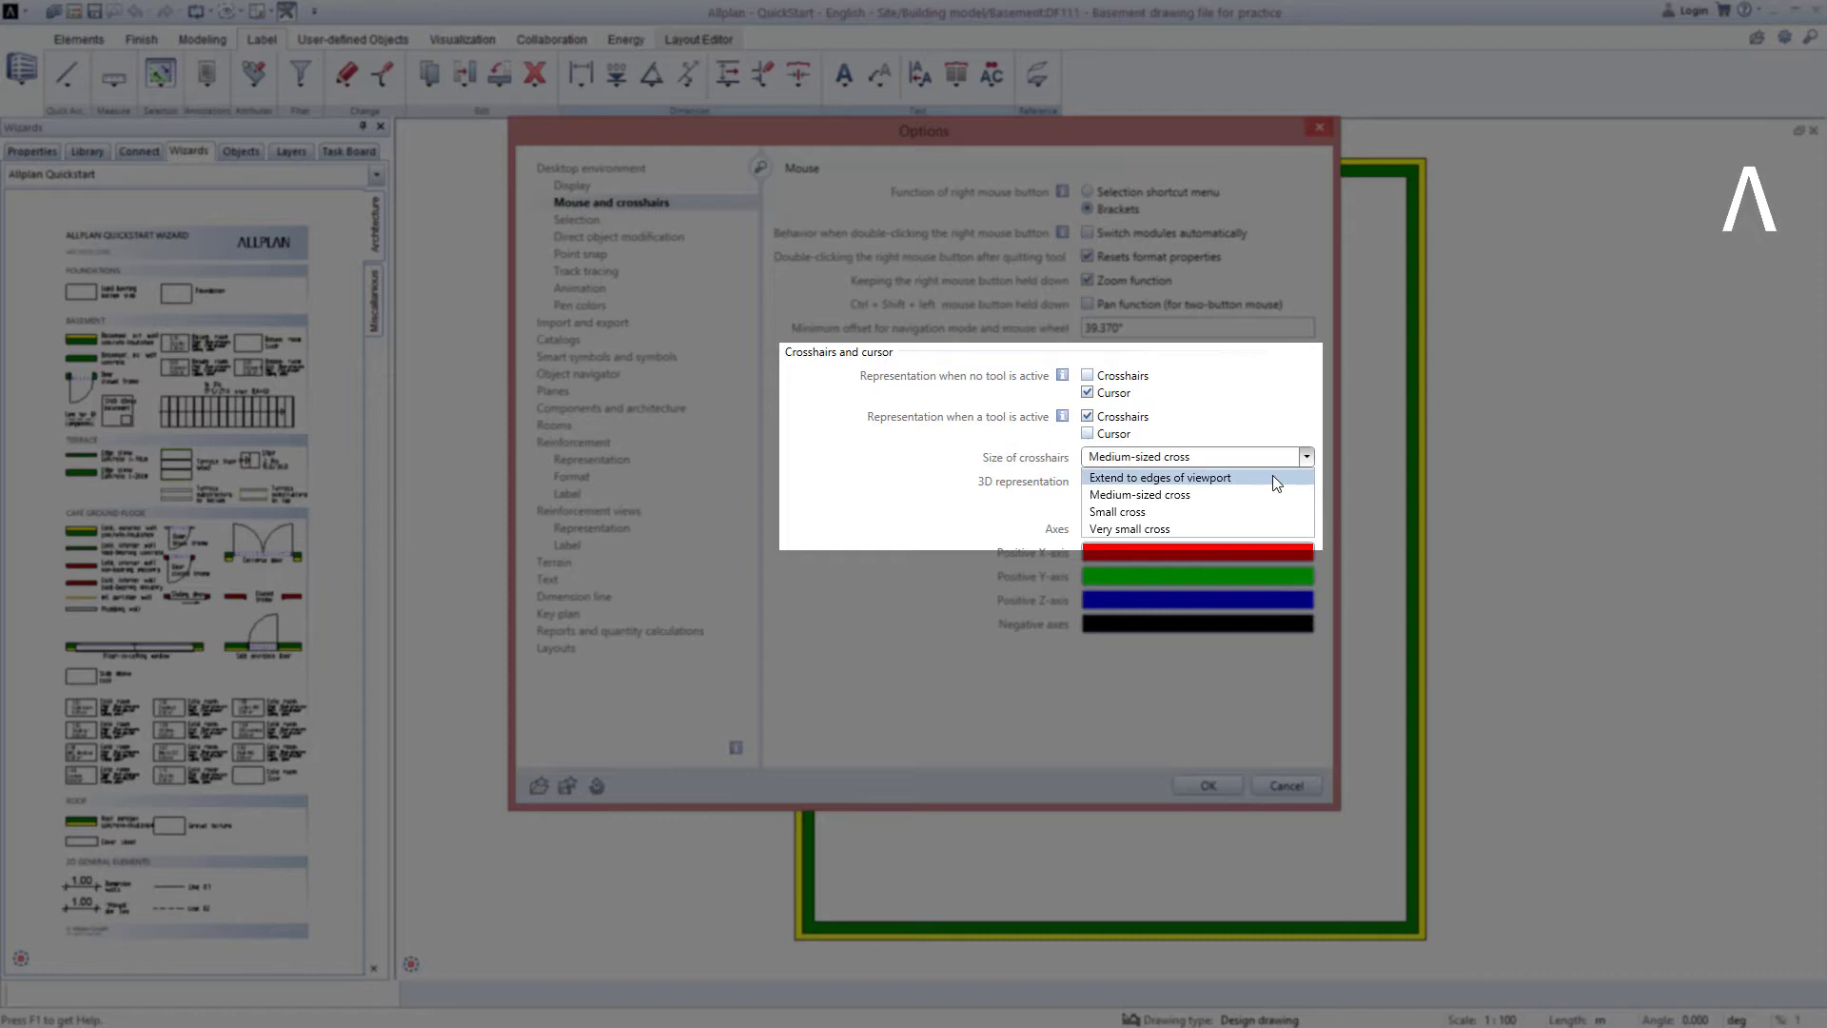
mouse_move(1279, 468)
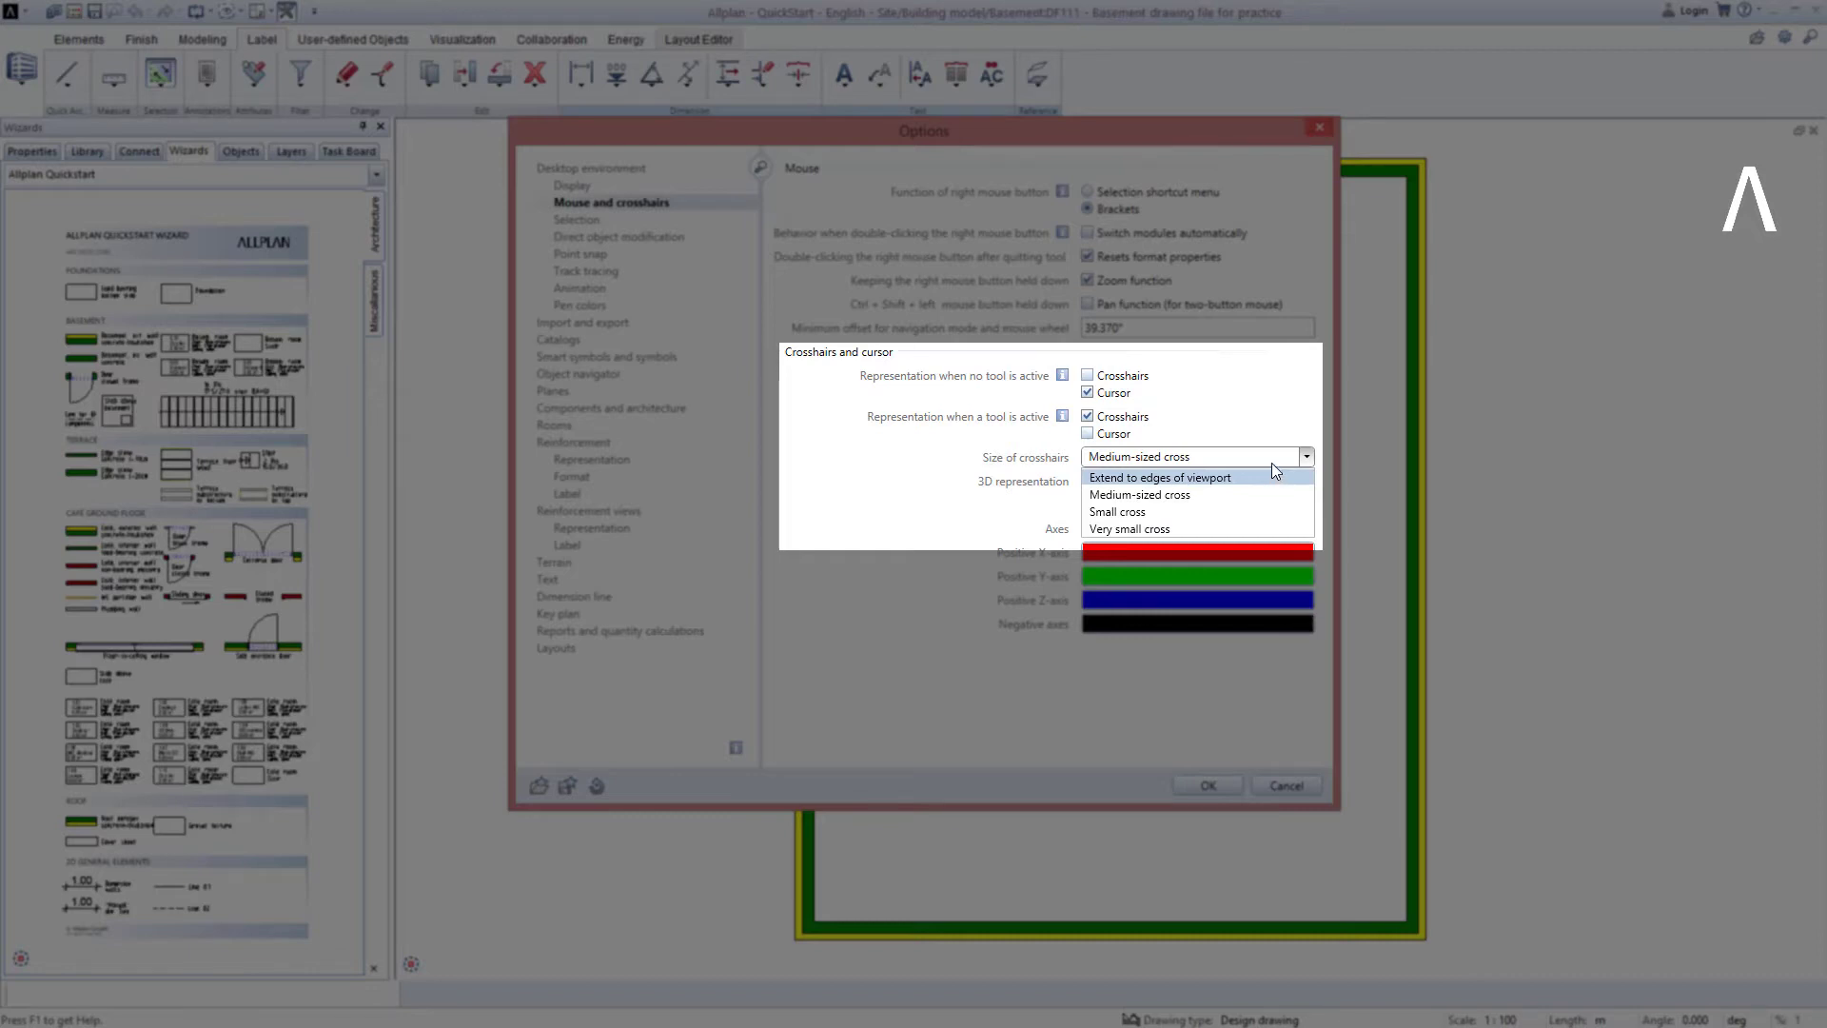
left_click(1138, 495)
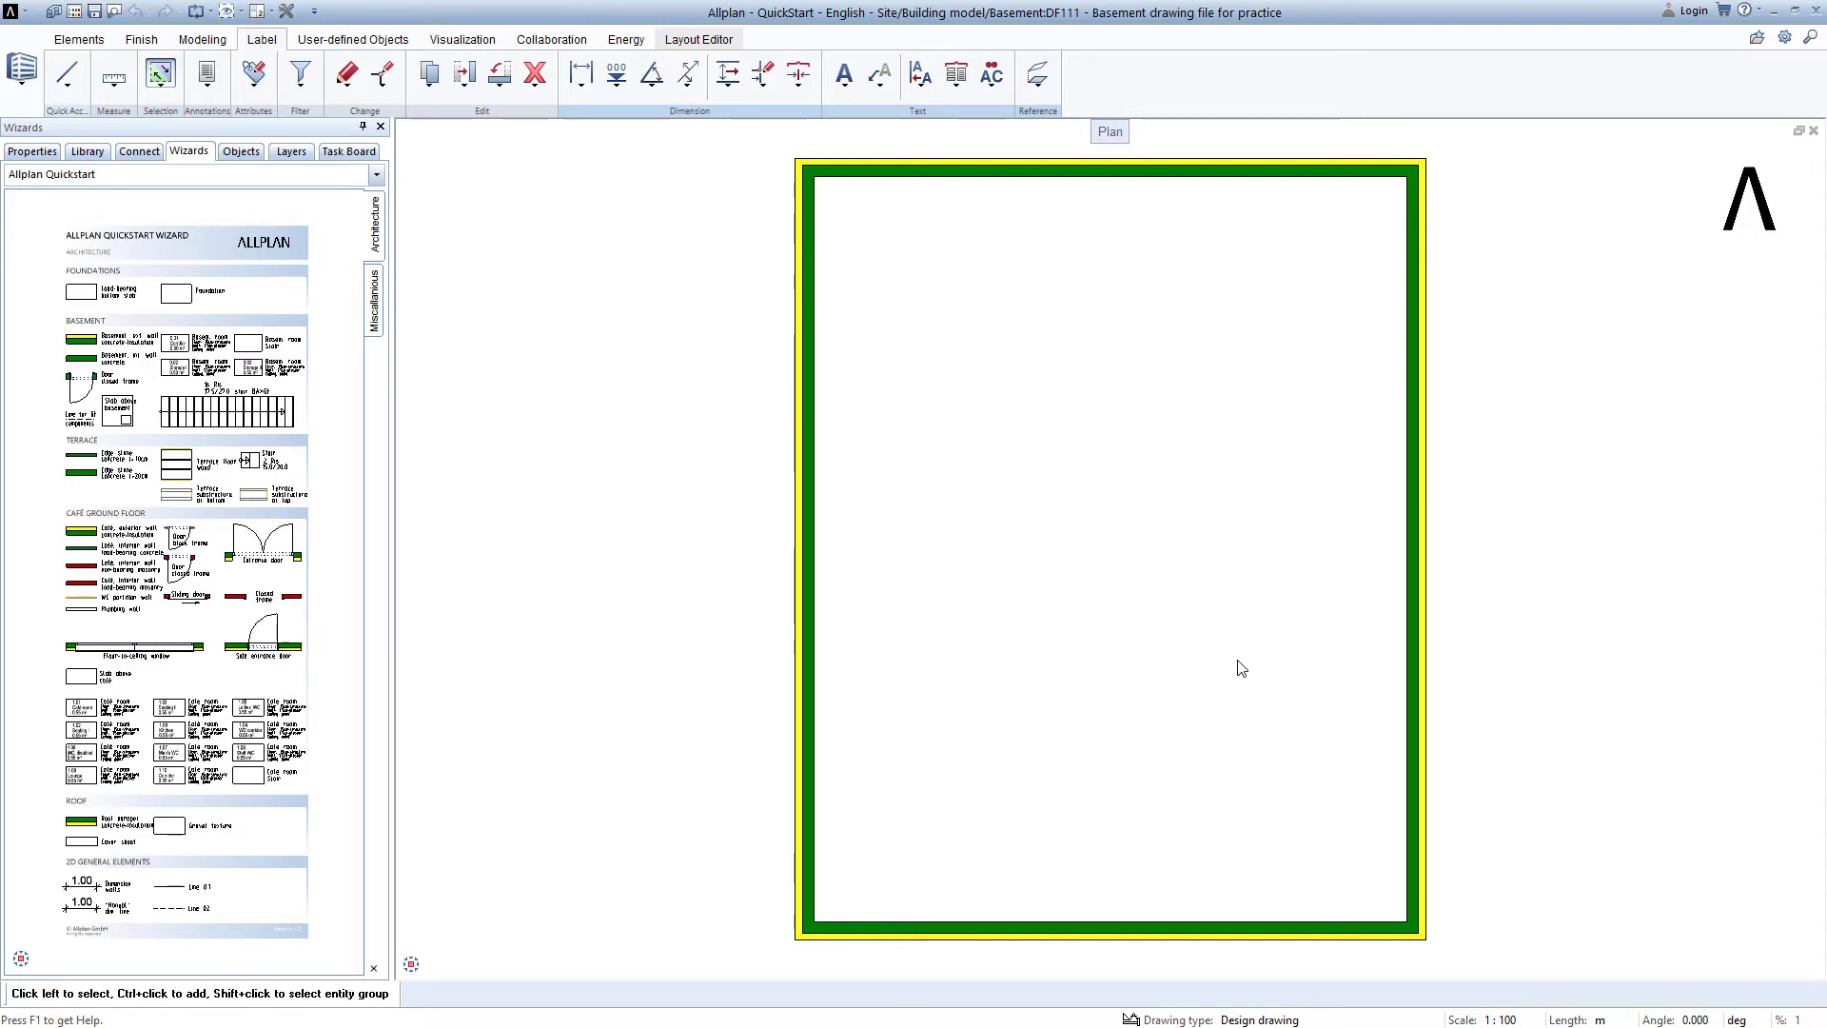
mouse_move(1013, 504)
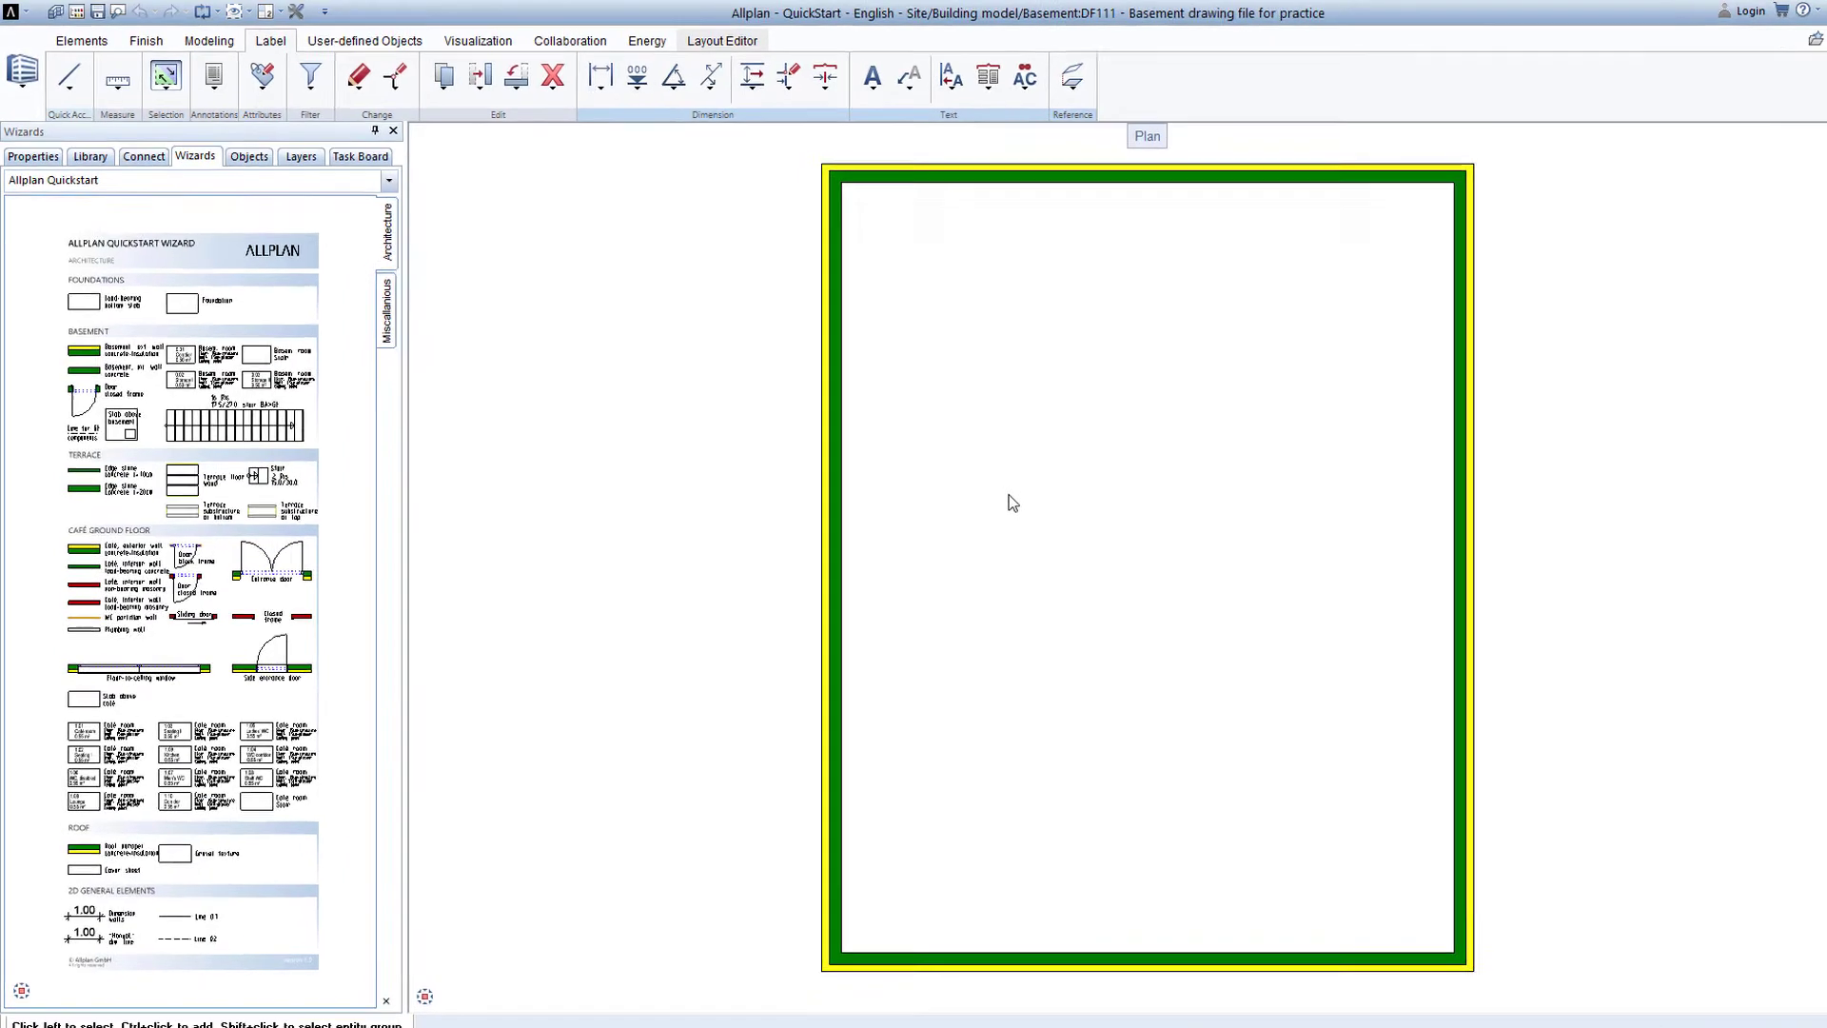
- Expand the Foundations folder in the building-structure file list to reach drawing file 101
left_click(517, 27)
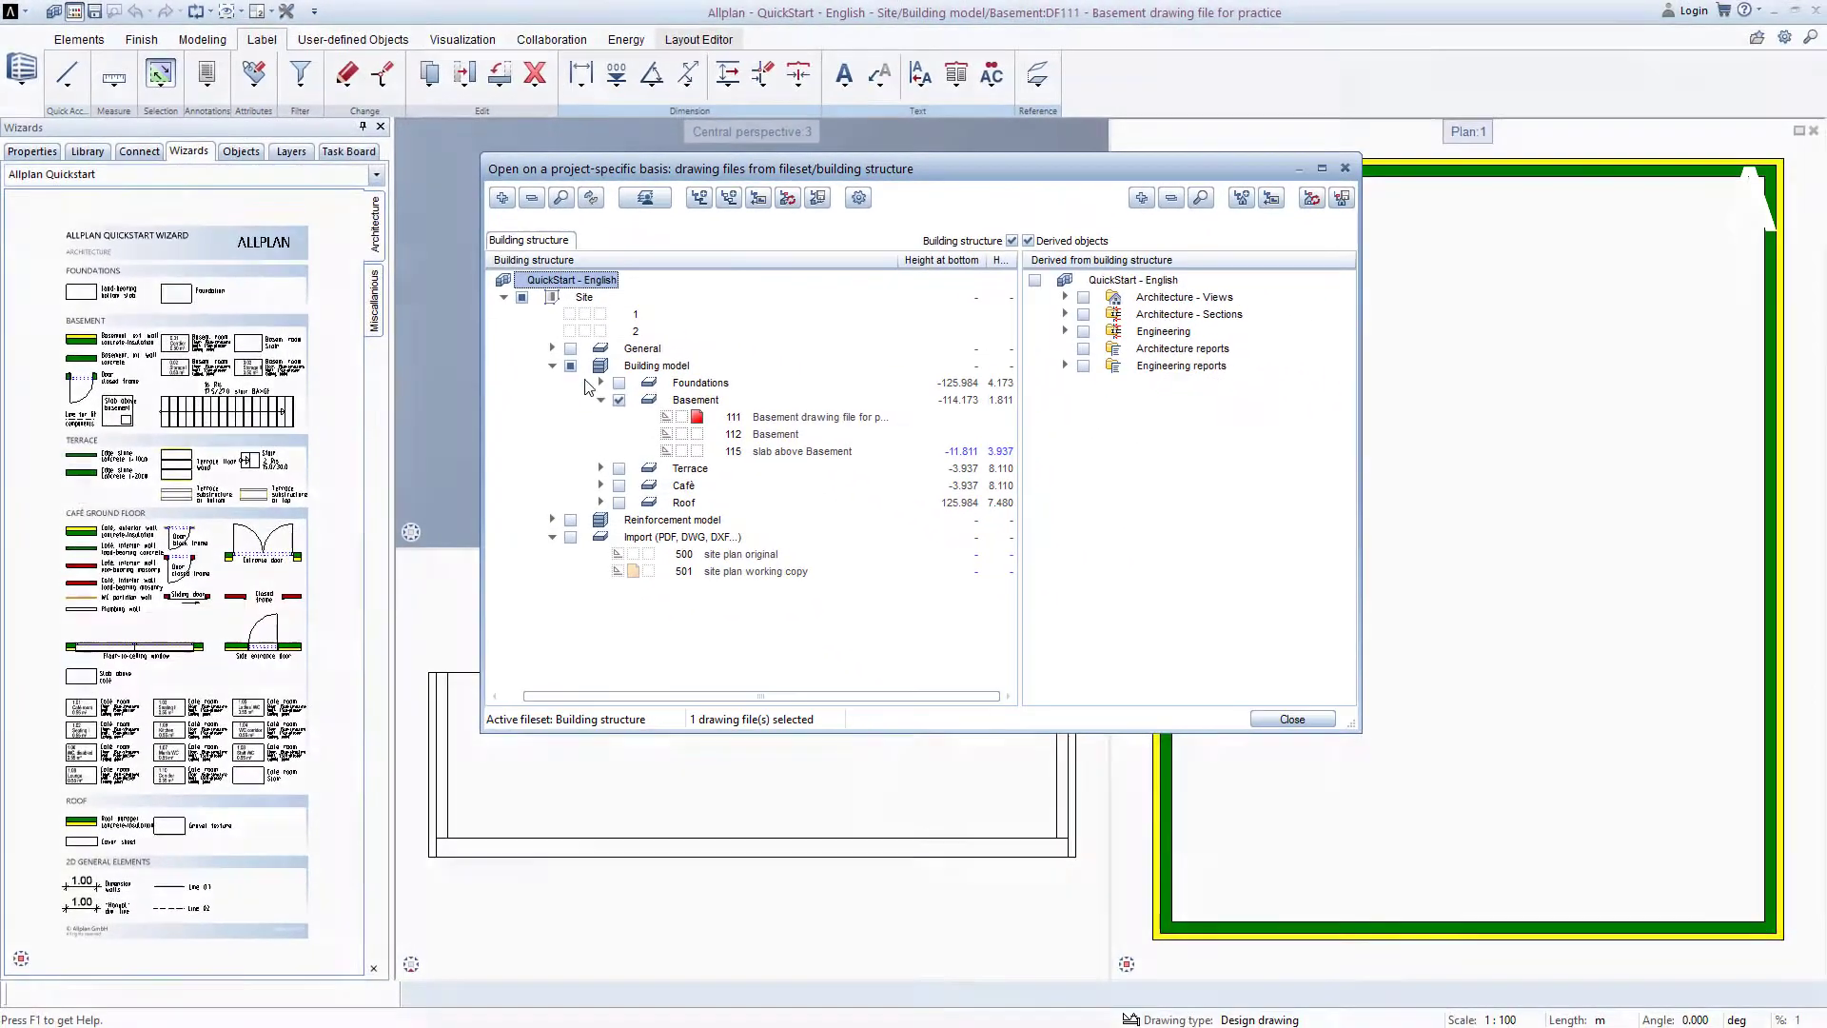
left_click(602, 383)
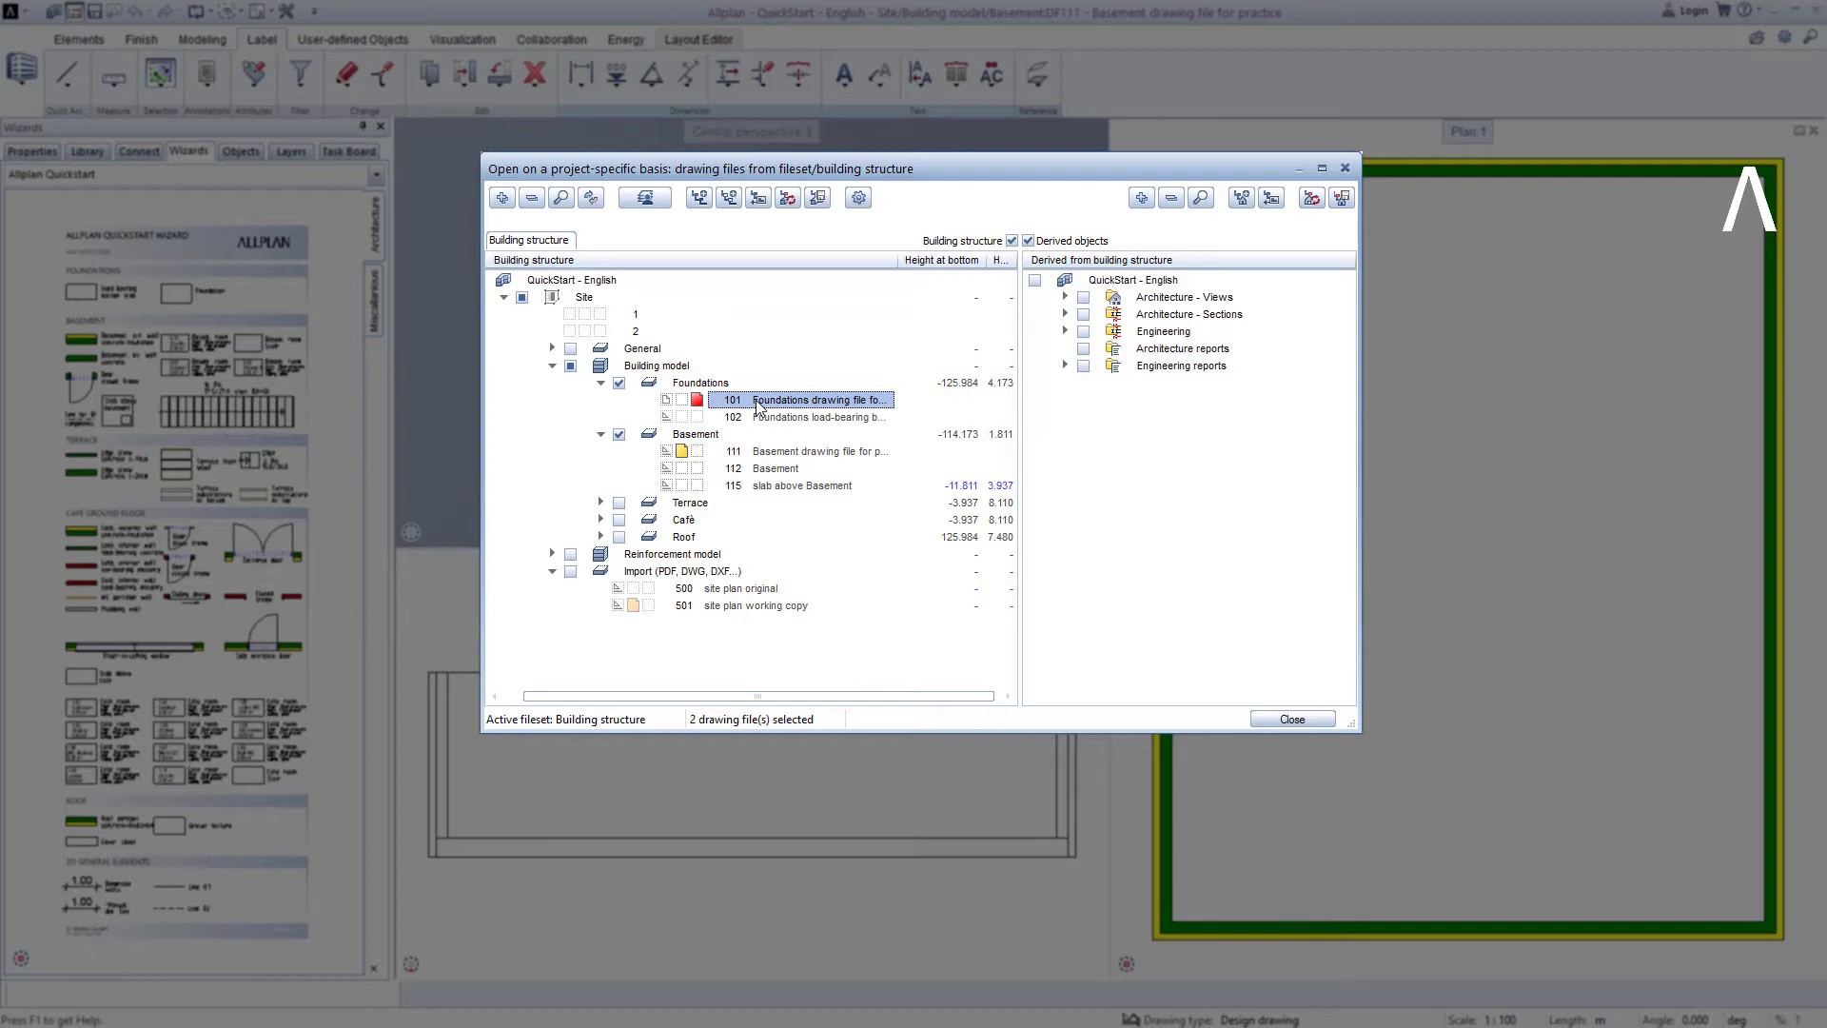
mouse_move(772, 405)
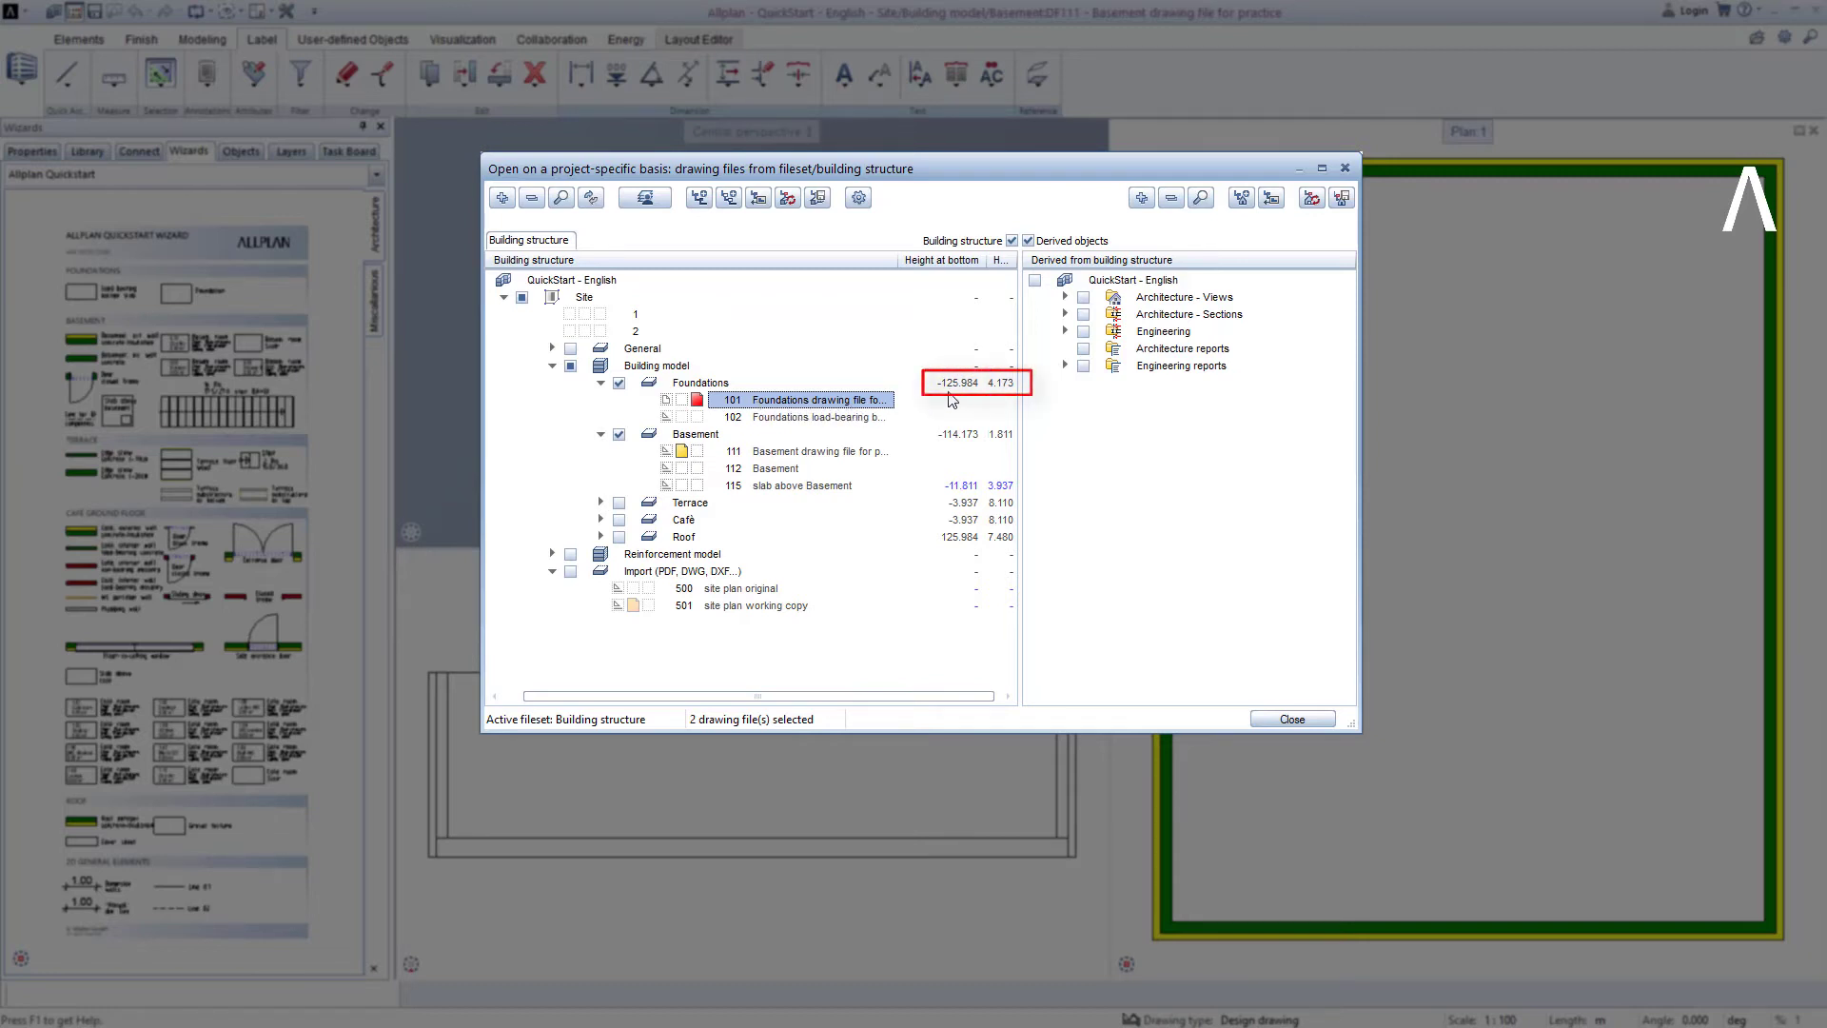
mouse_move(967, 403)
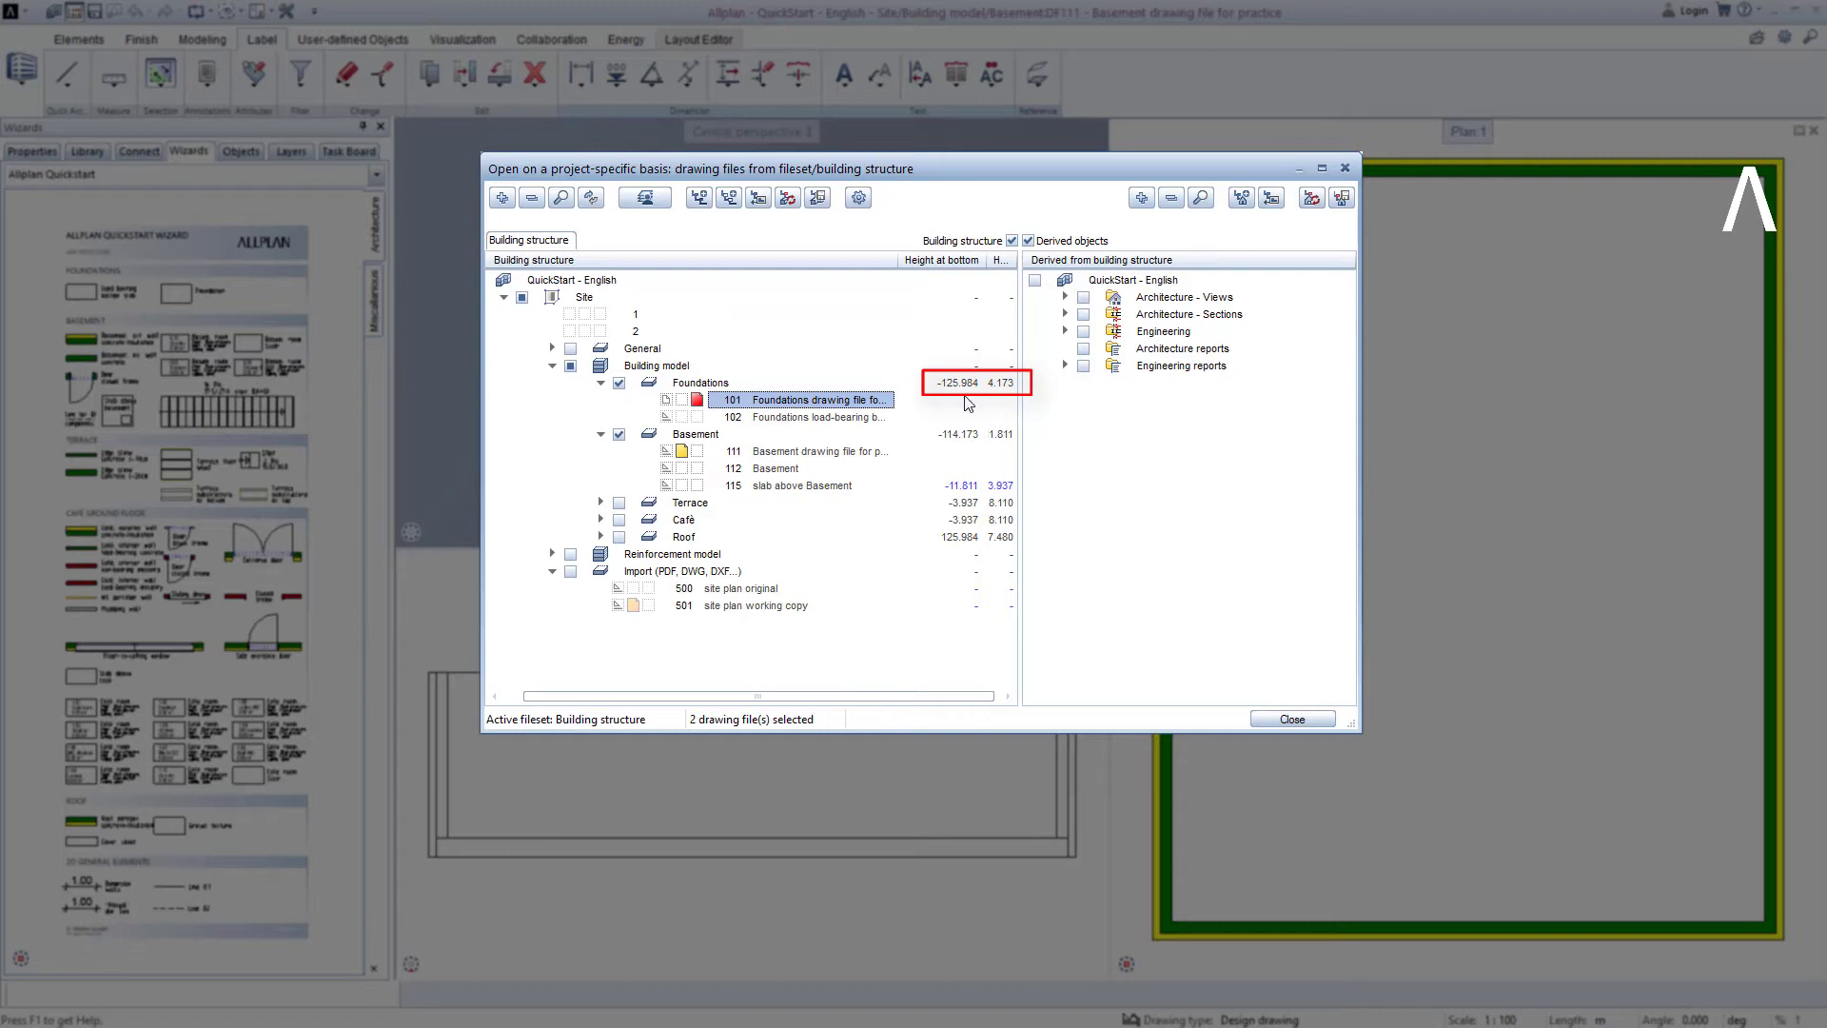
mouse_move(1005, 401)
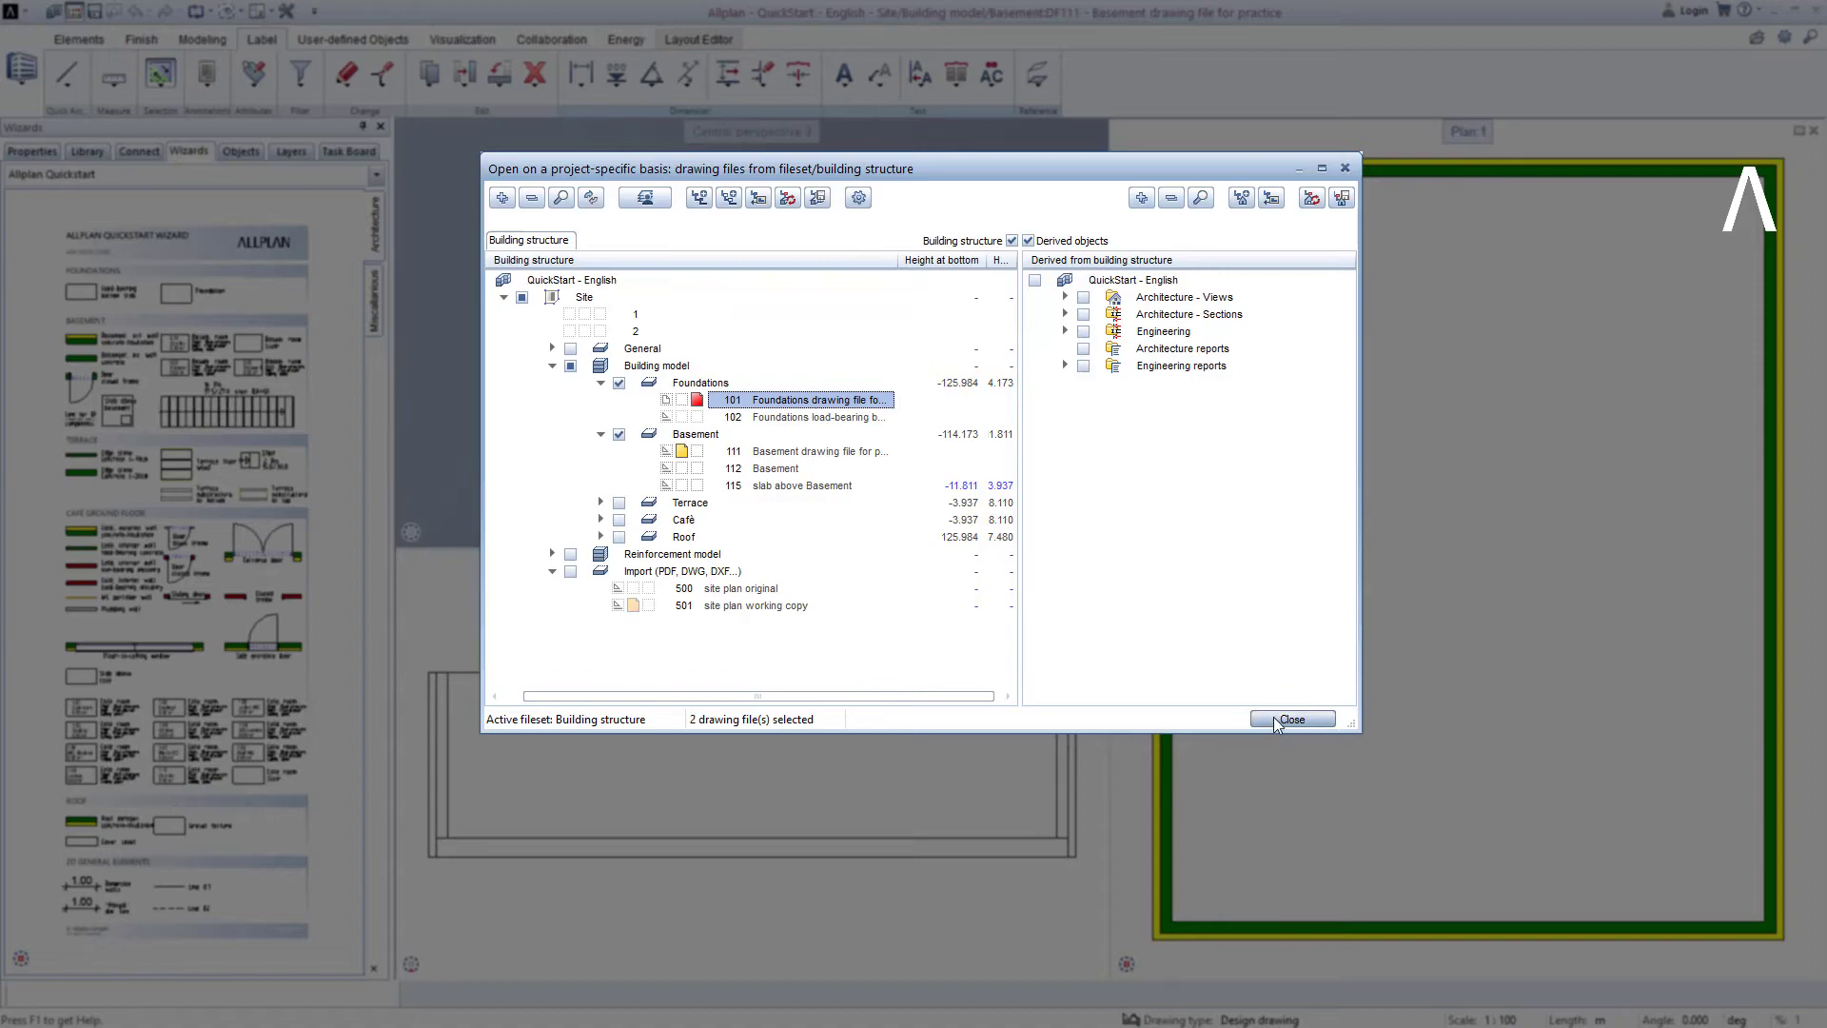
- Work in Foundations file 101 and bring the Wizard palette to the Foundations tools
left_click(1290, 720)
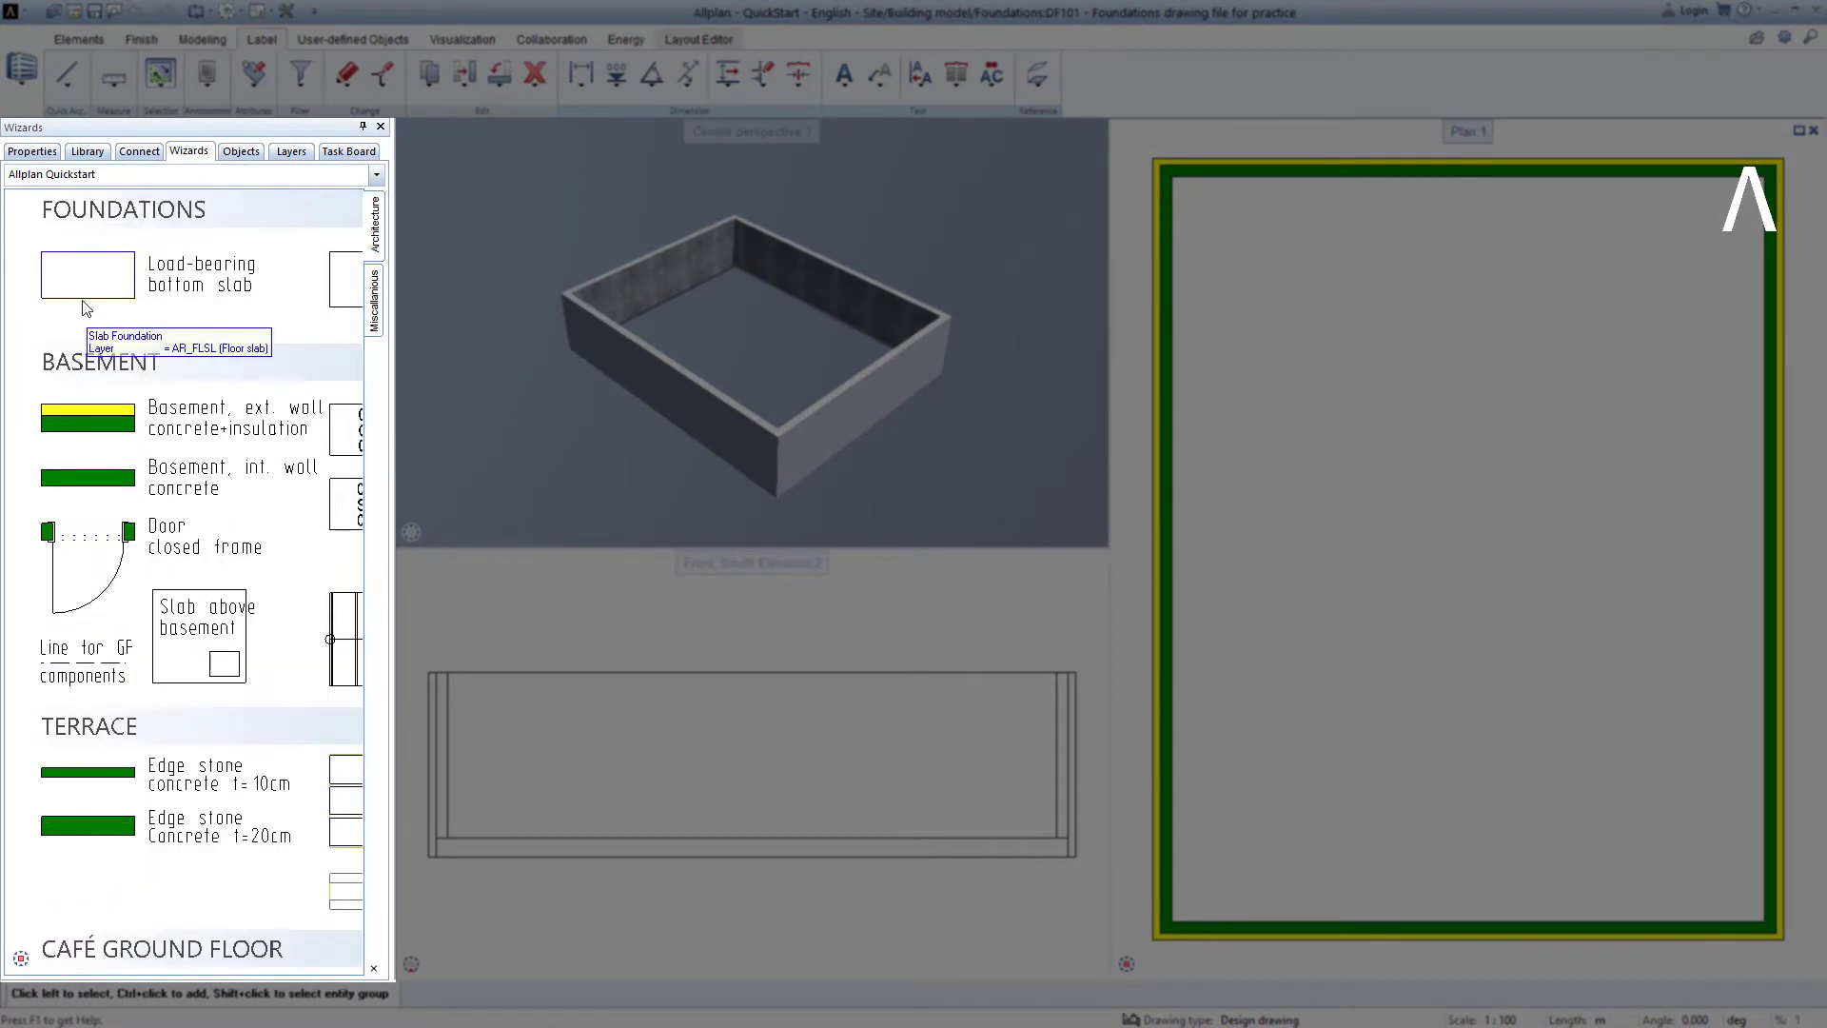
mouse_move(92, 289)
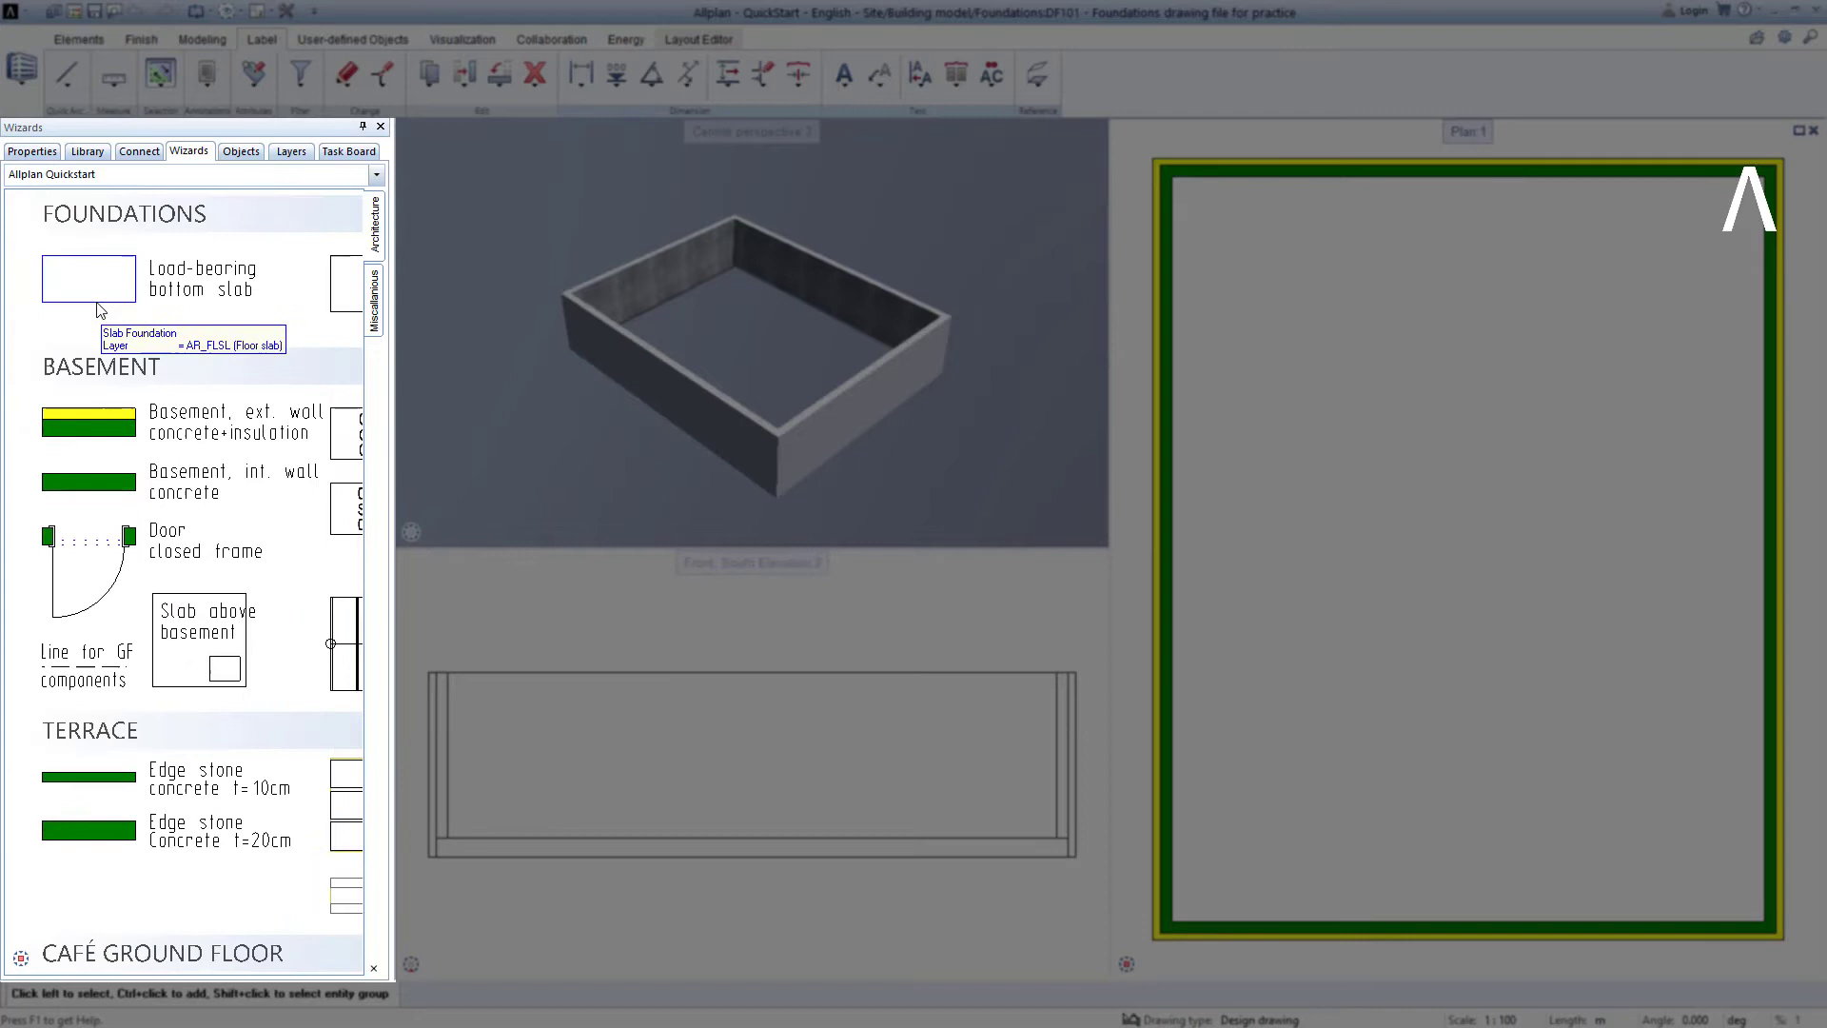
scroll("down", 3)
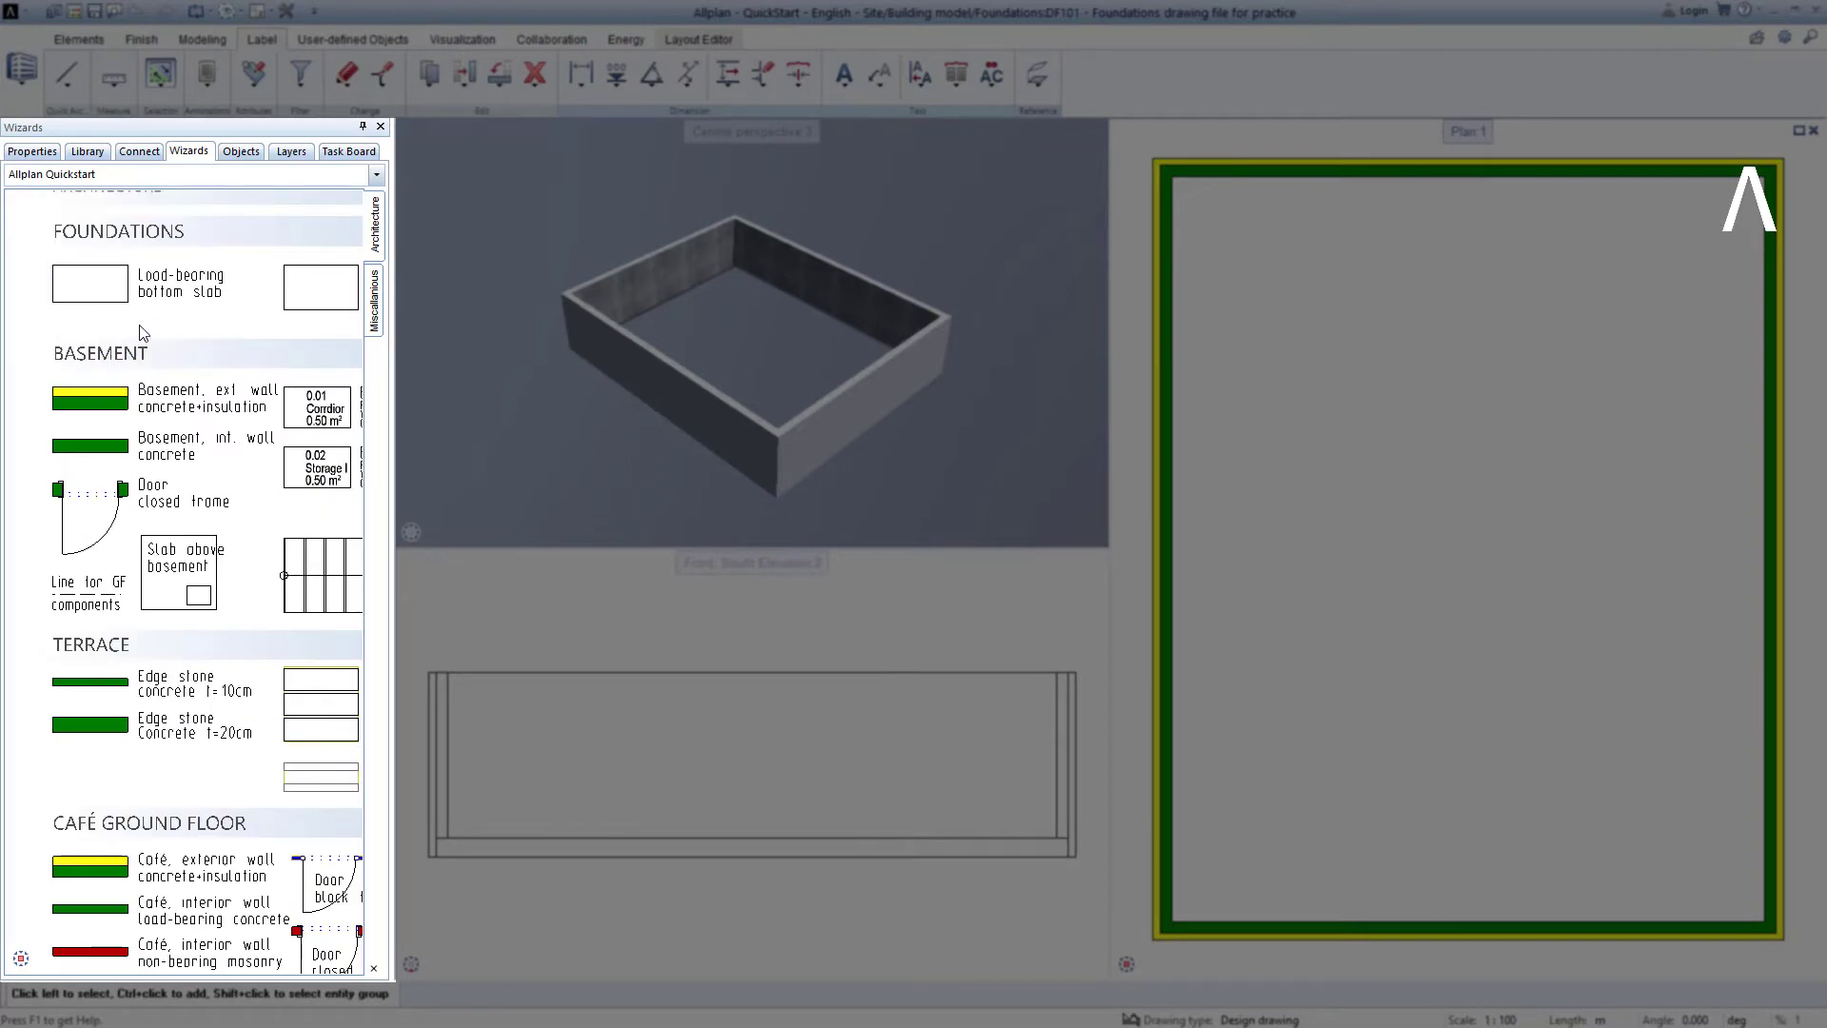
mouse_move(150, 322)
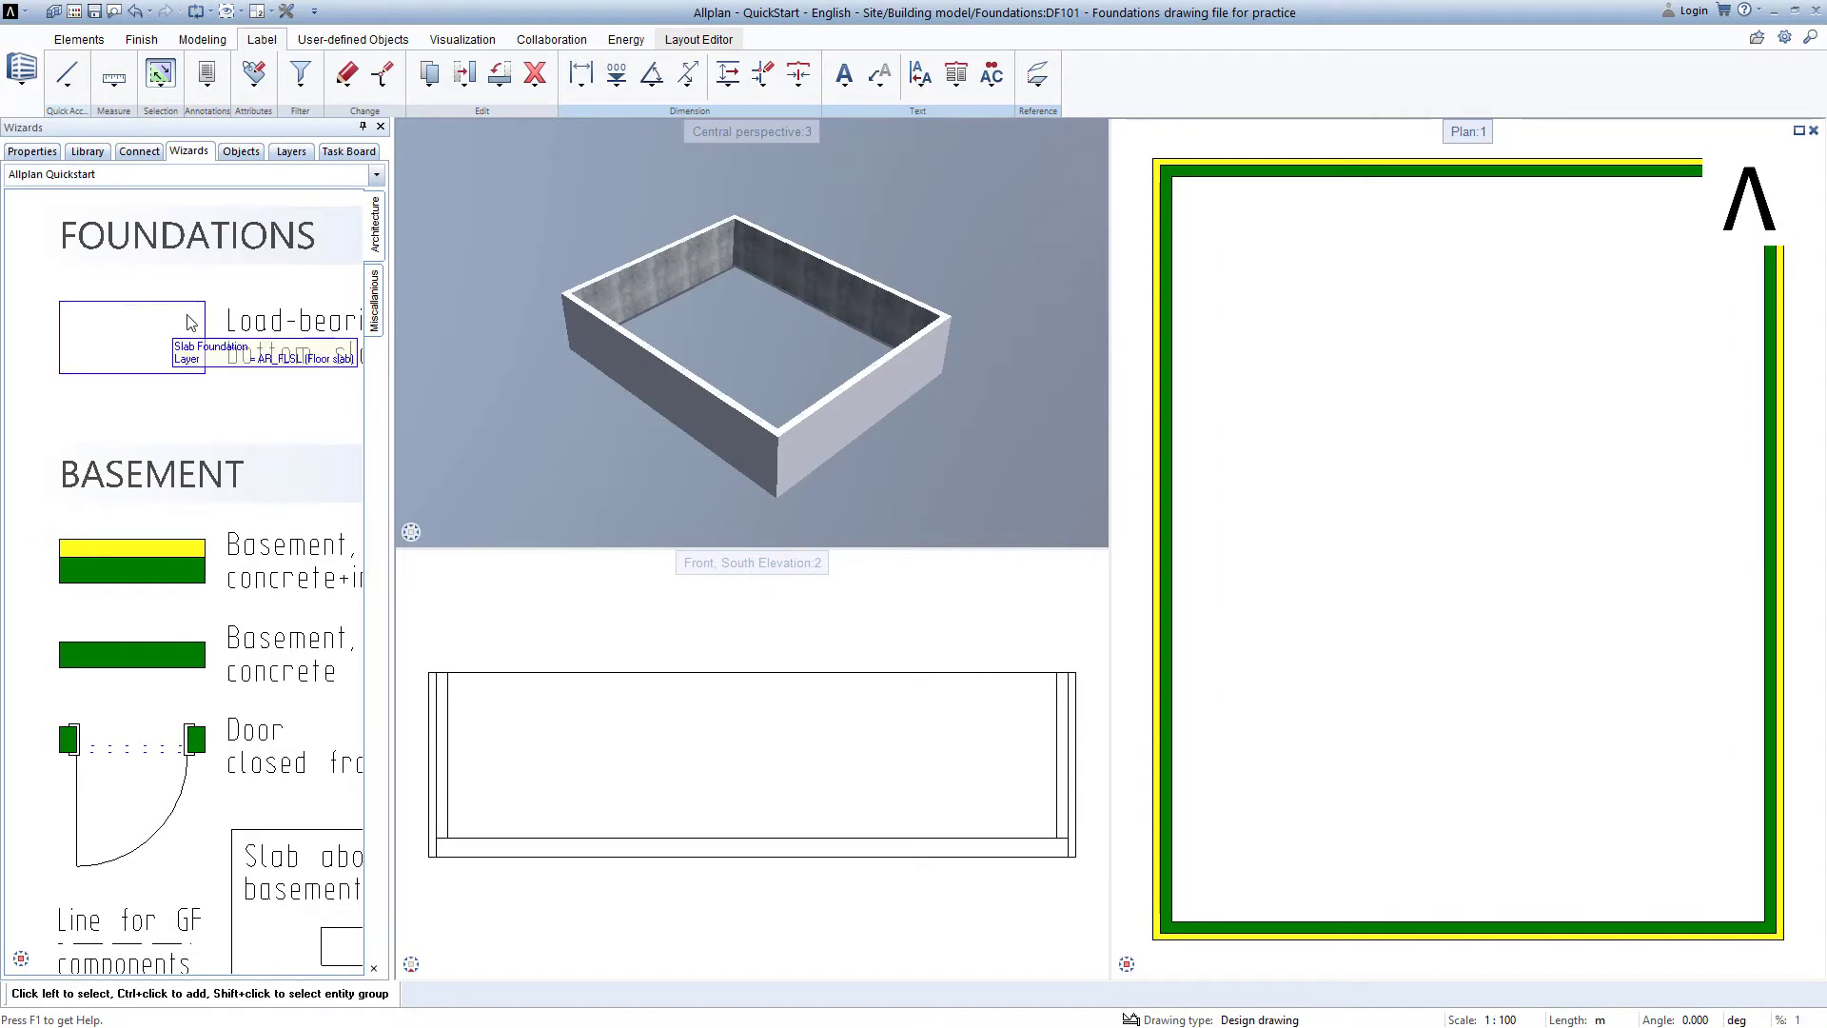
- Place a load-bearing bottom slab across the outer wall corners beneath the basement walls
left_click(131, 335)
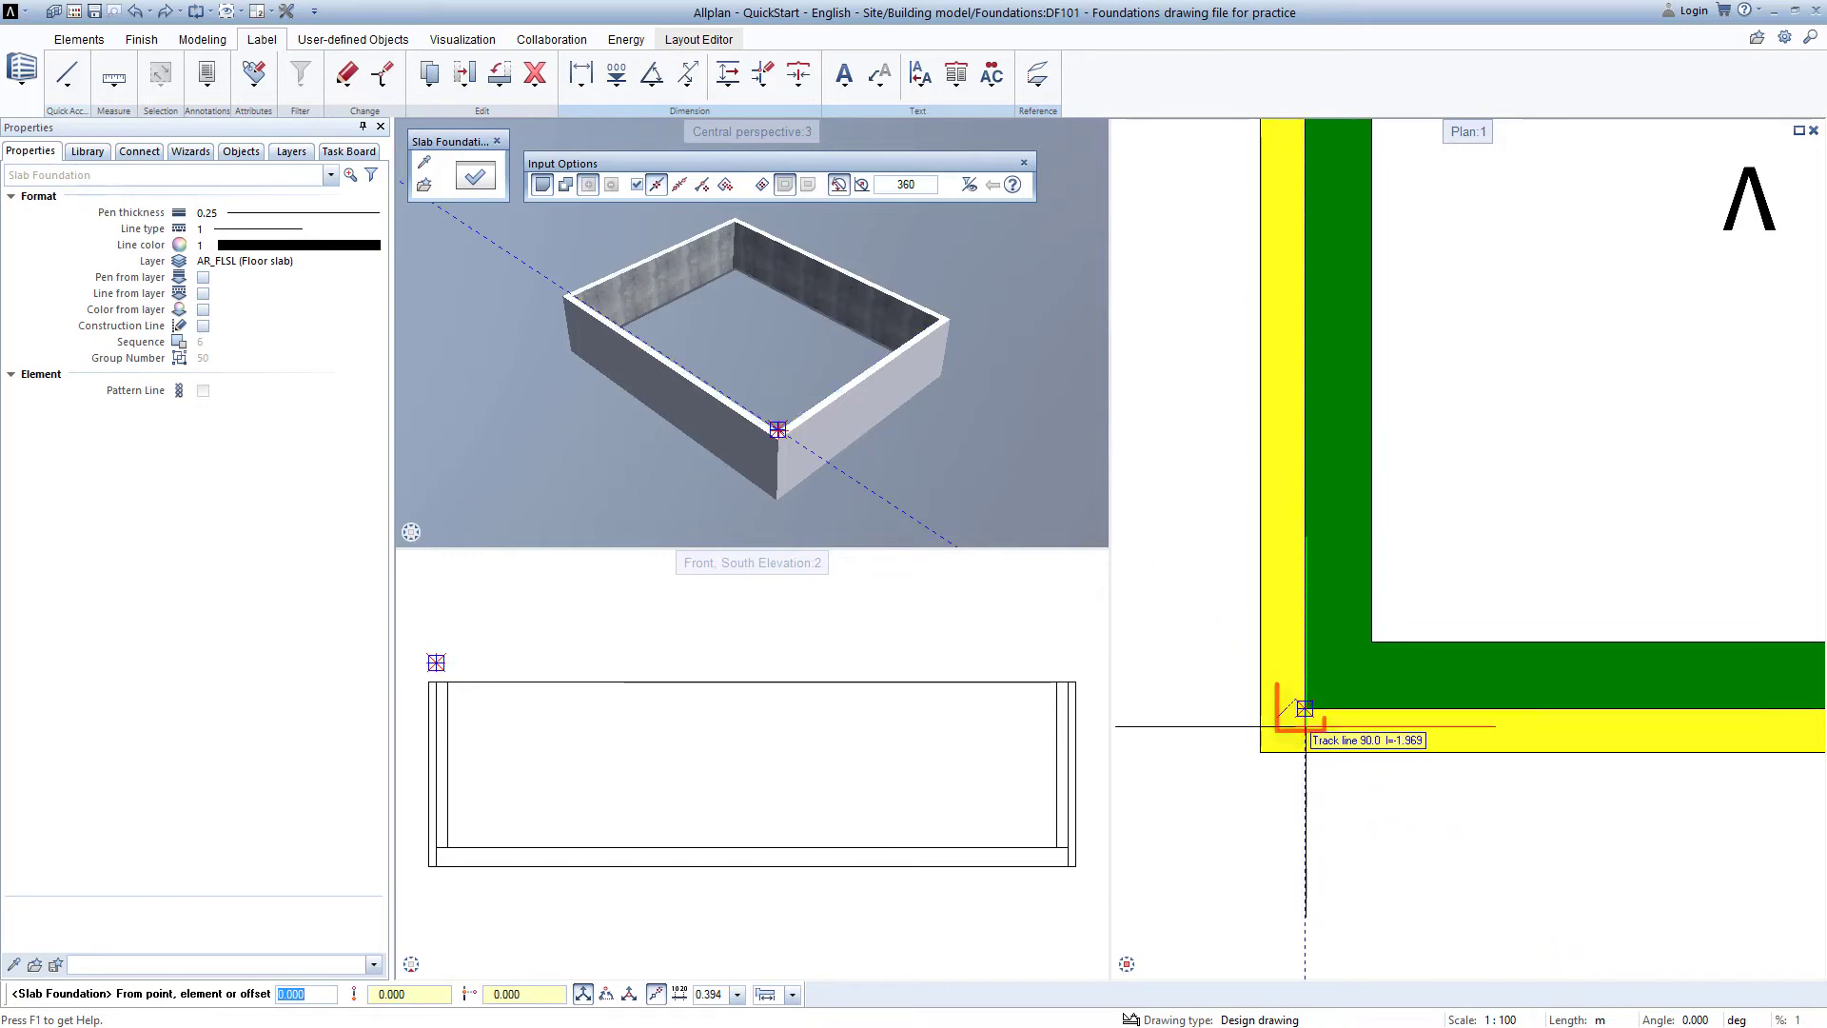
left_click(1302, 708)
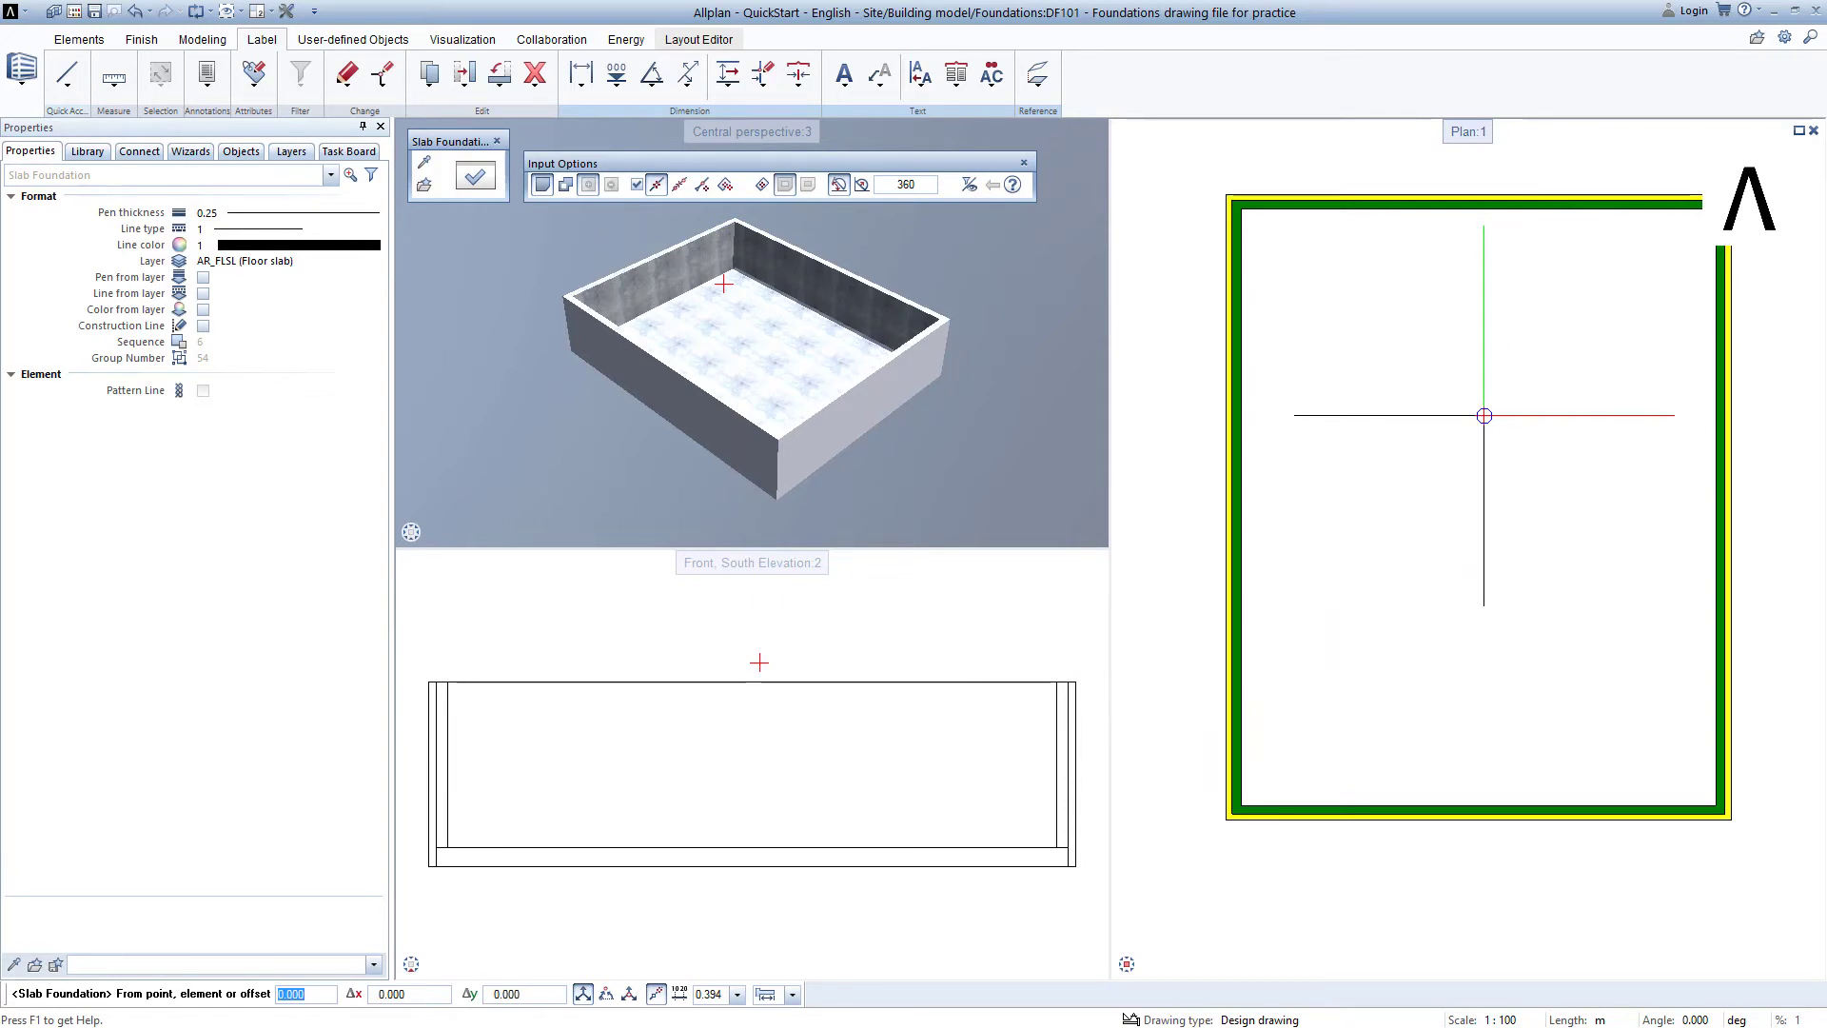
left_click(190, 152)
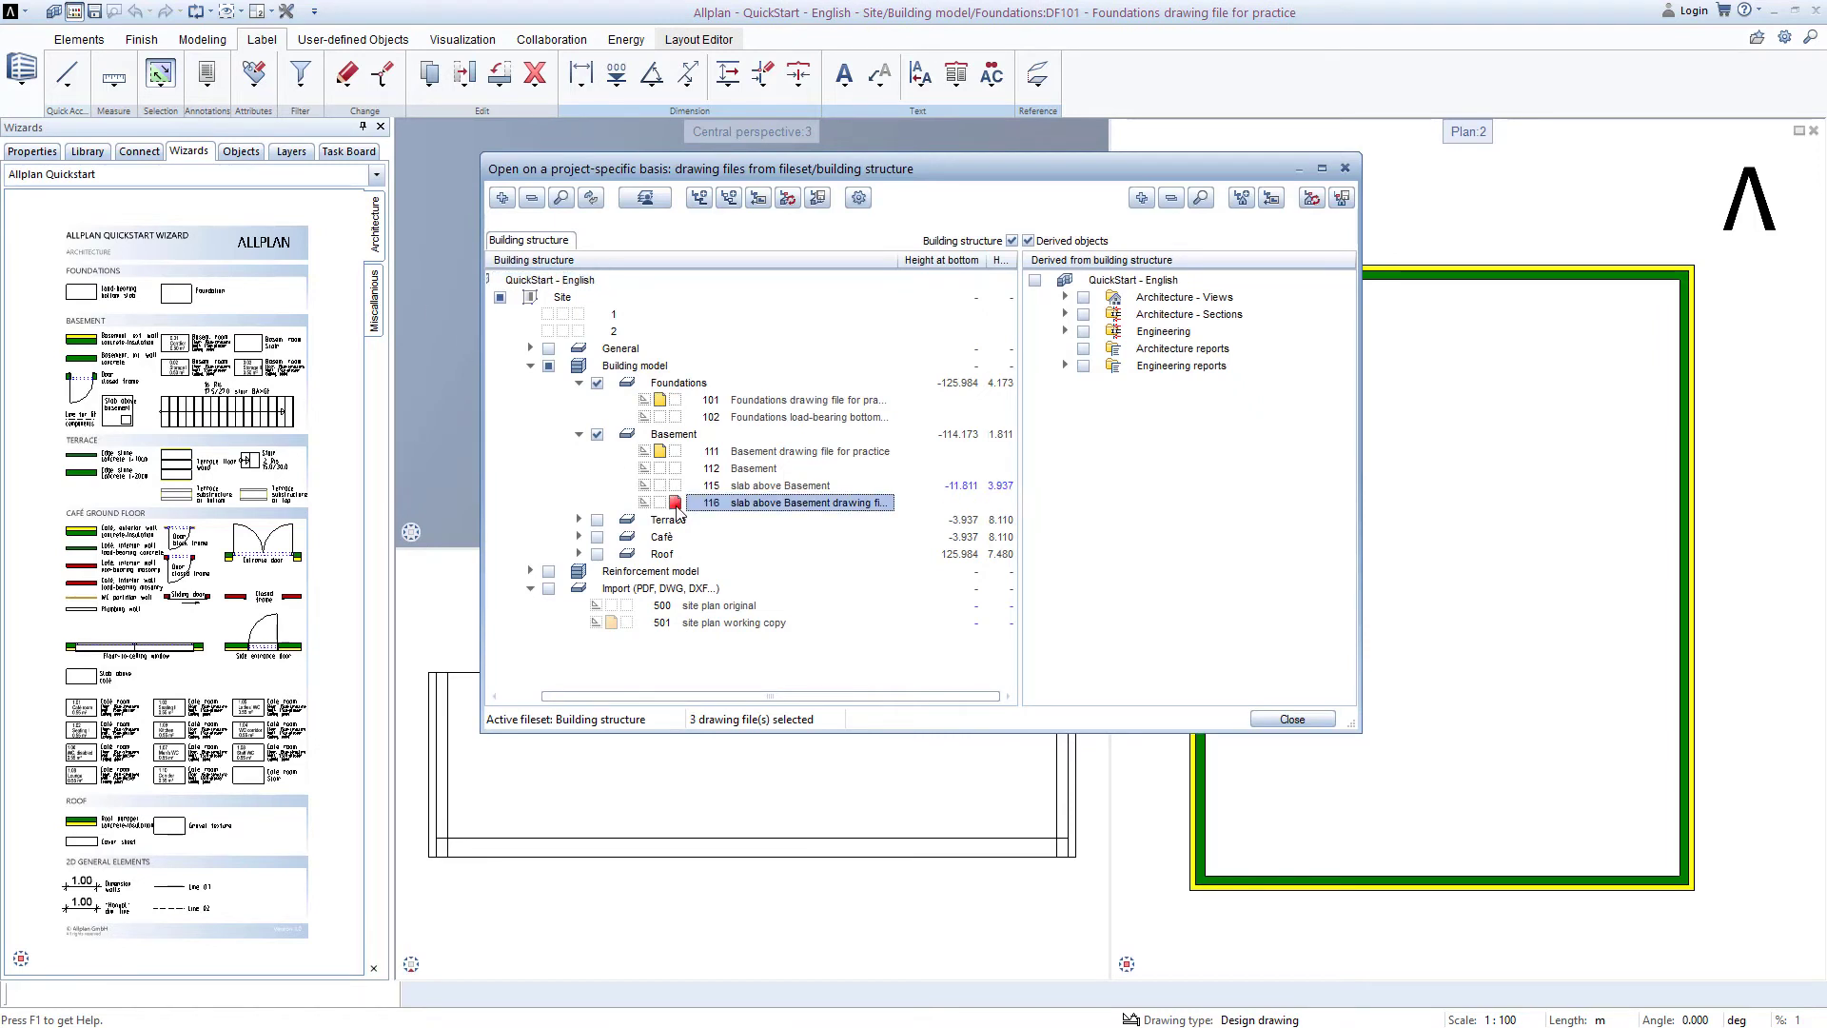
mouse_move(752, 506)
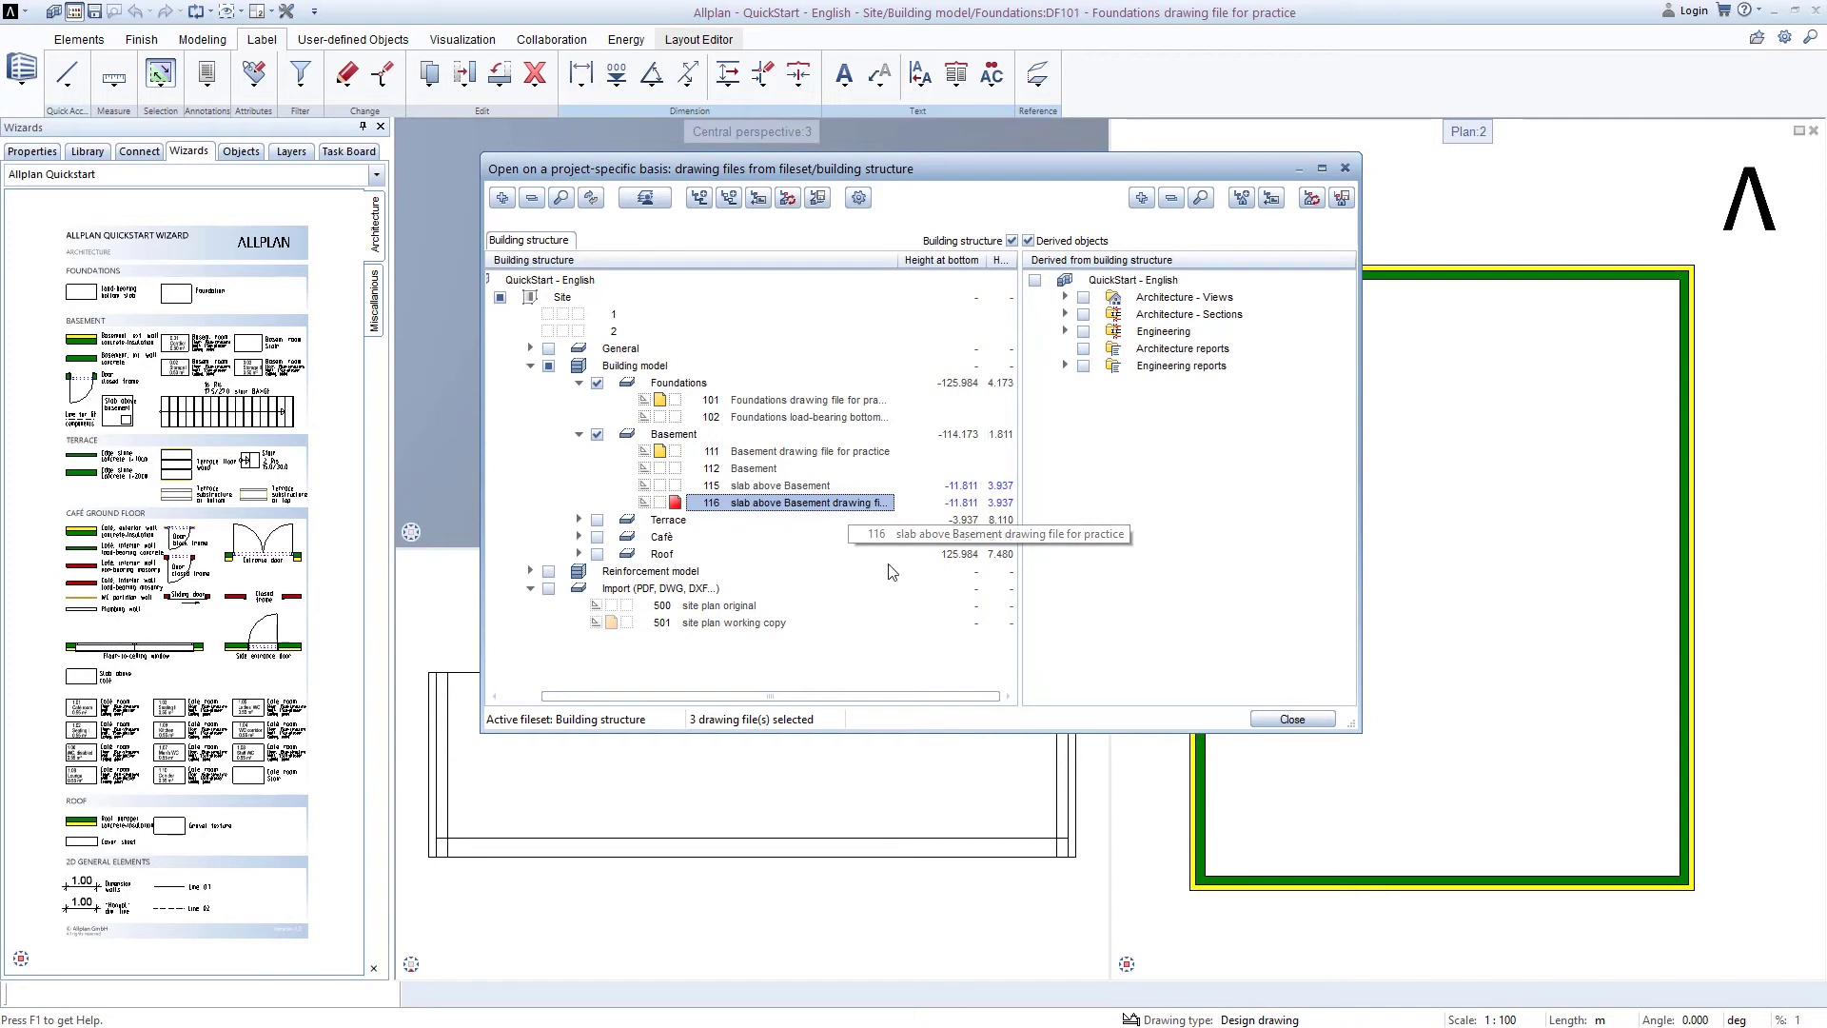
- Make slab-above-basement drawing file 116 current over the slab-floored basement
left_click(1293, 720)
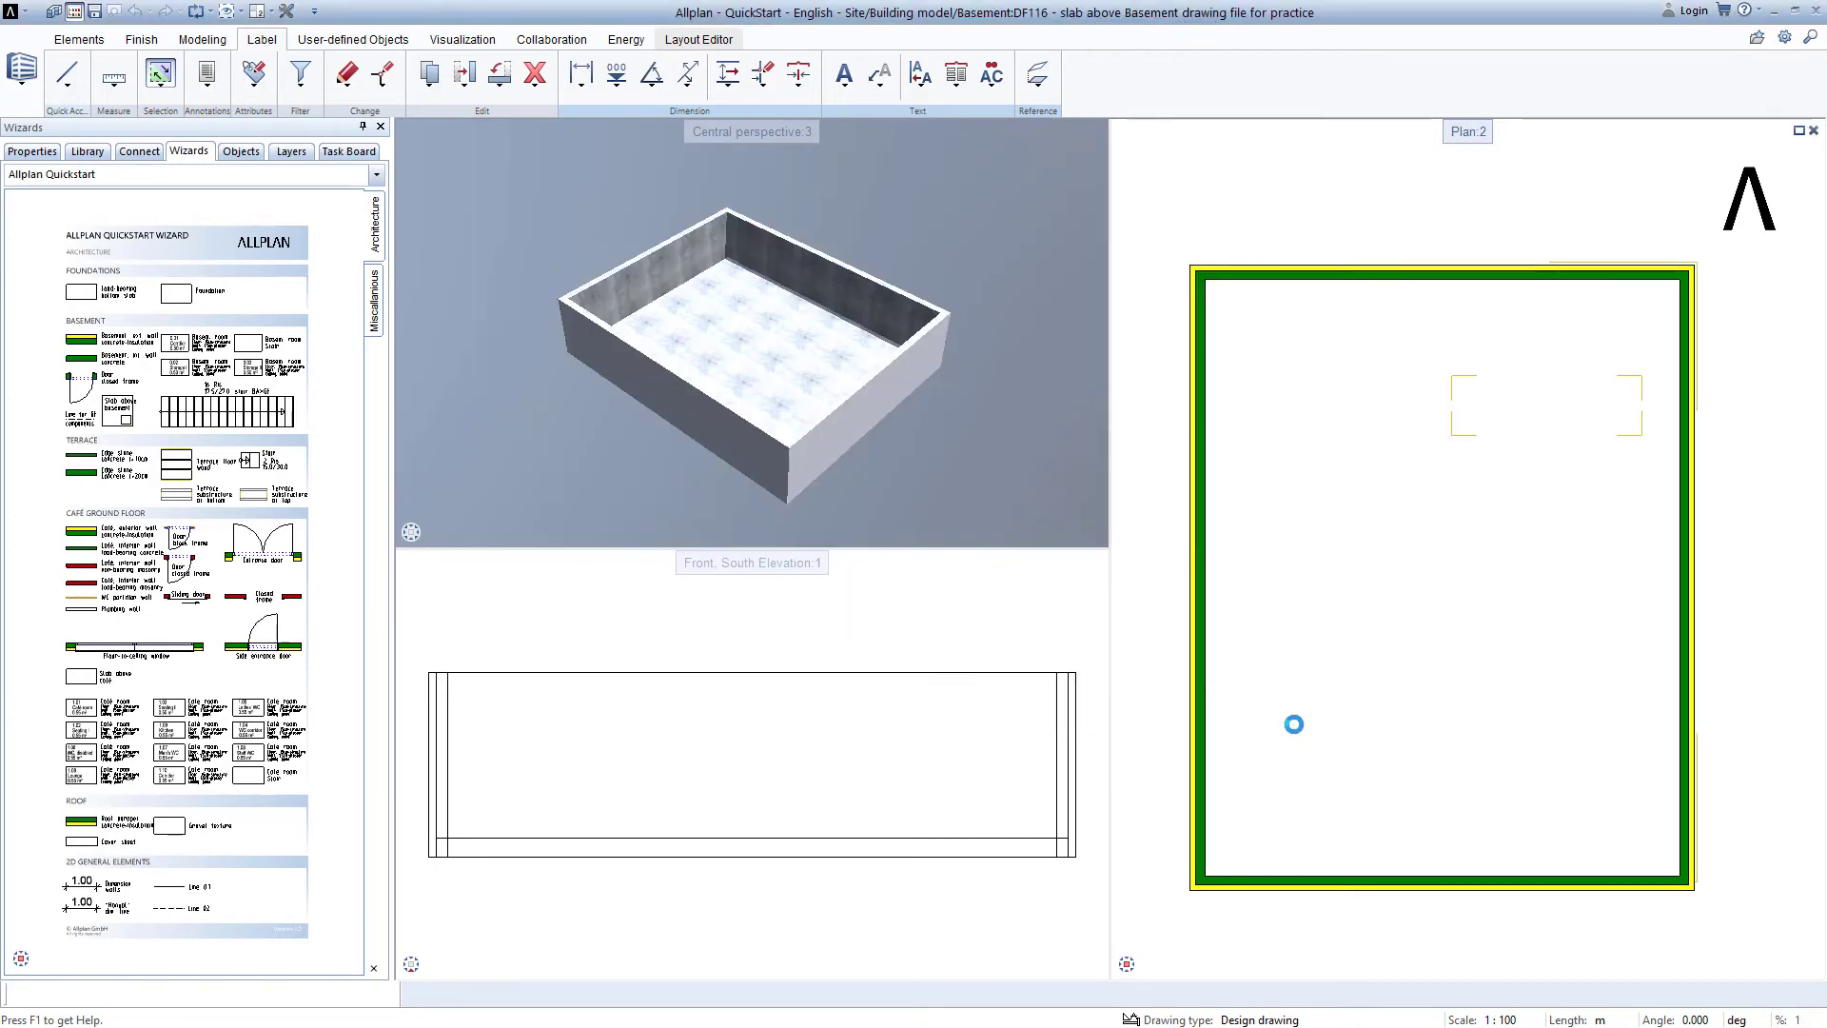
mouse_move(162, 442)
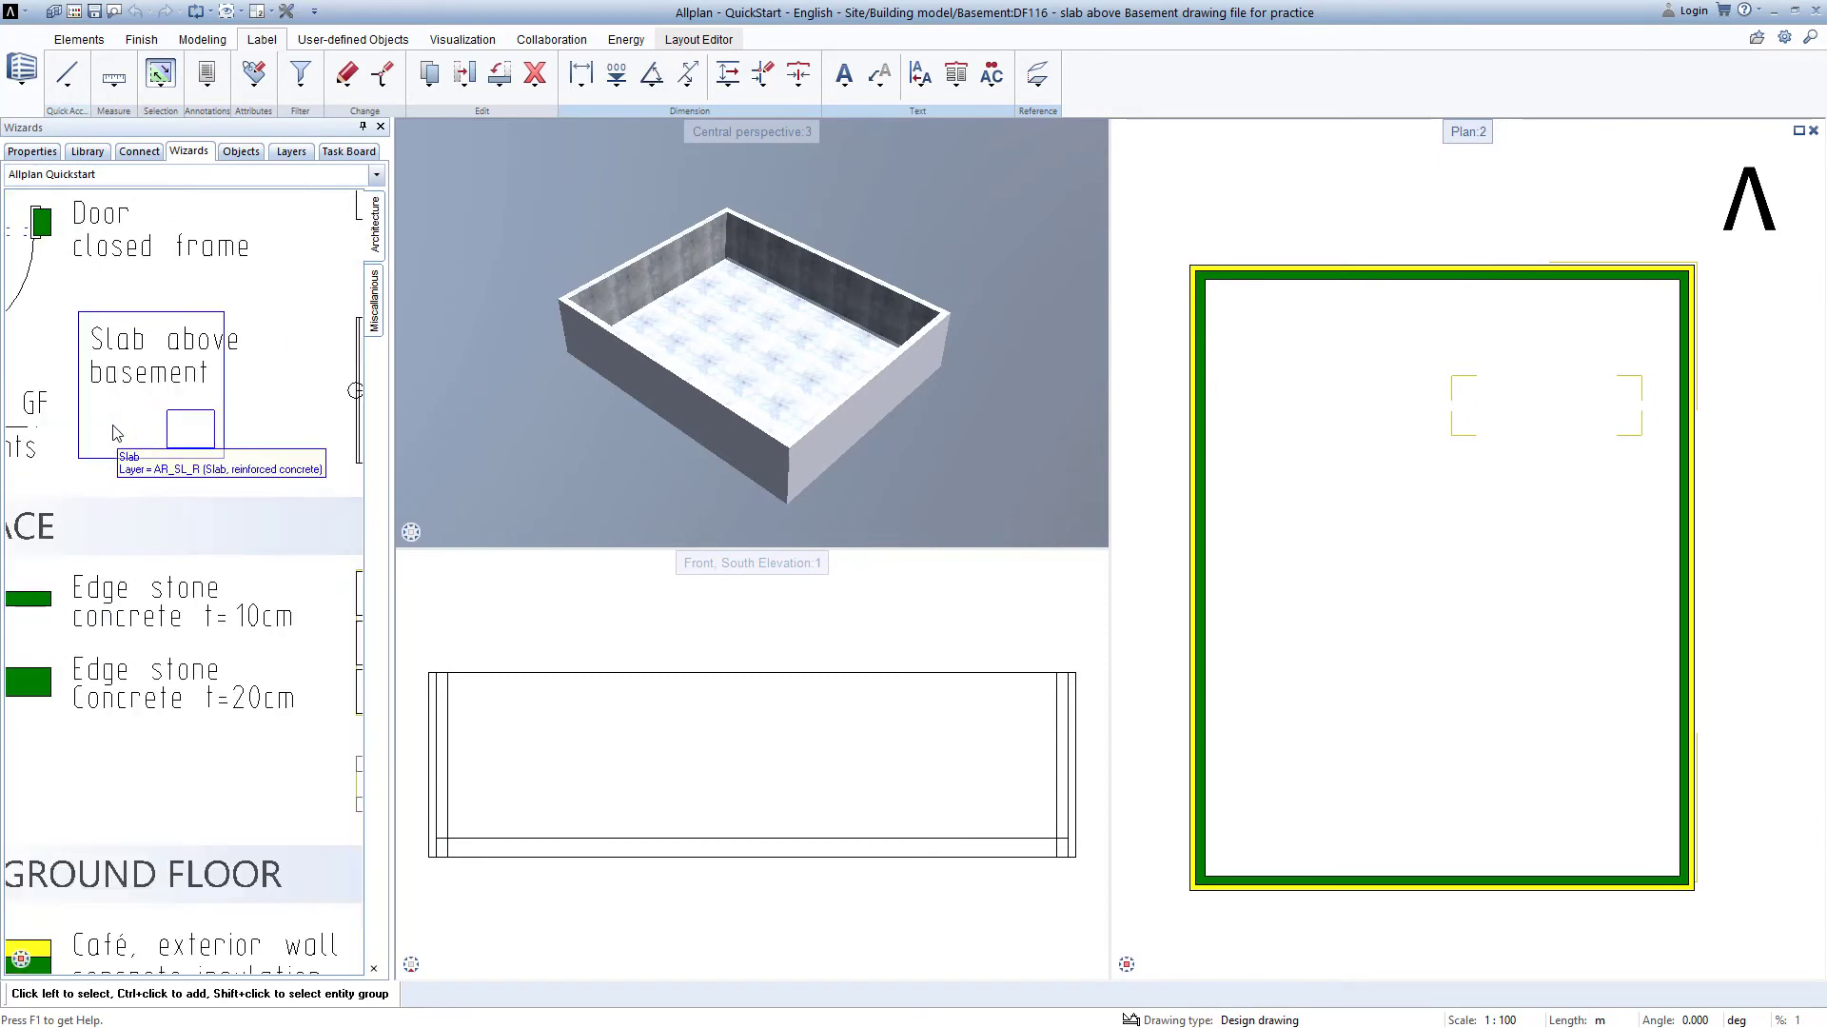
- Reach the Slab above basement wizard element for the ceiling slab over the basement outline
scroll("down", 3)
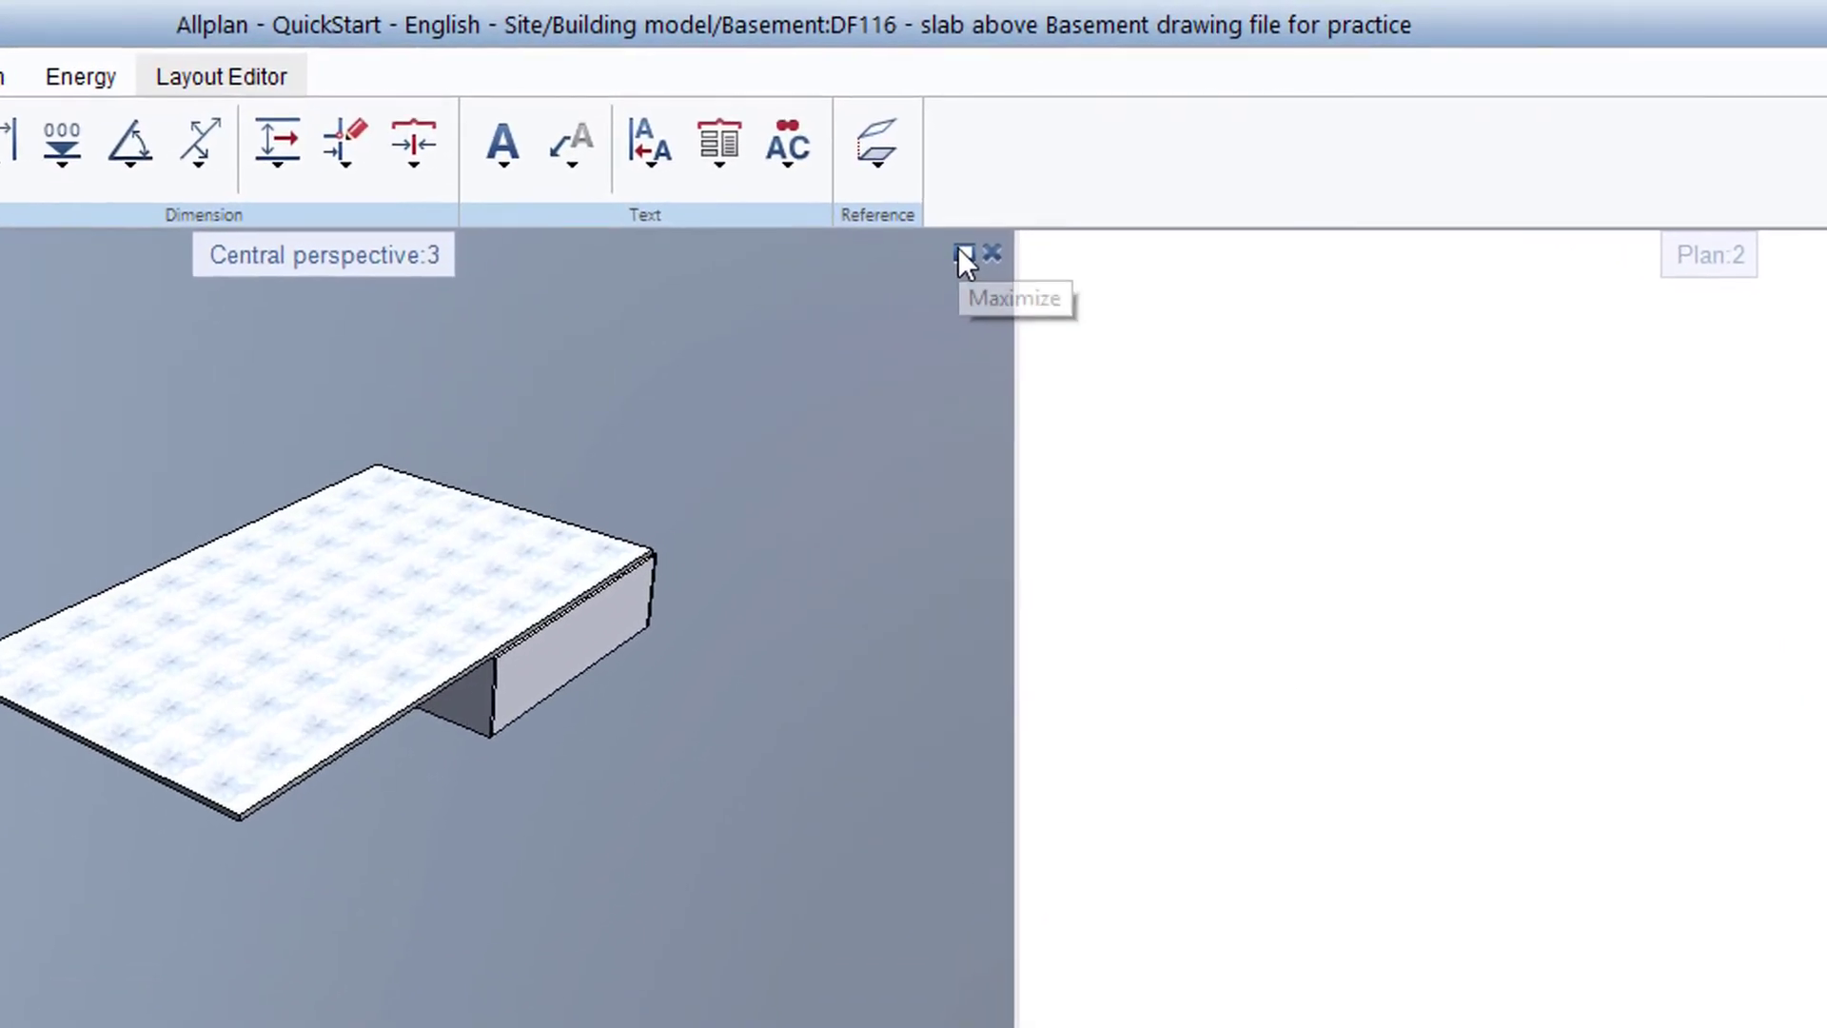
- Maximize the Central perspective viewport and bring up the building-structure file list again
left_click(965, 255)
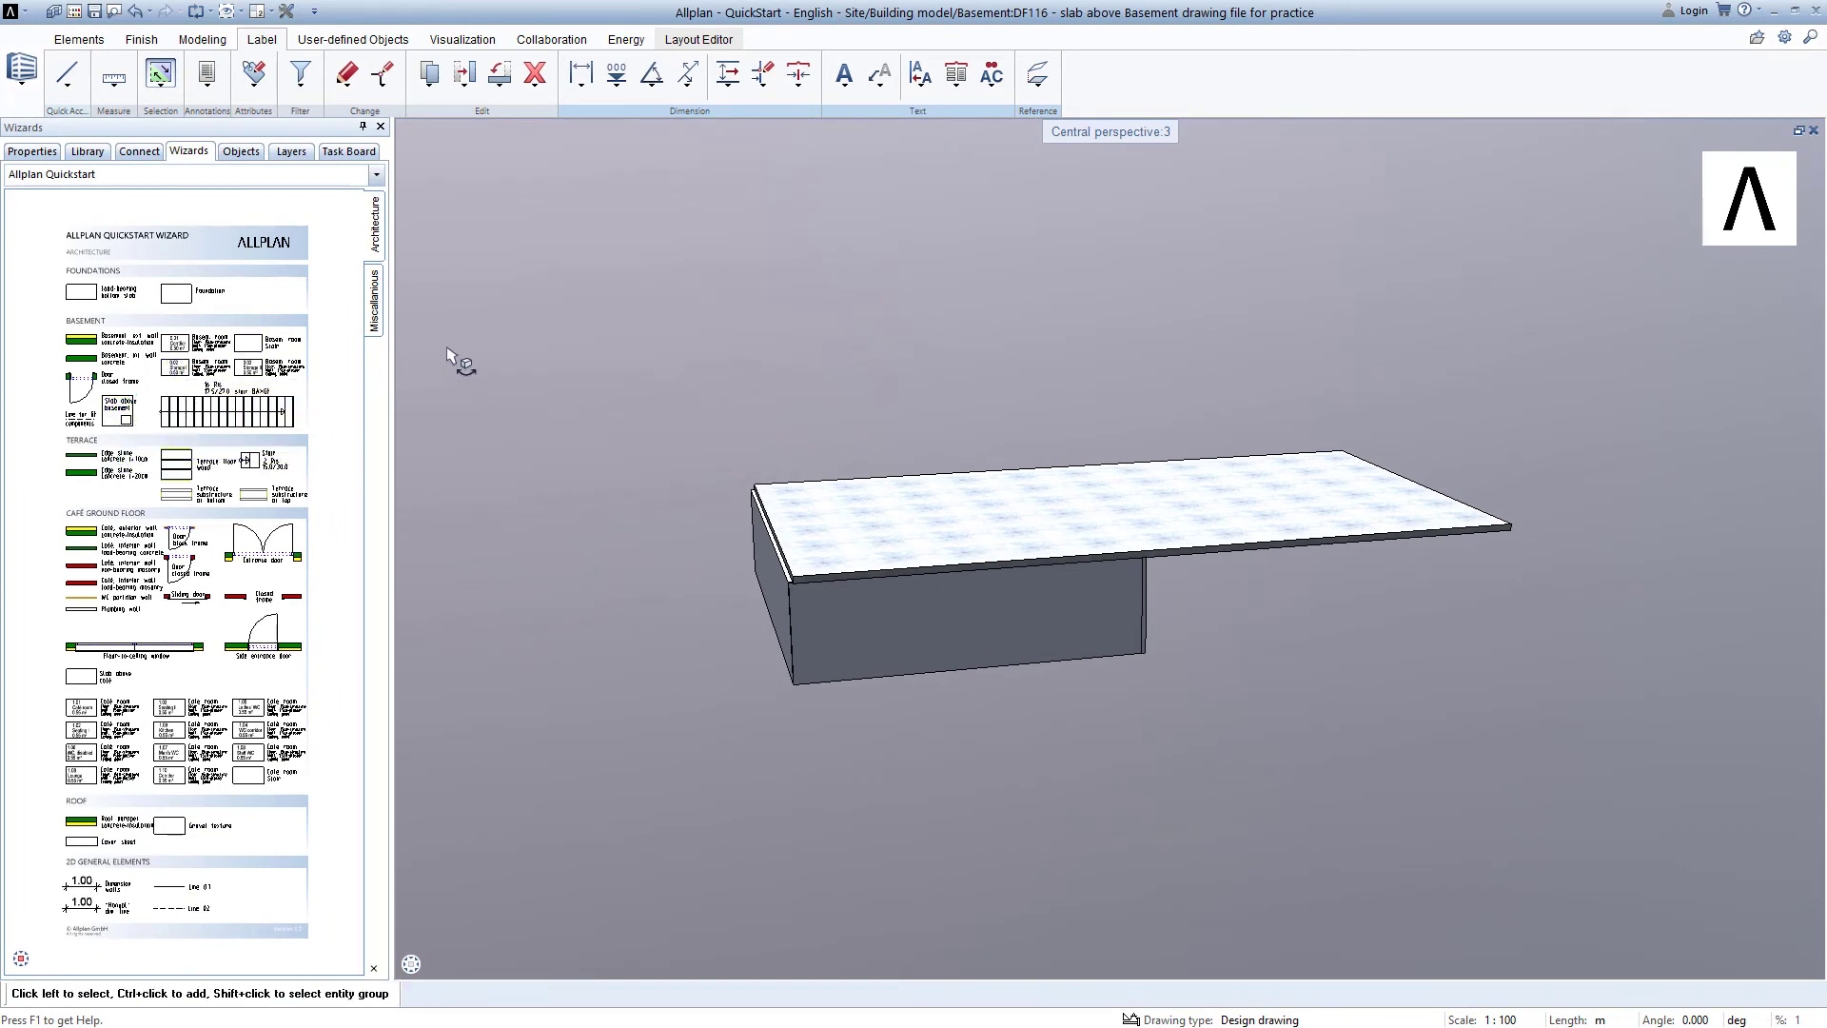
mouse_move(424, 335)
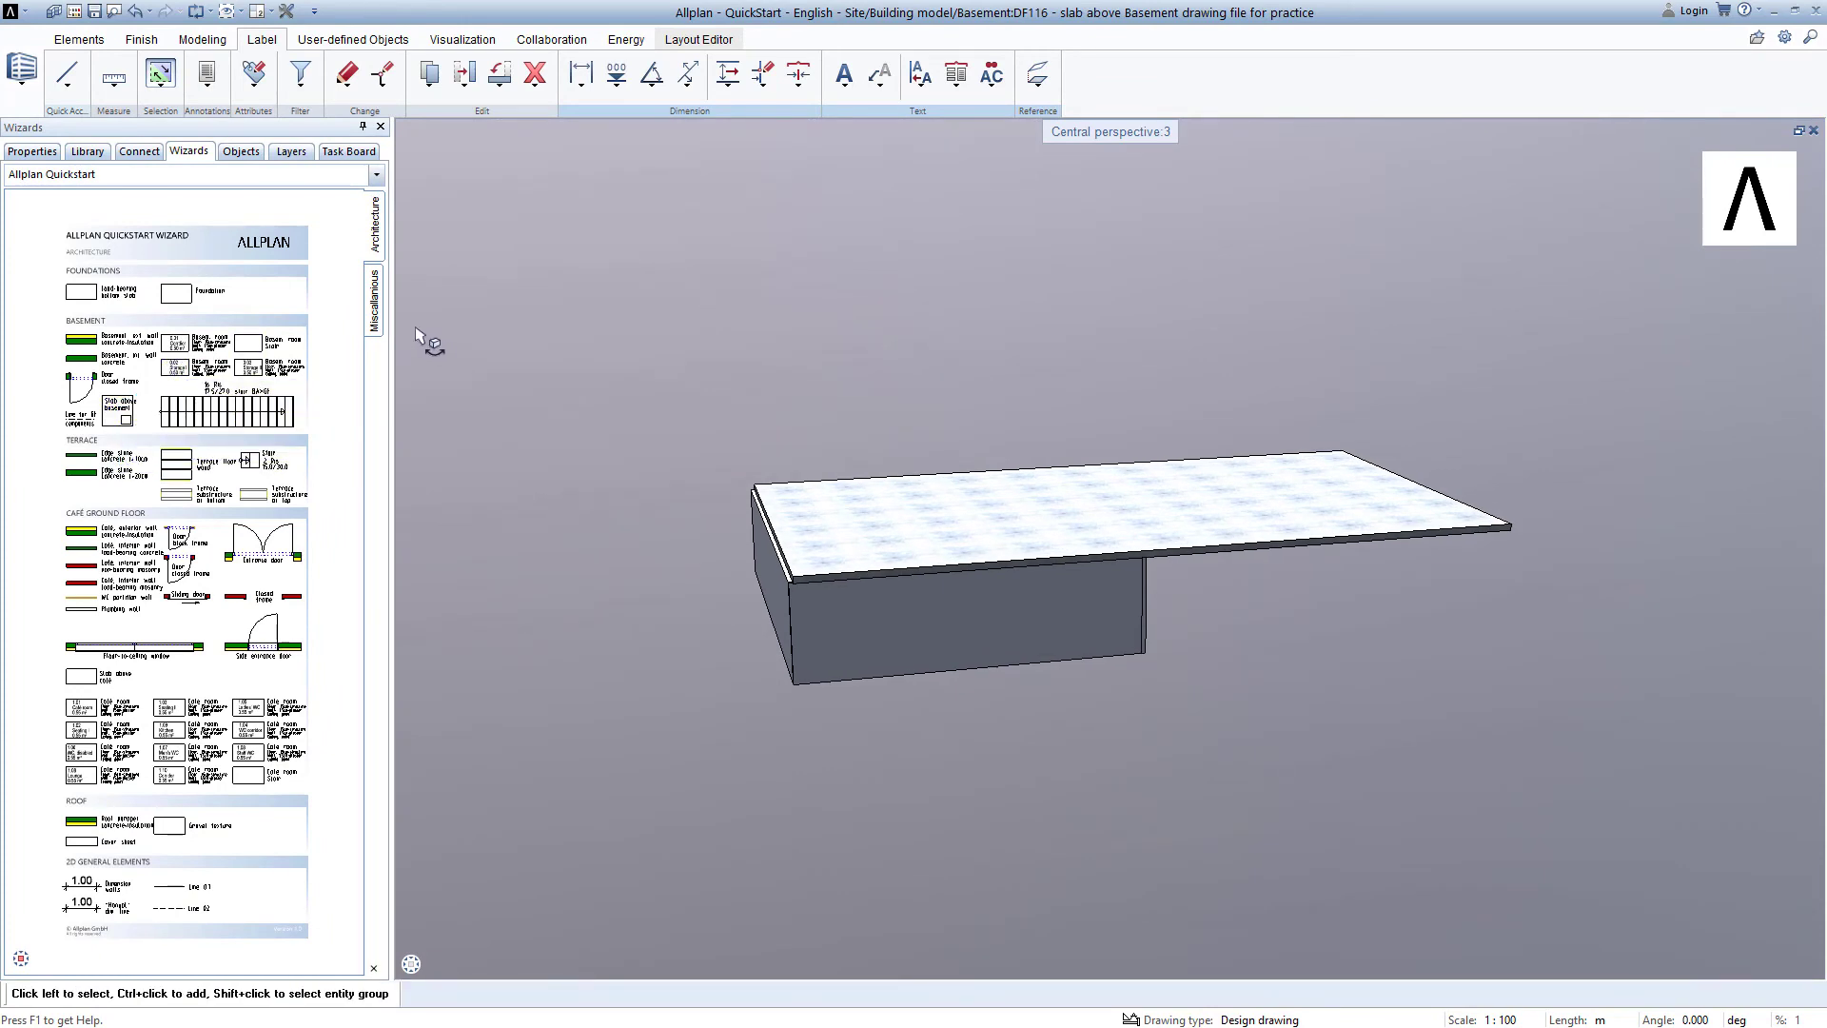
left_click(67, 10)
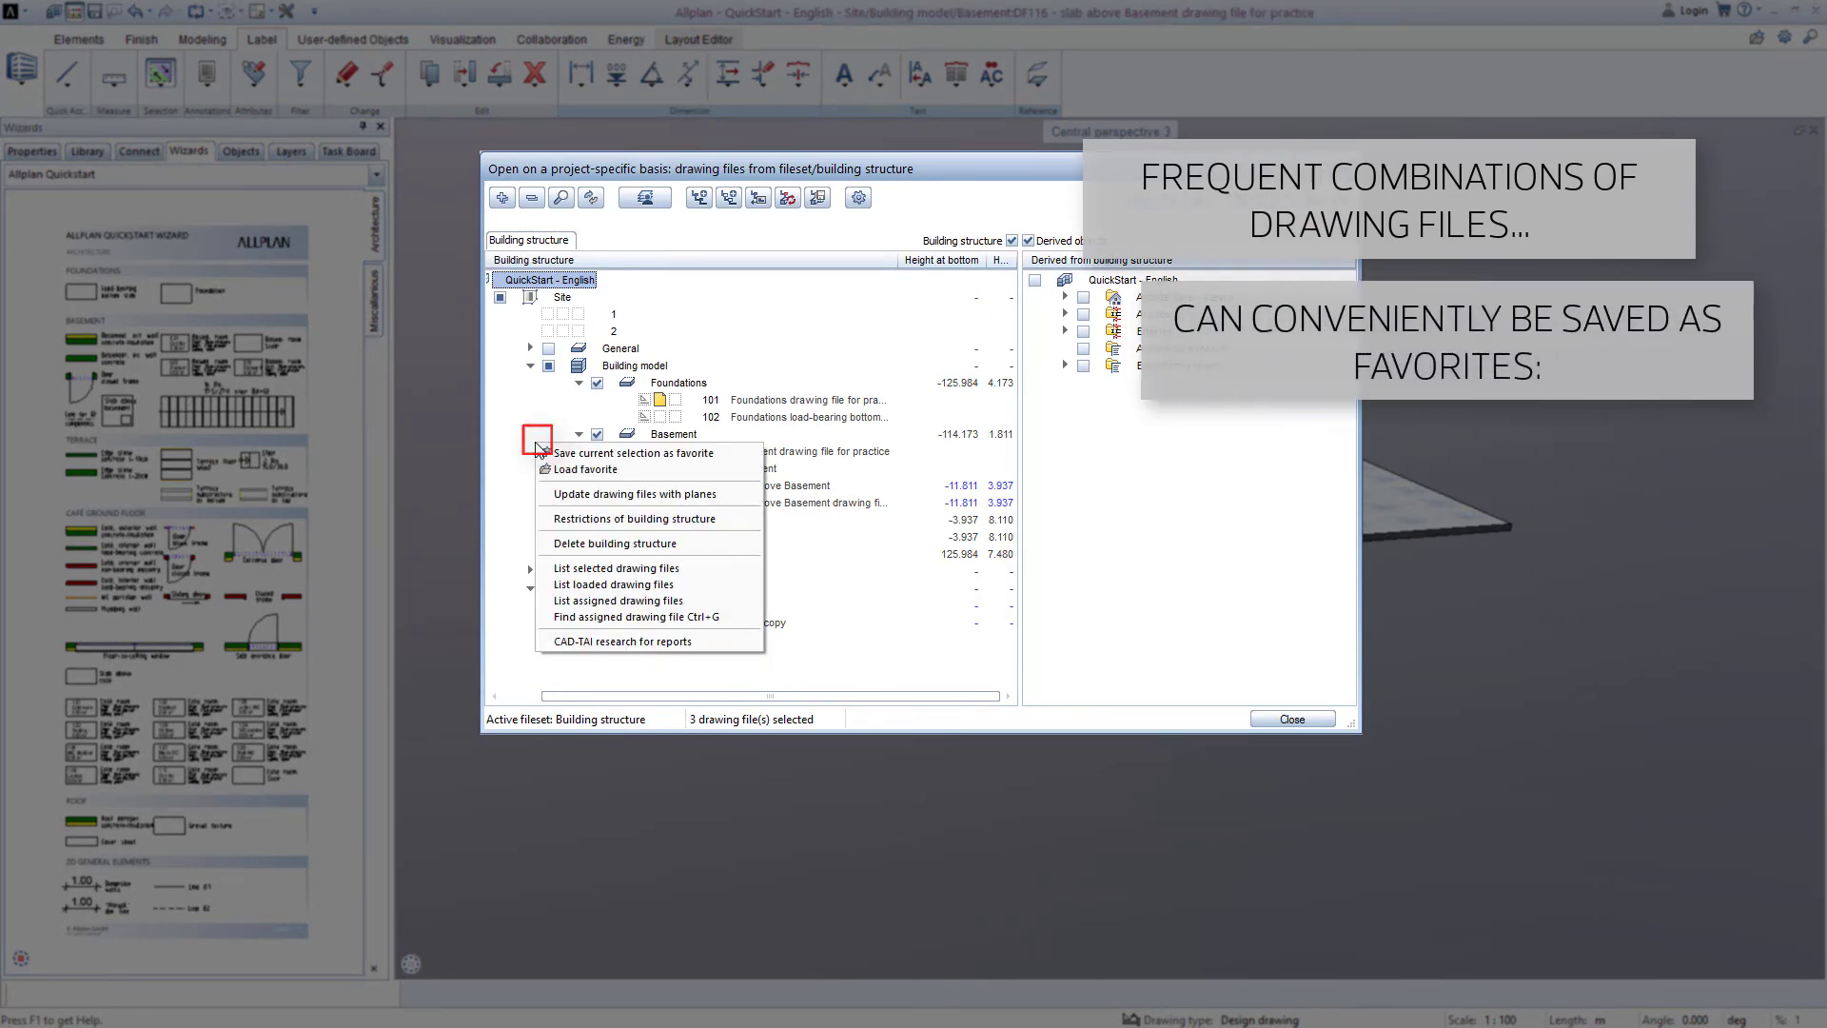
- Load the saved XML favourite file combination so the whole landscaped site shows in 3D
left_click(584, 468)
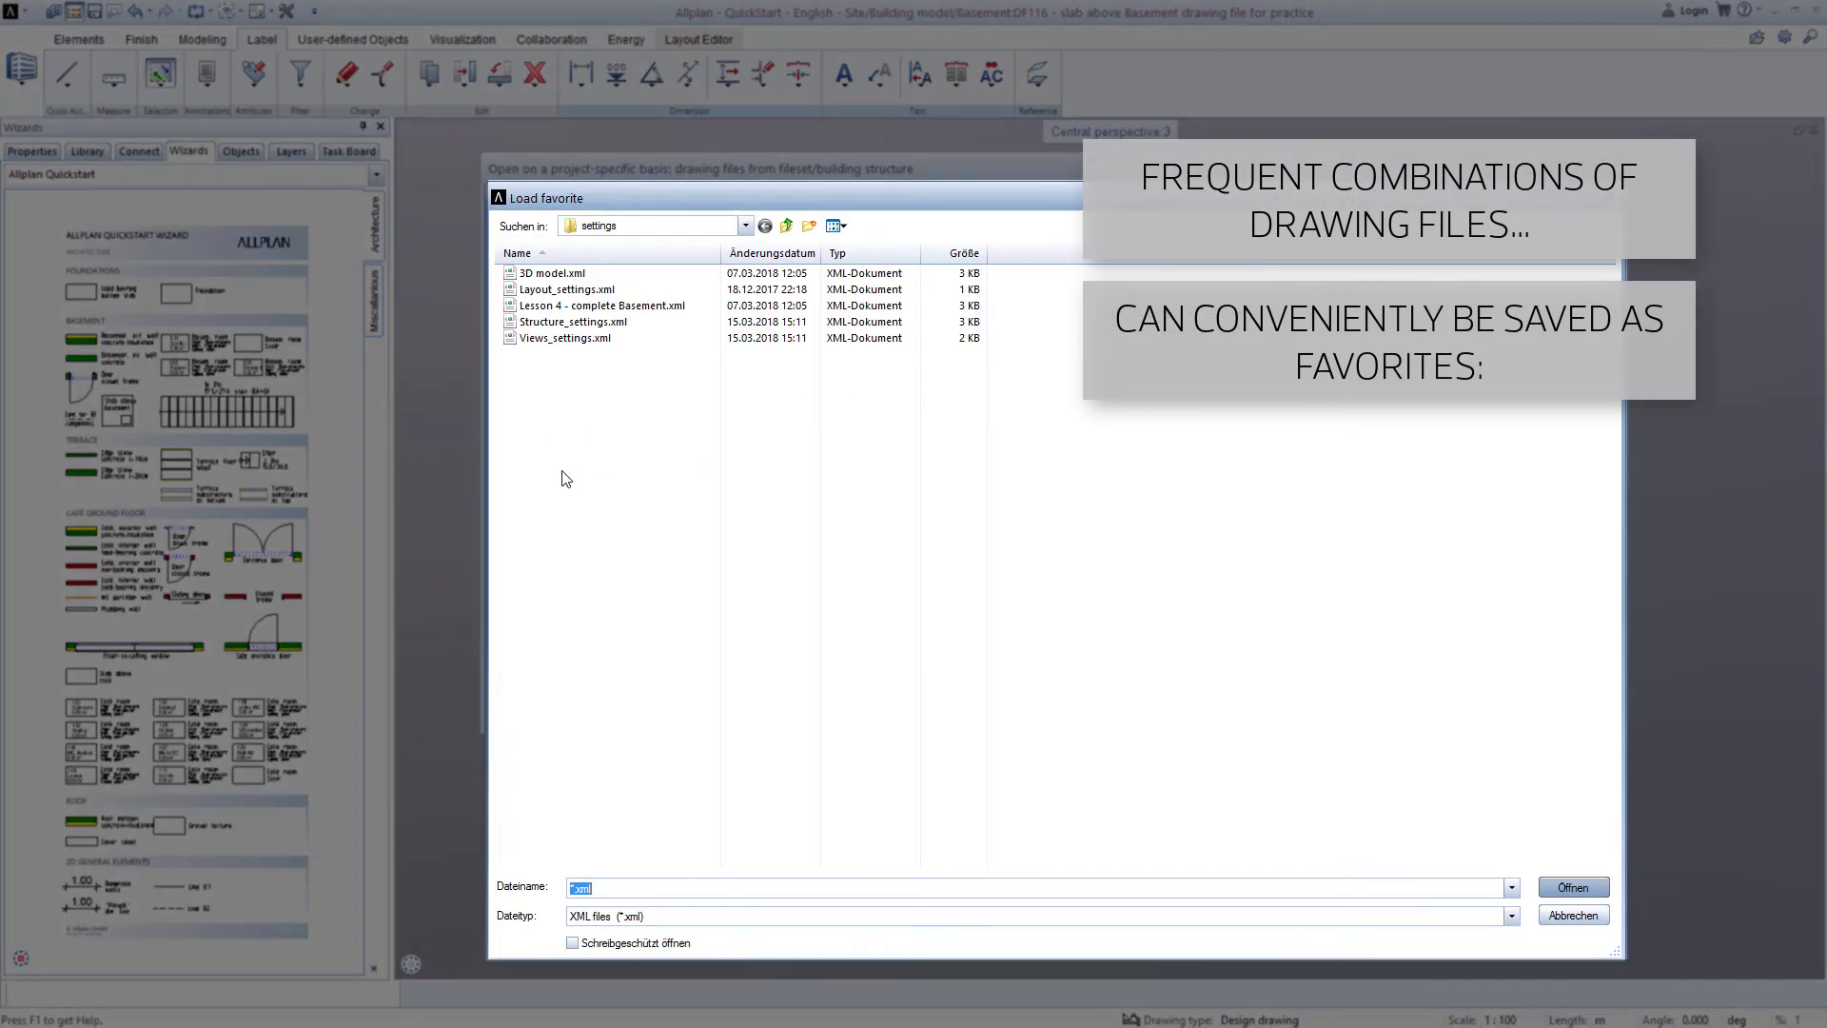
left_click(571, 321)
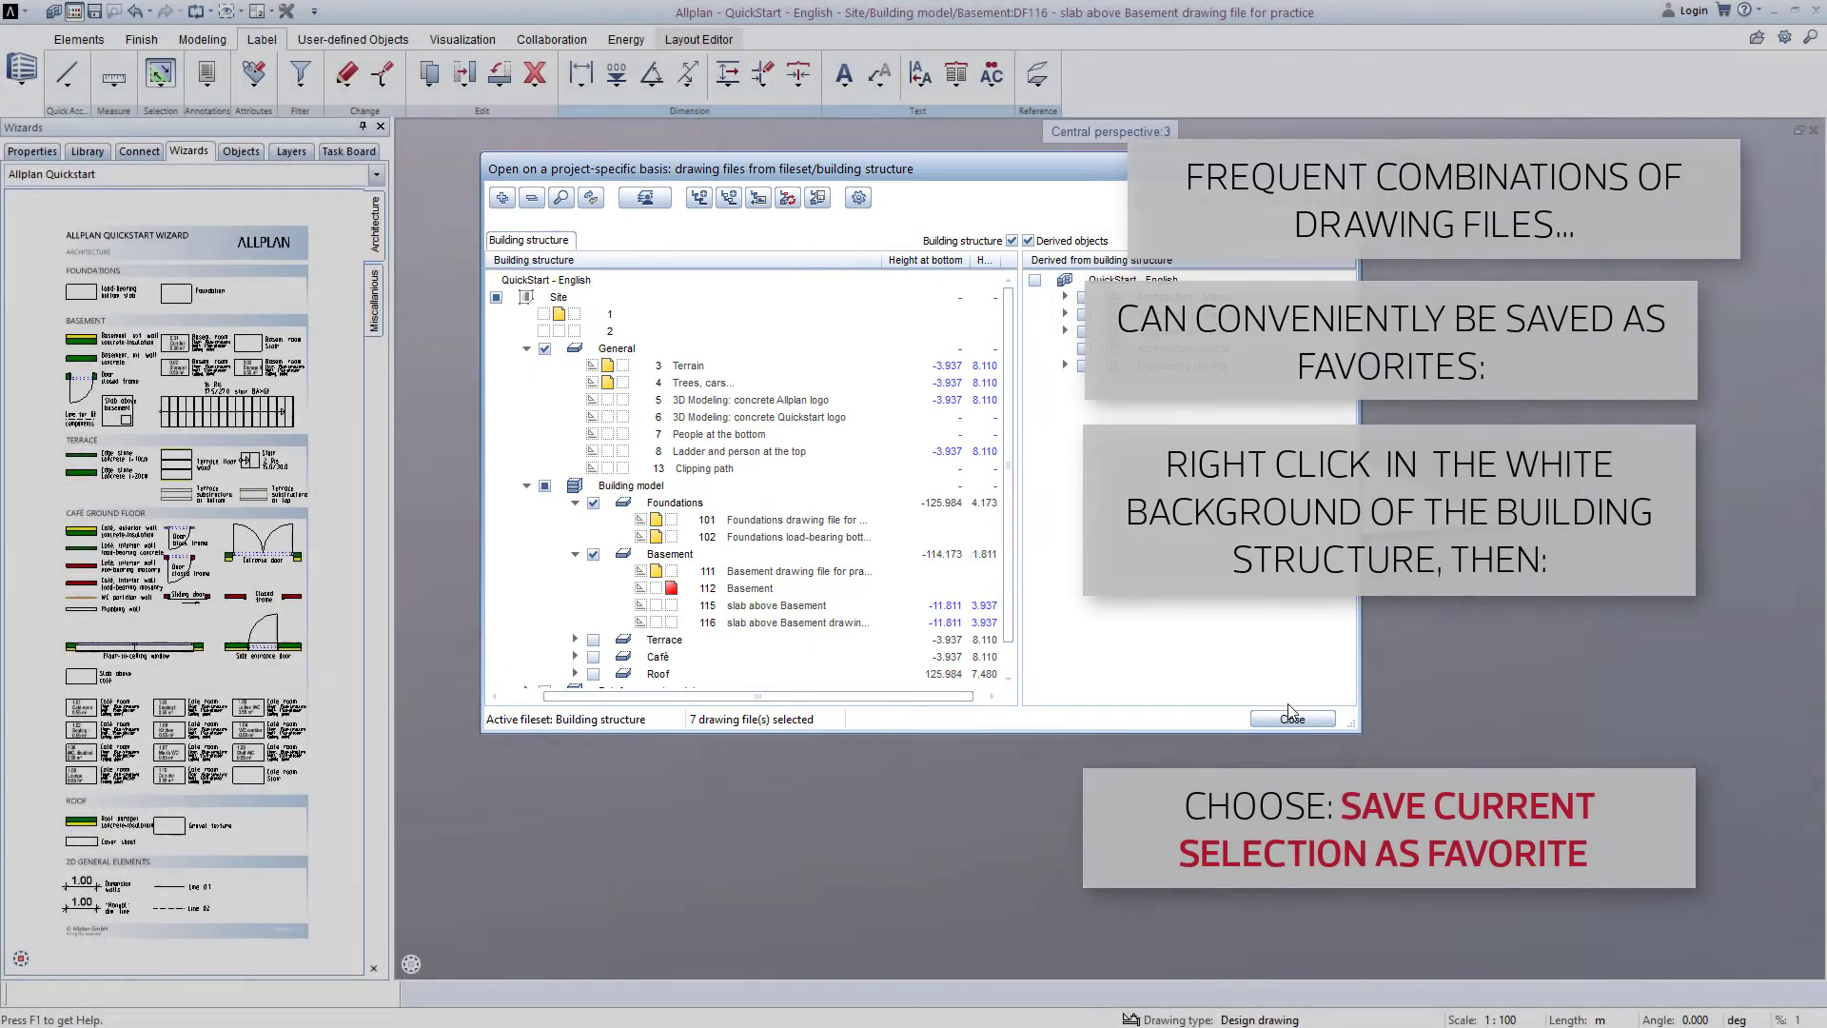
left_click(1292, 719)
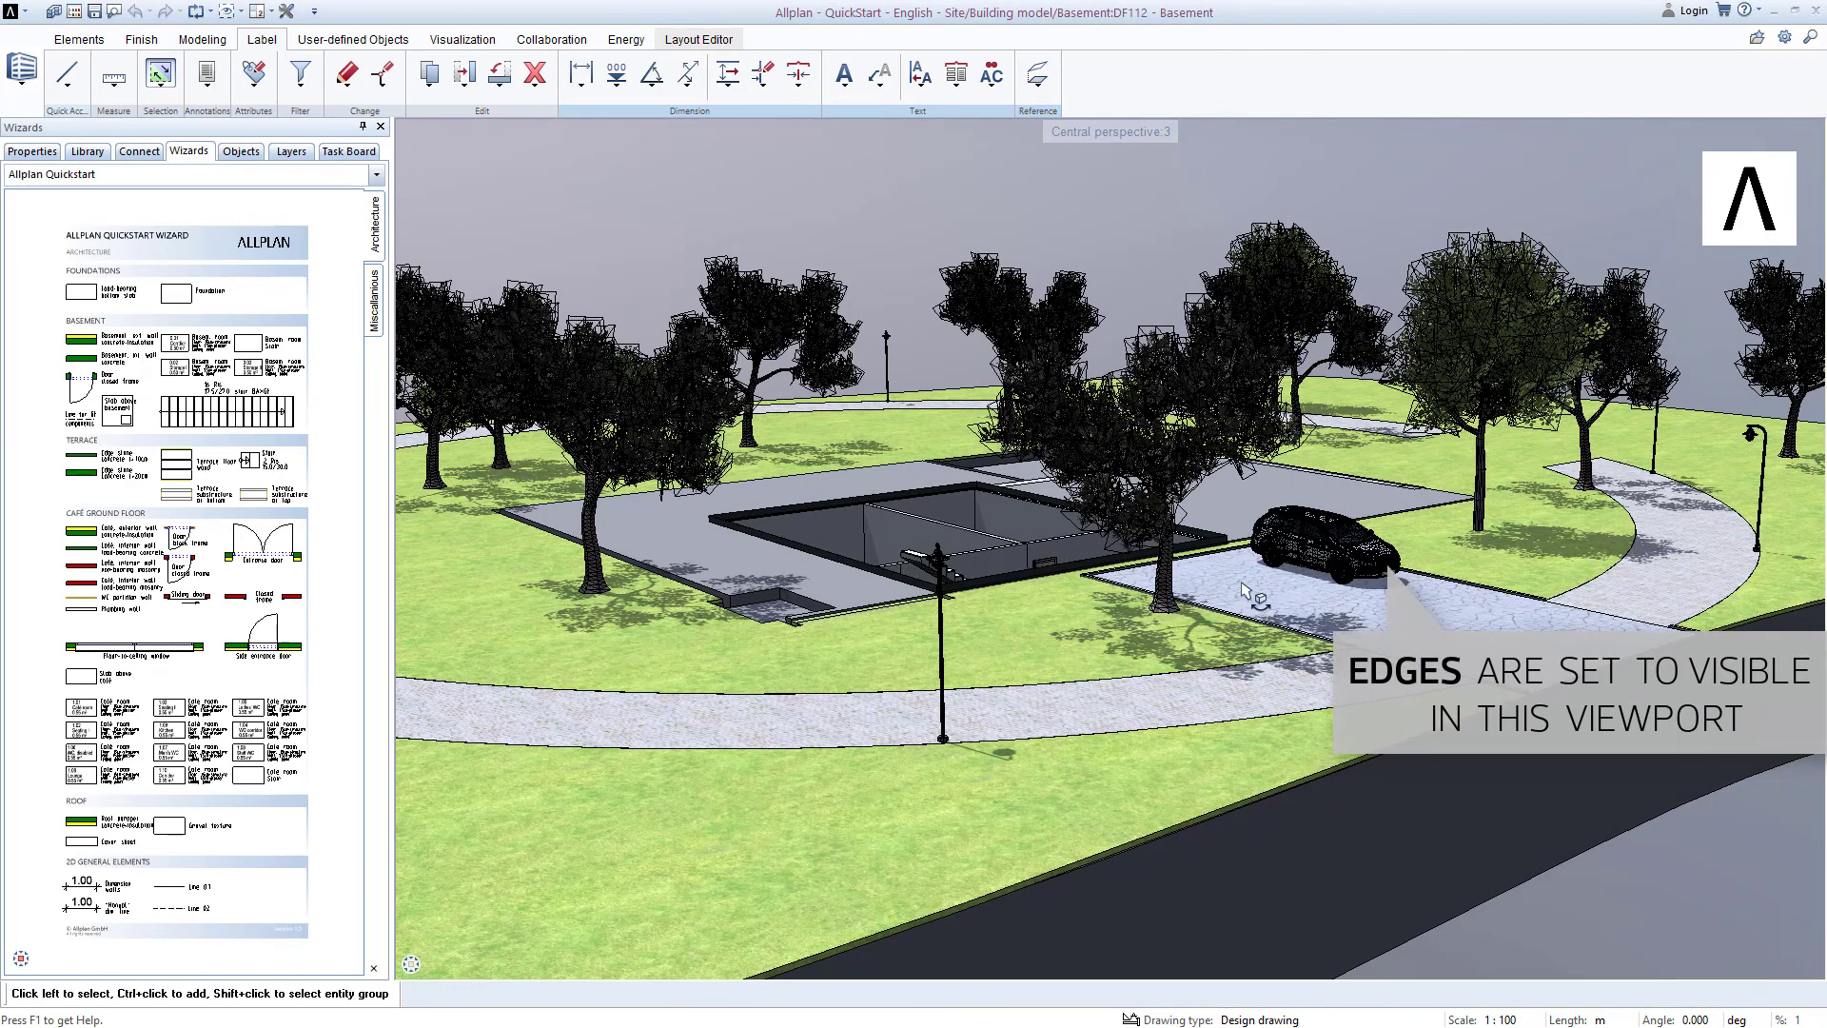
mouse_move(1570, 811)
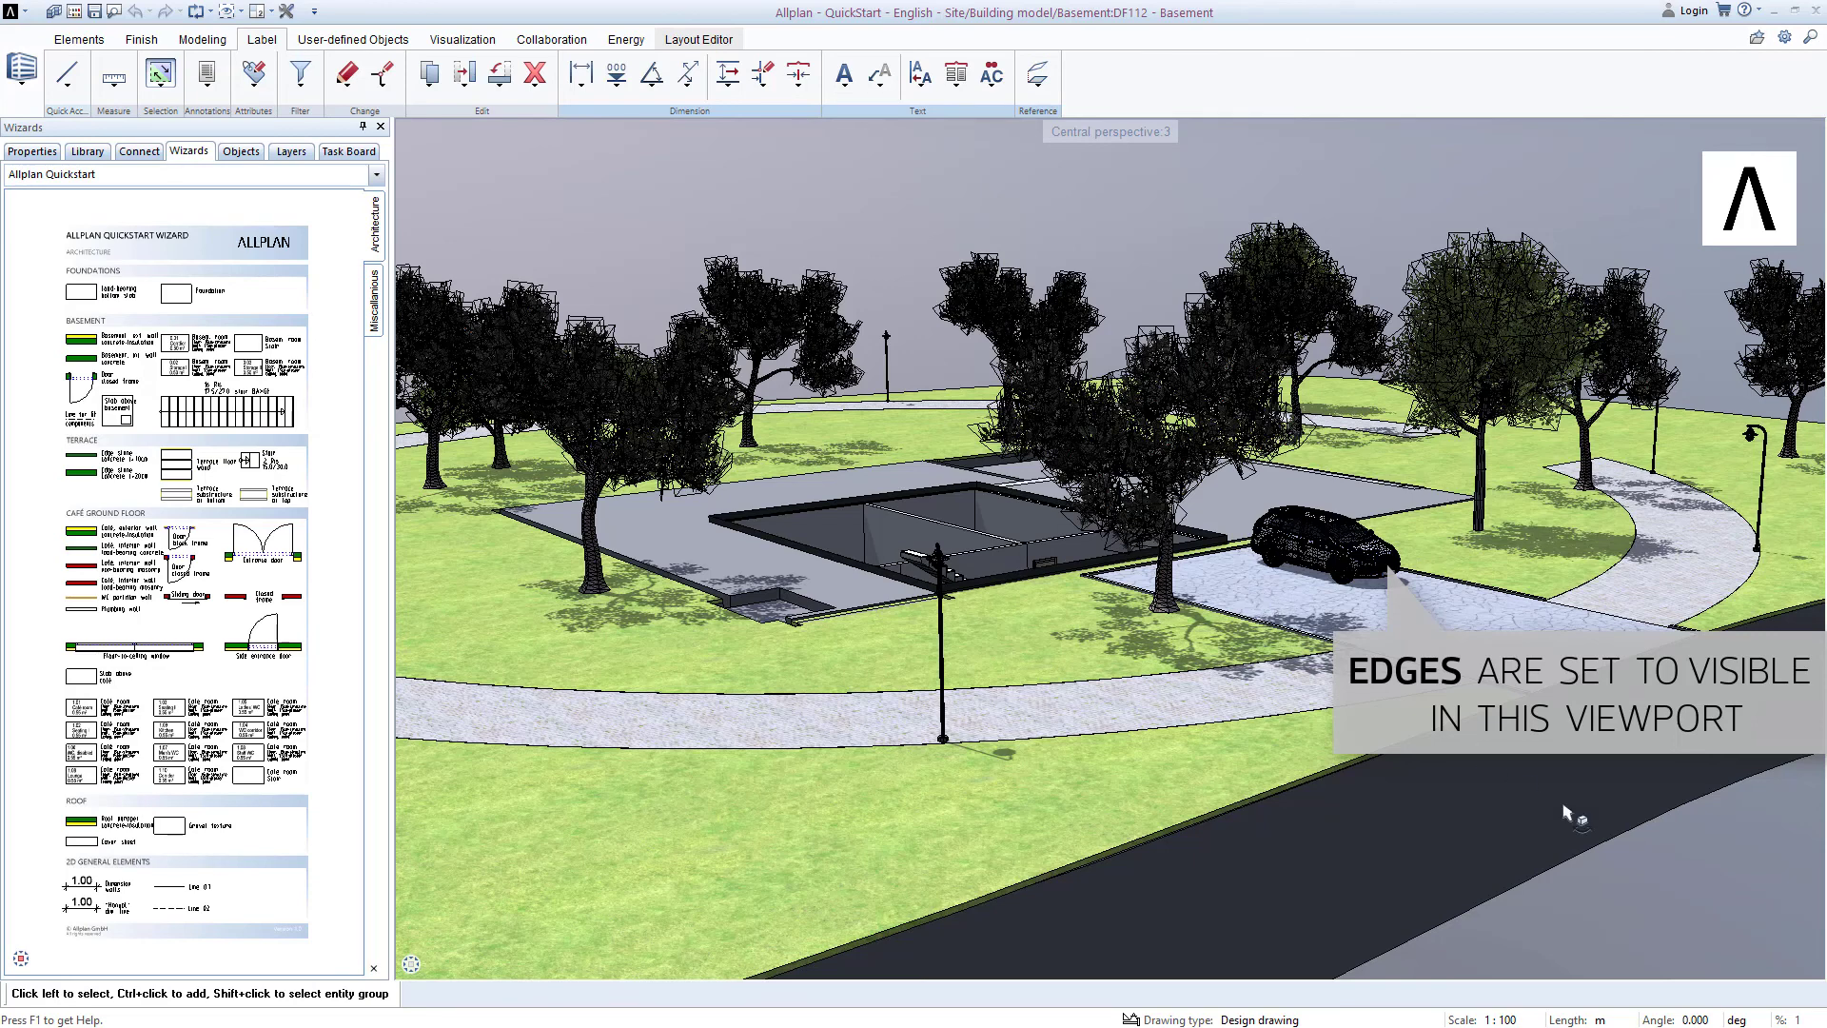
- Switch off Edges in the Animation view type settings so the site renders without outlines
left_click(1816, 965)
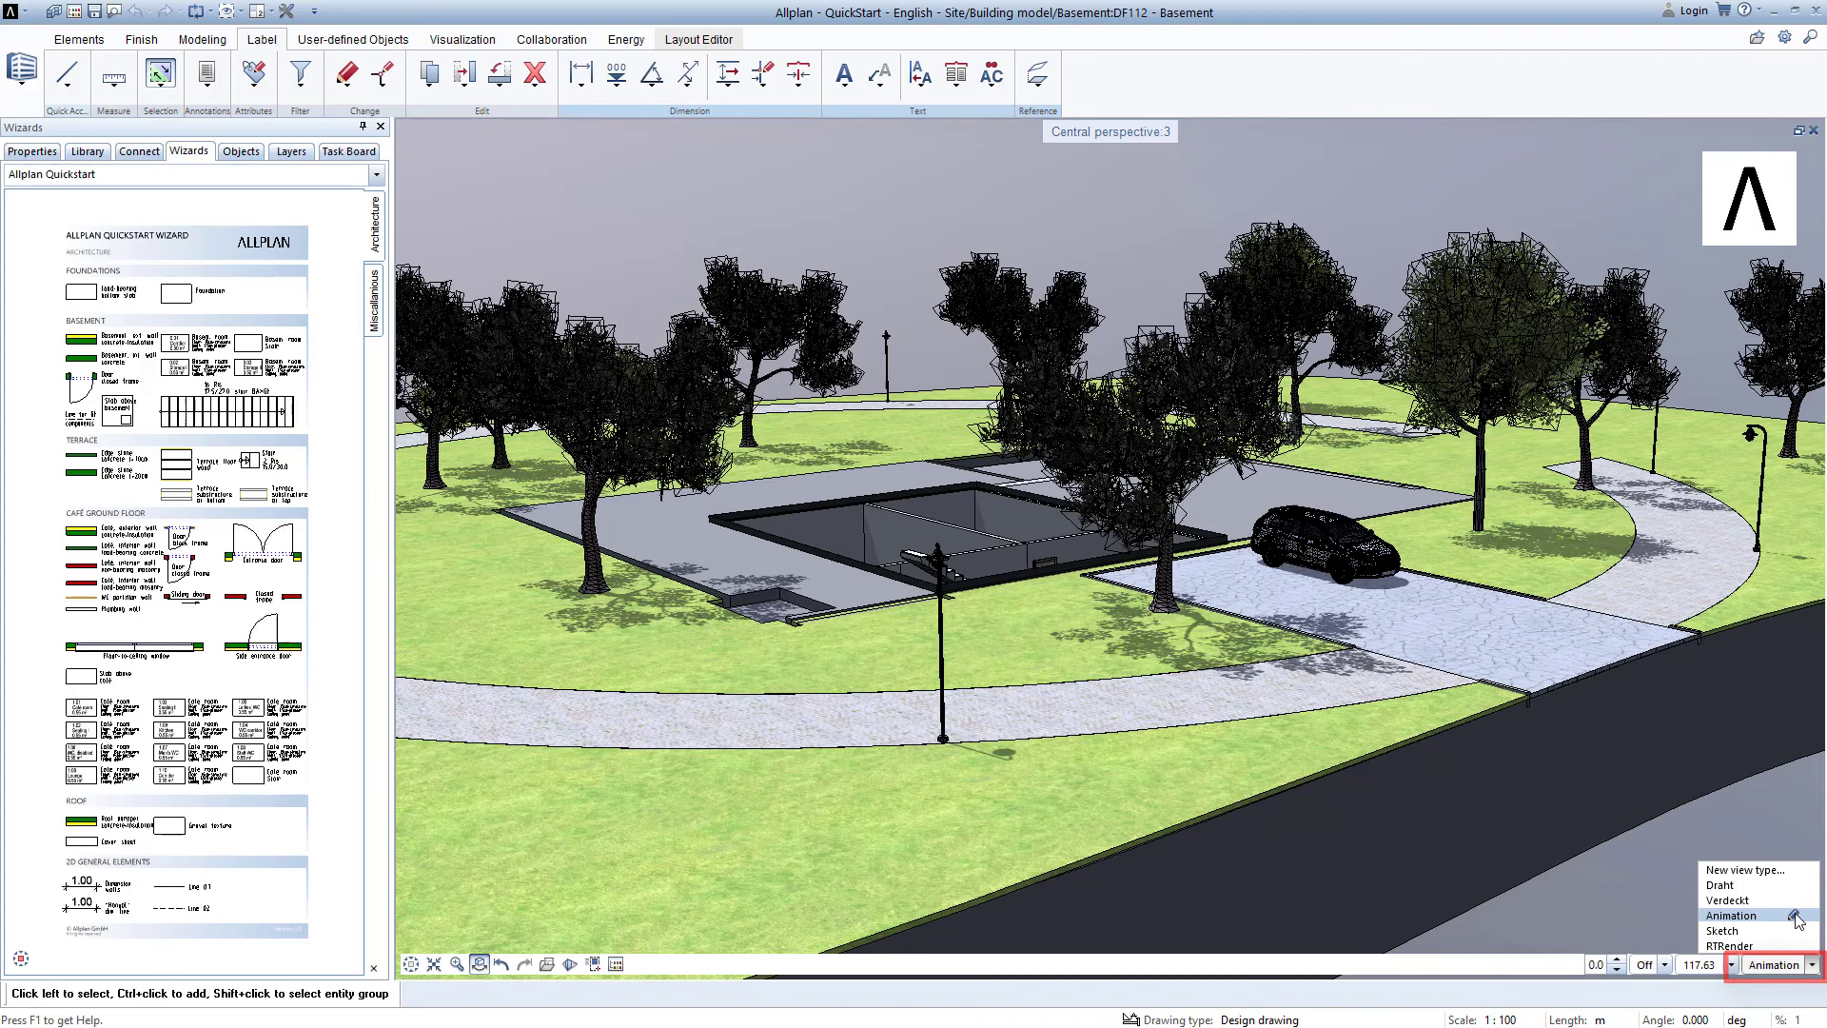
left_click(1740, 916)
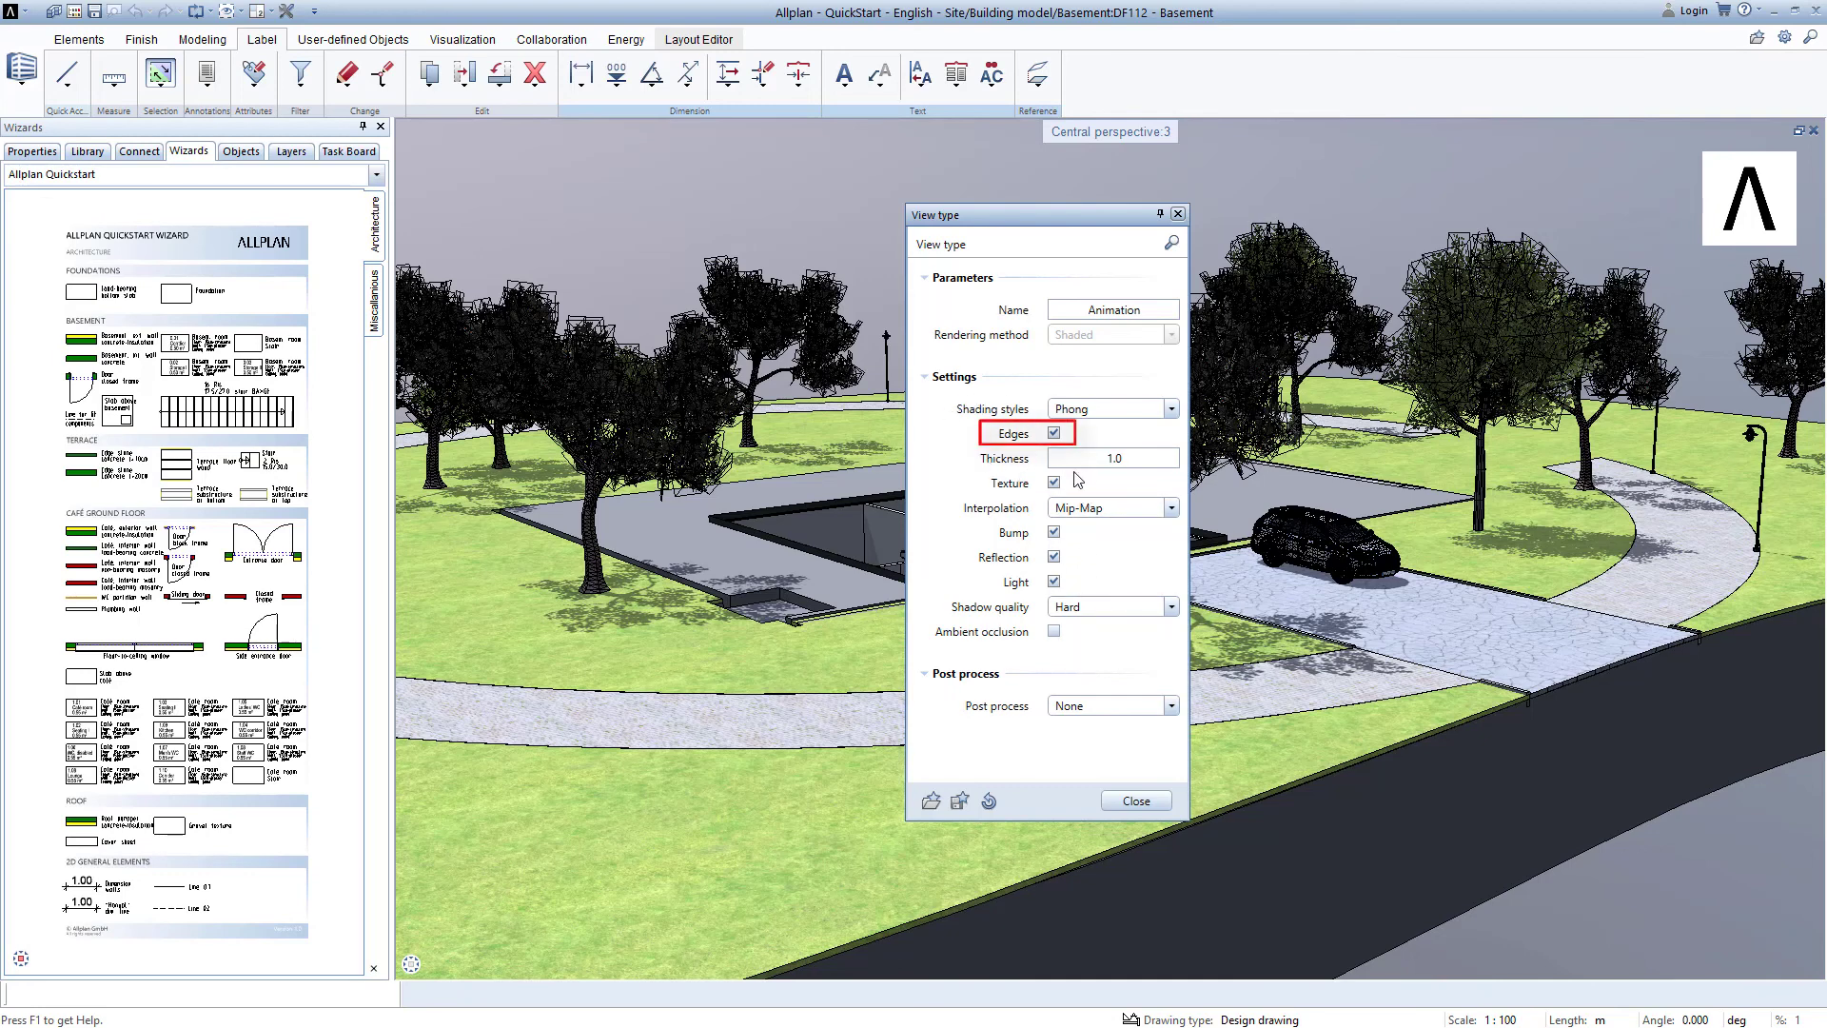
left_click(1055, 434)
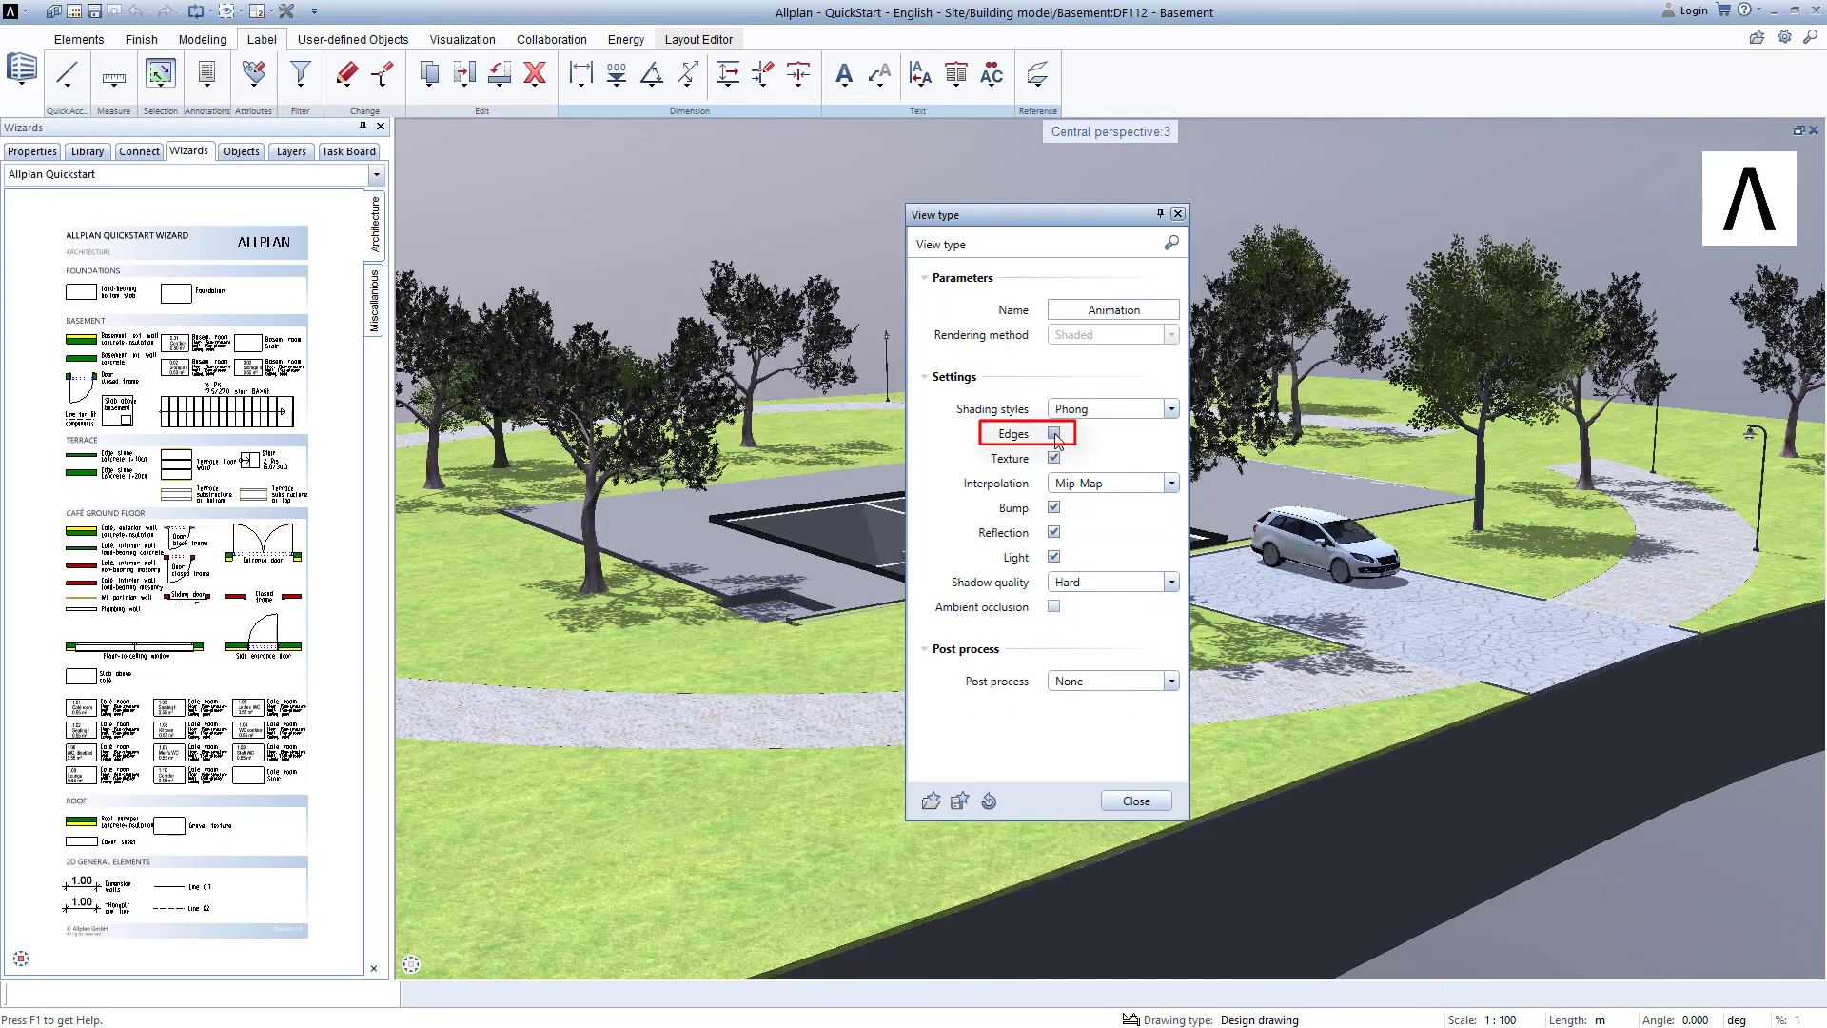